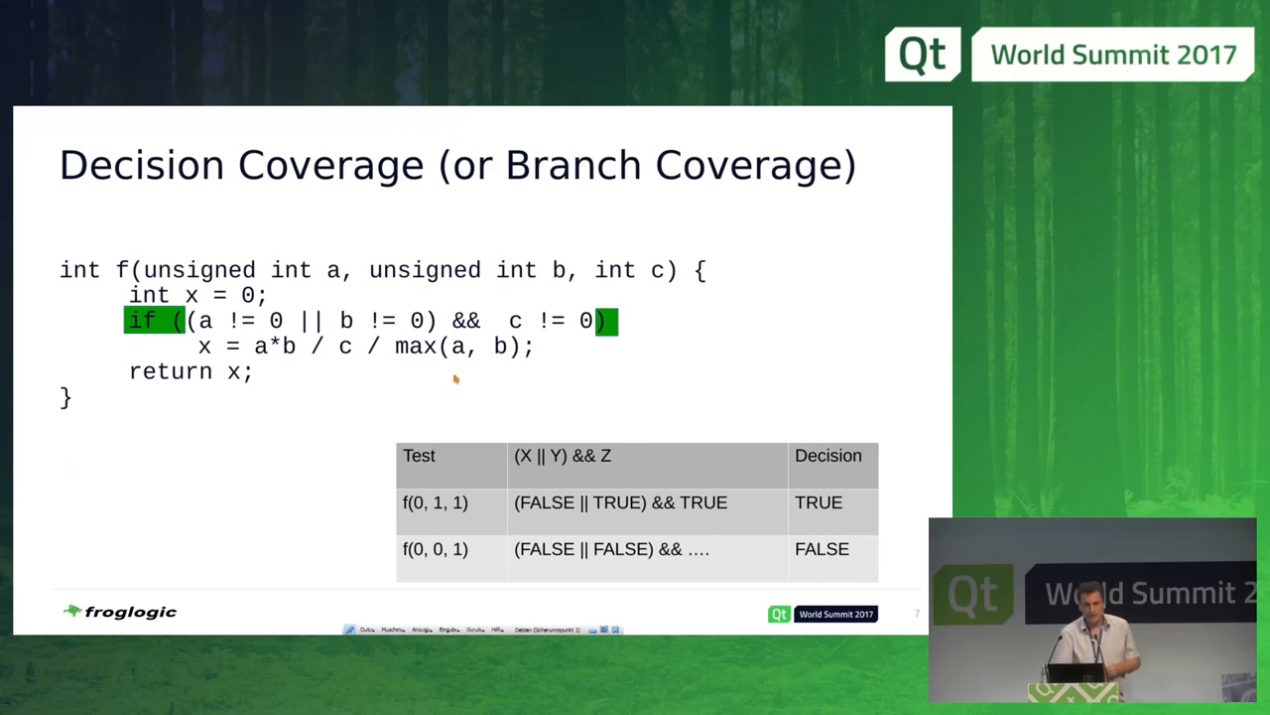
mouse_move(377, 346)
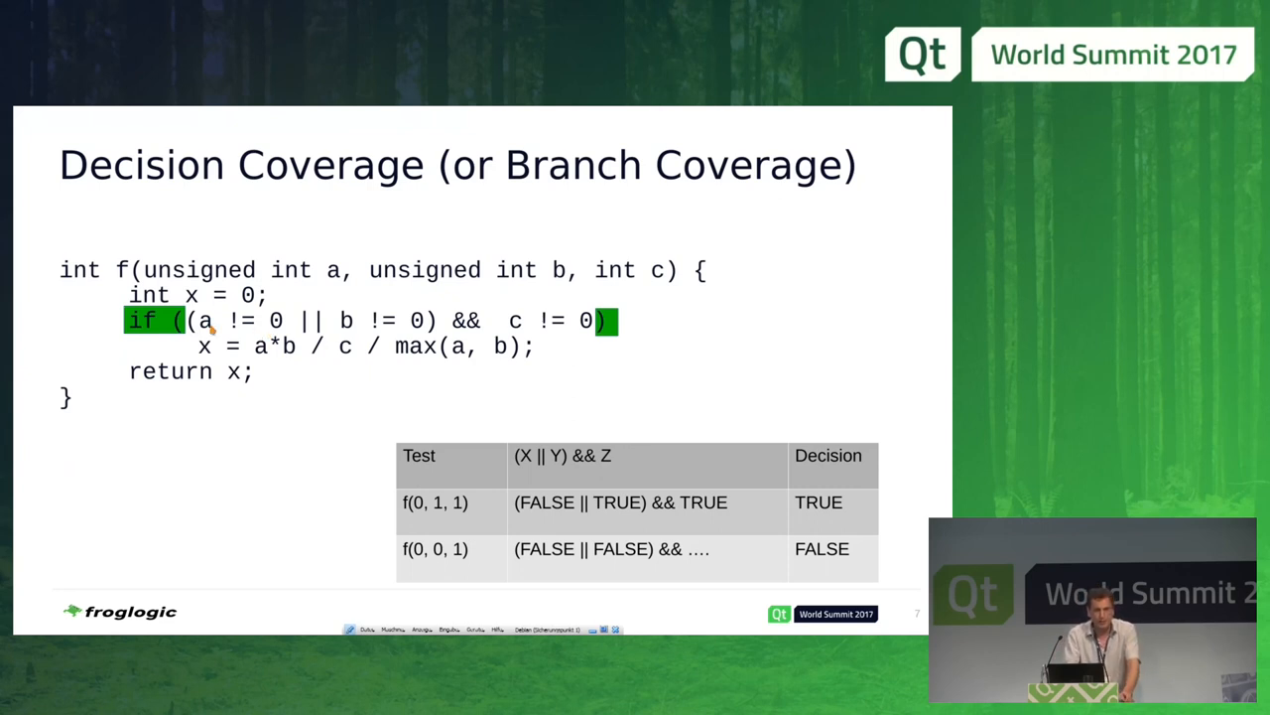
mouse_move(385, 397)
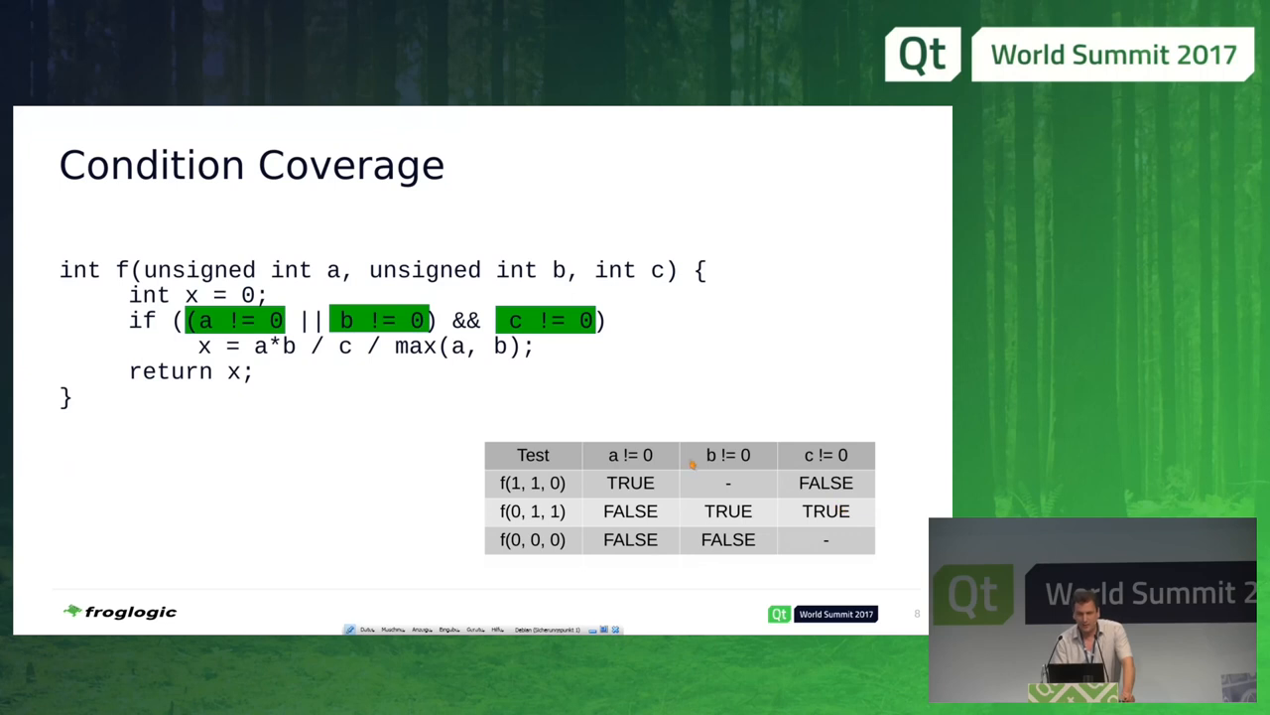
mouse_move(560, 409)
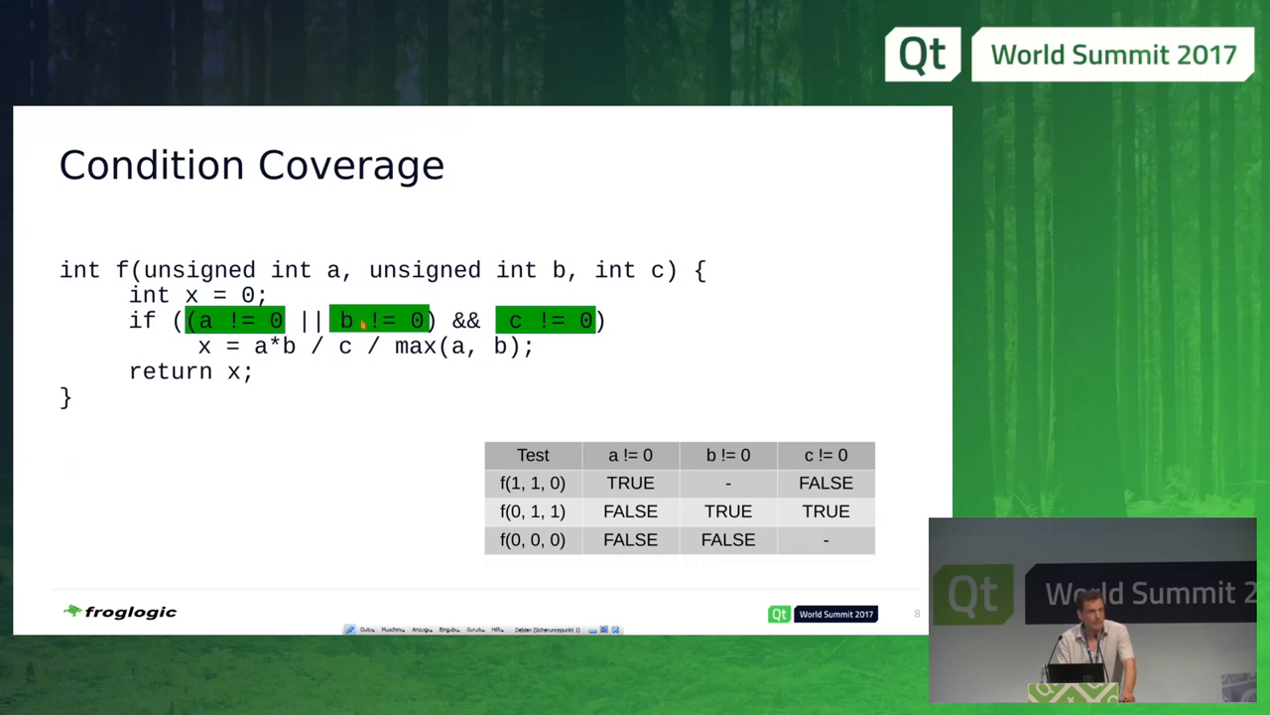
mouse_move(657, 440)
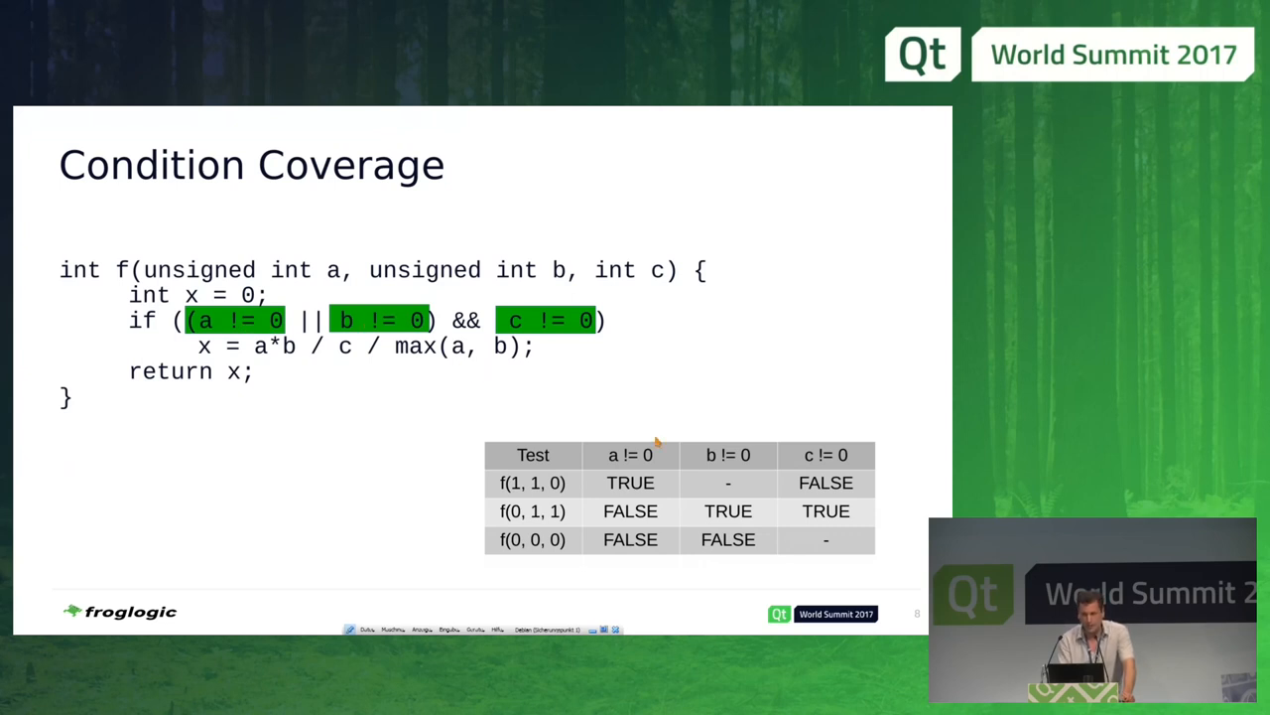
mouse_move(726, 486)
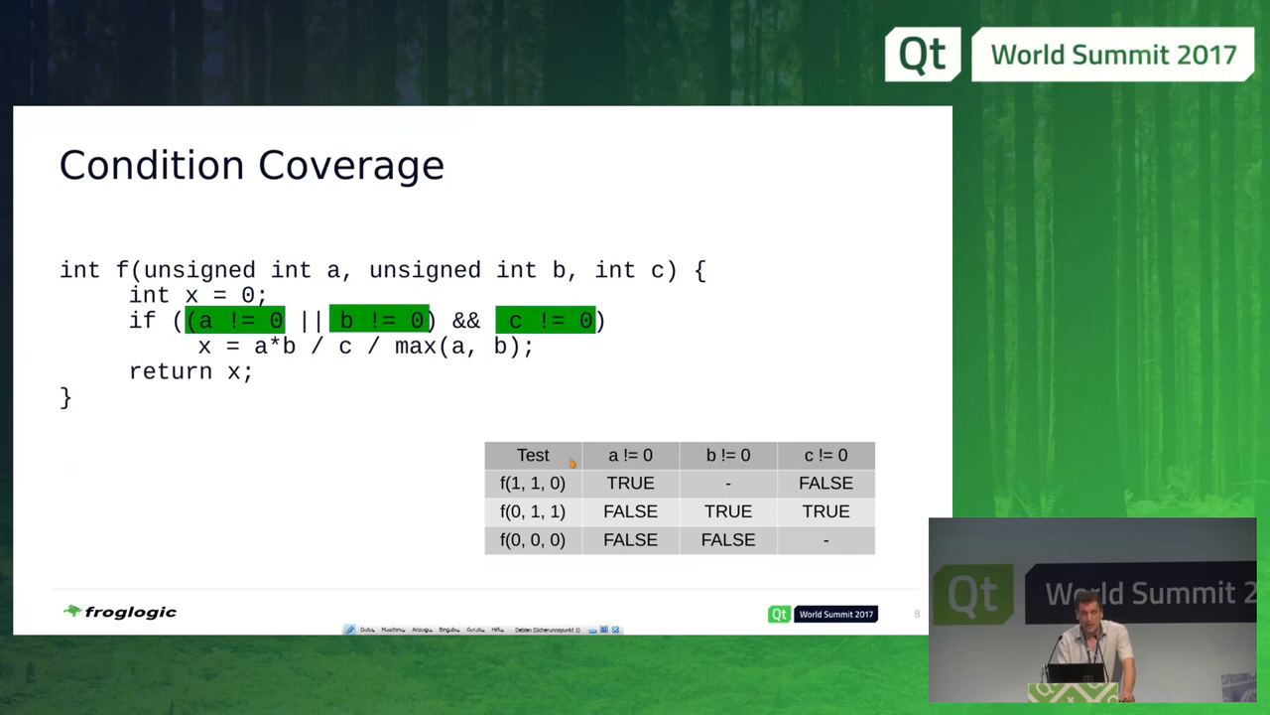
mouse_move(539, 512)
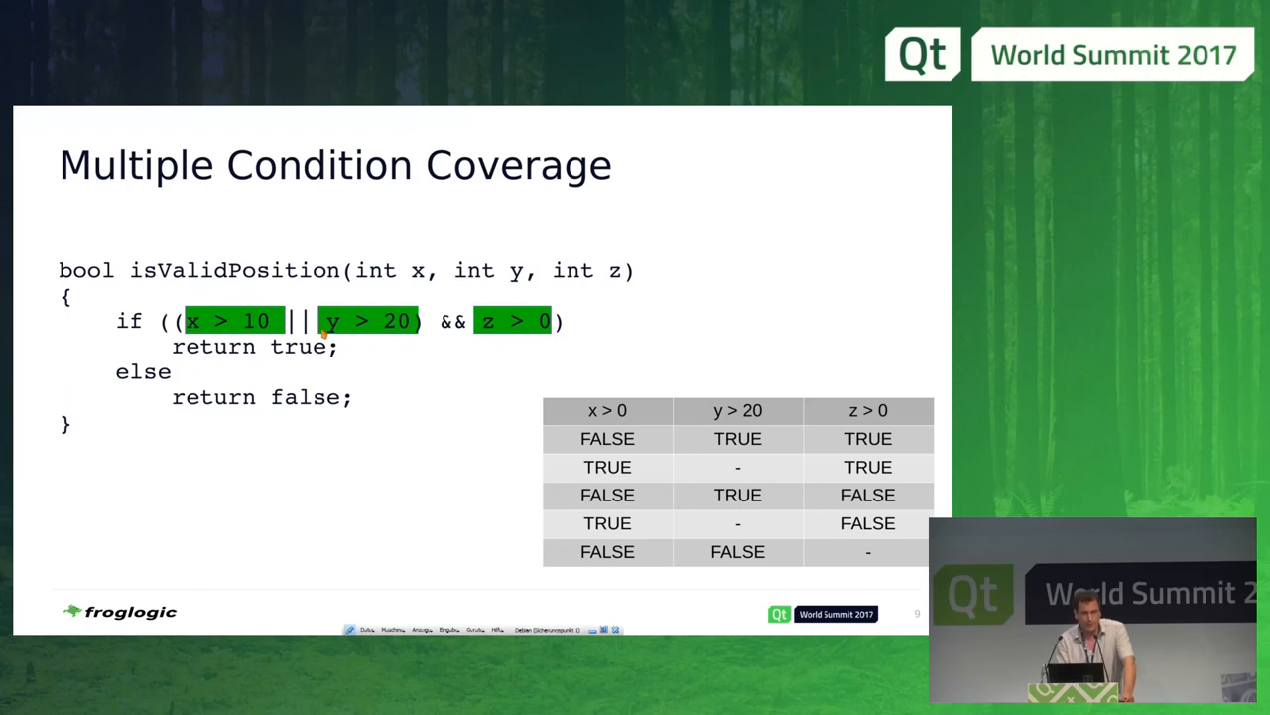
mouse_move(478, 411)
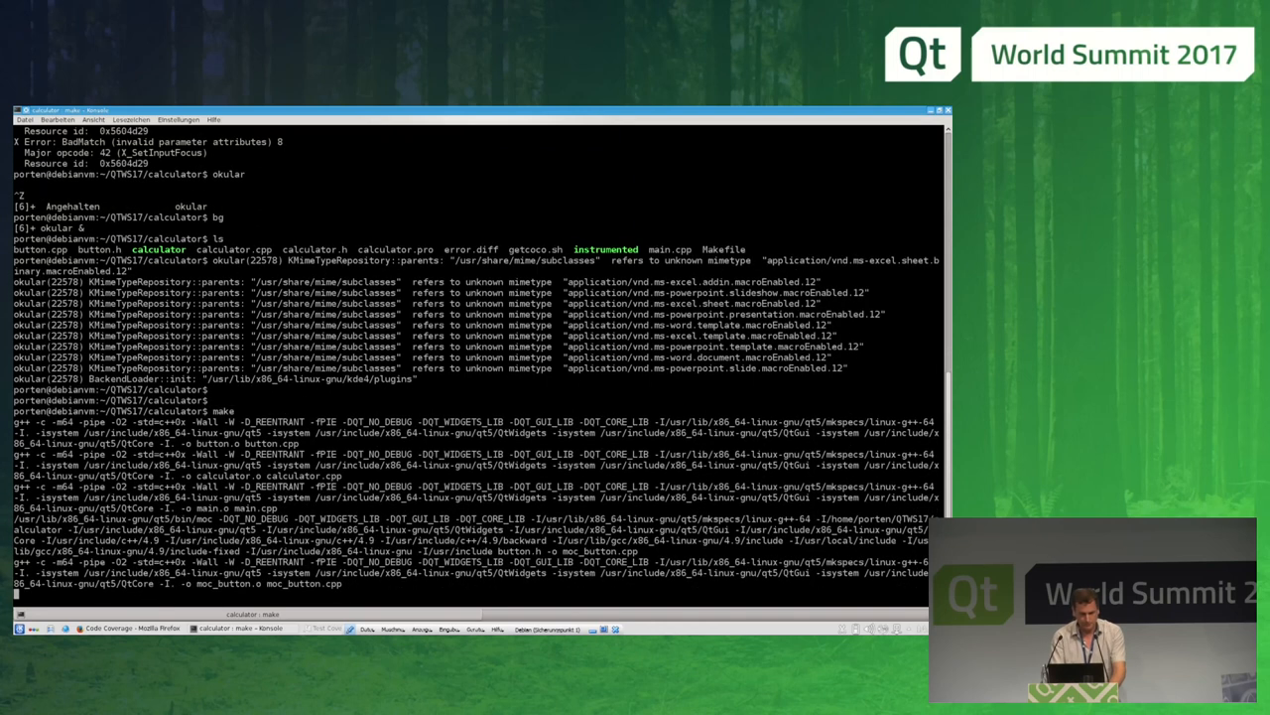
Step: Rebuild the calculator with ./instrumented make and start the instrumented ./calculator
scroll(down, 3)
text(ma)
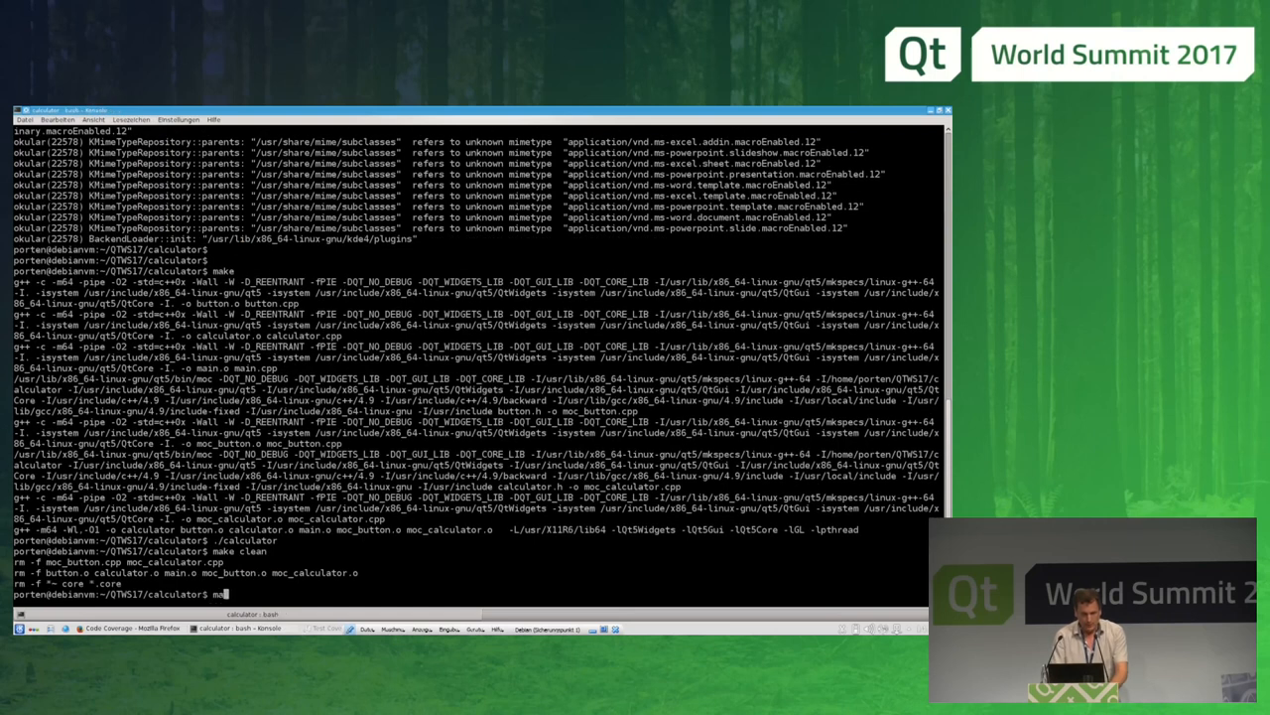
text(./instrumented make)
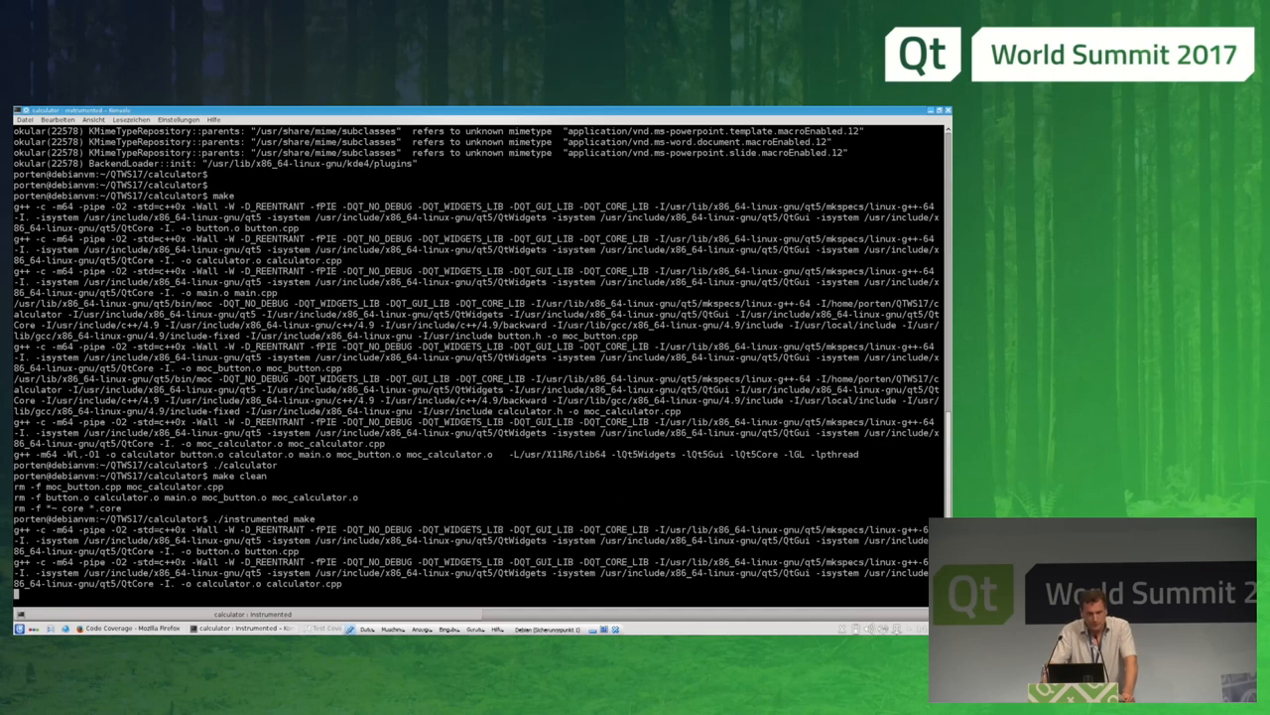
scroll(down, 3)
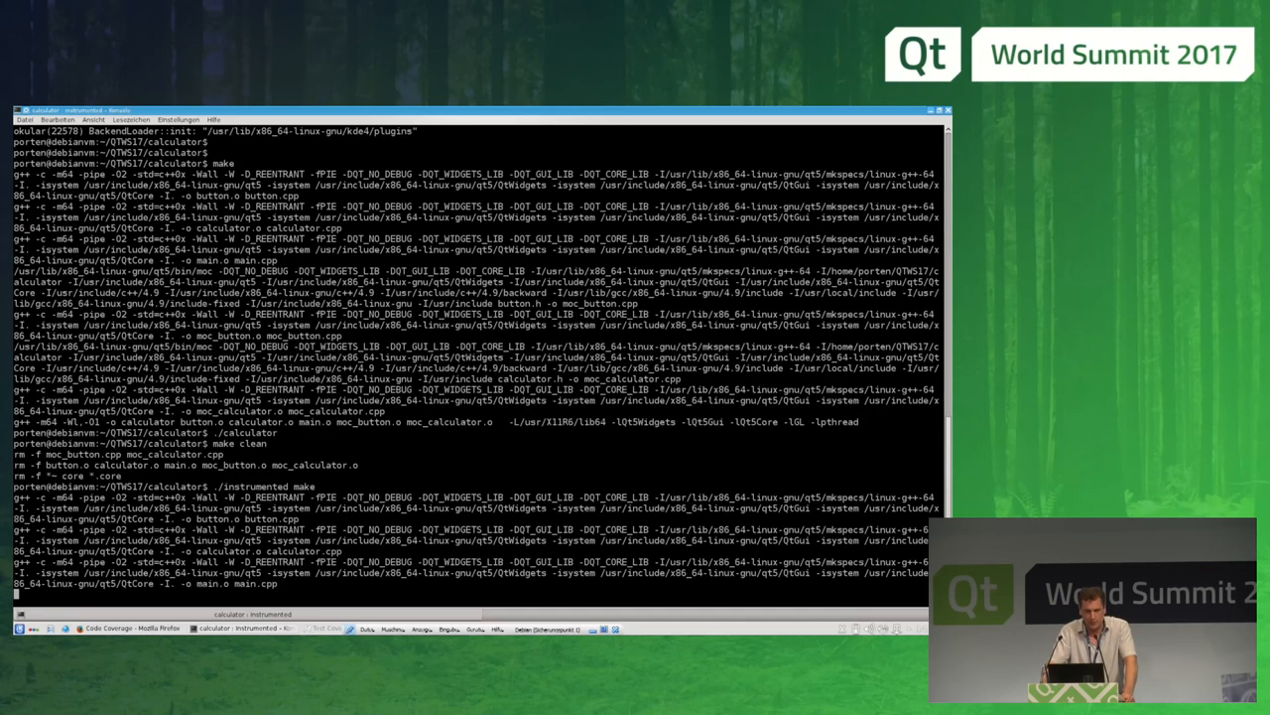
scroll(down, 3)
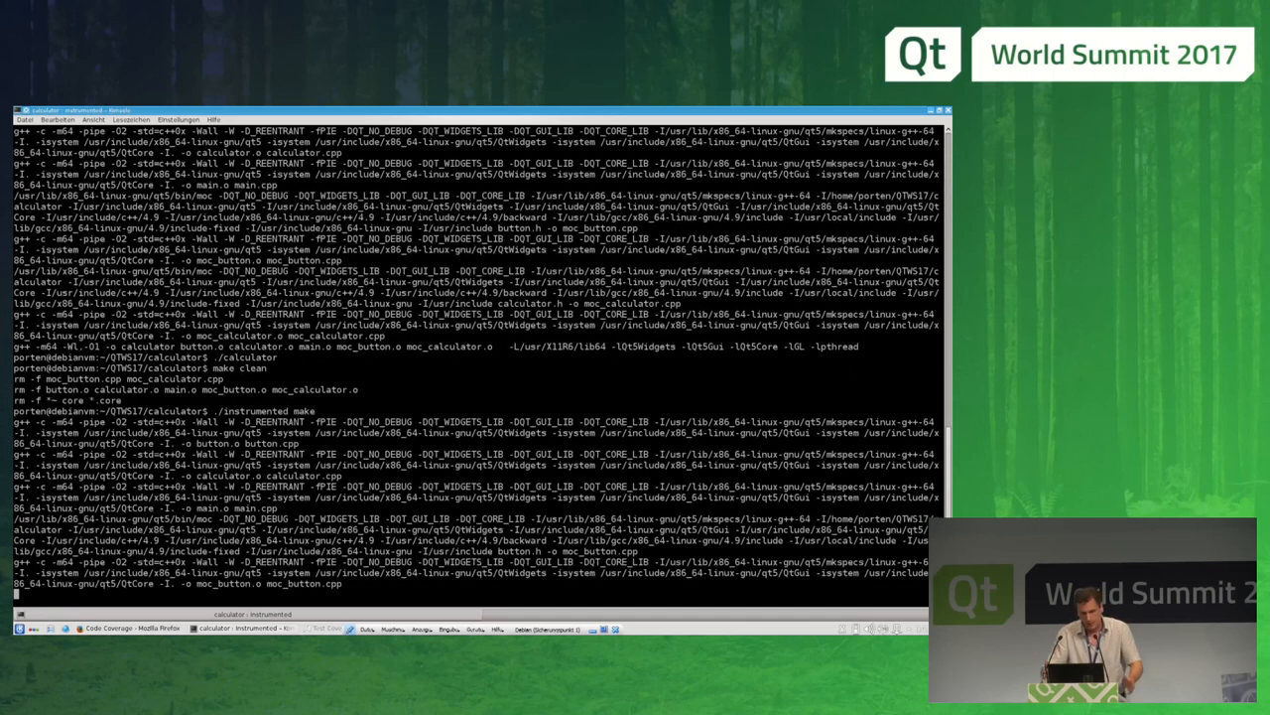
scroll(down, 3)
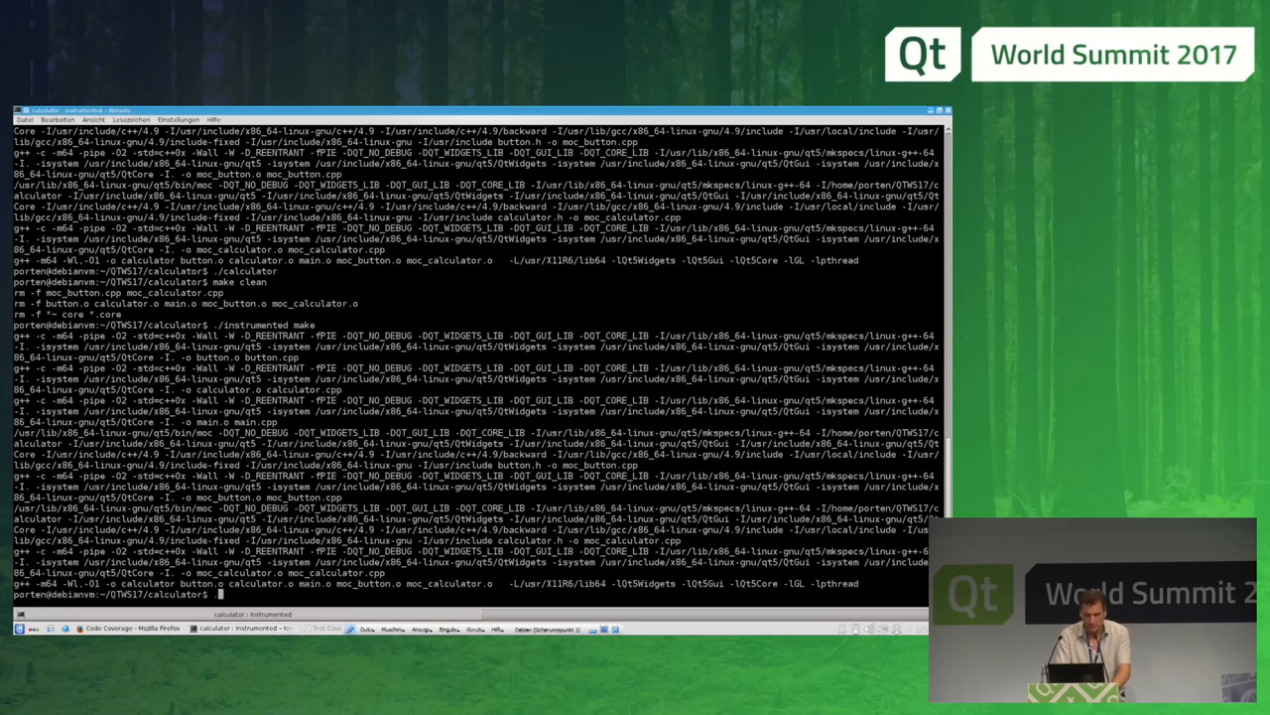
text(./calculator)
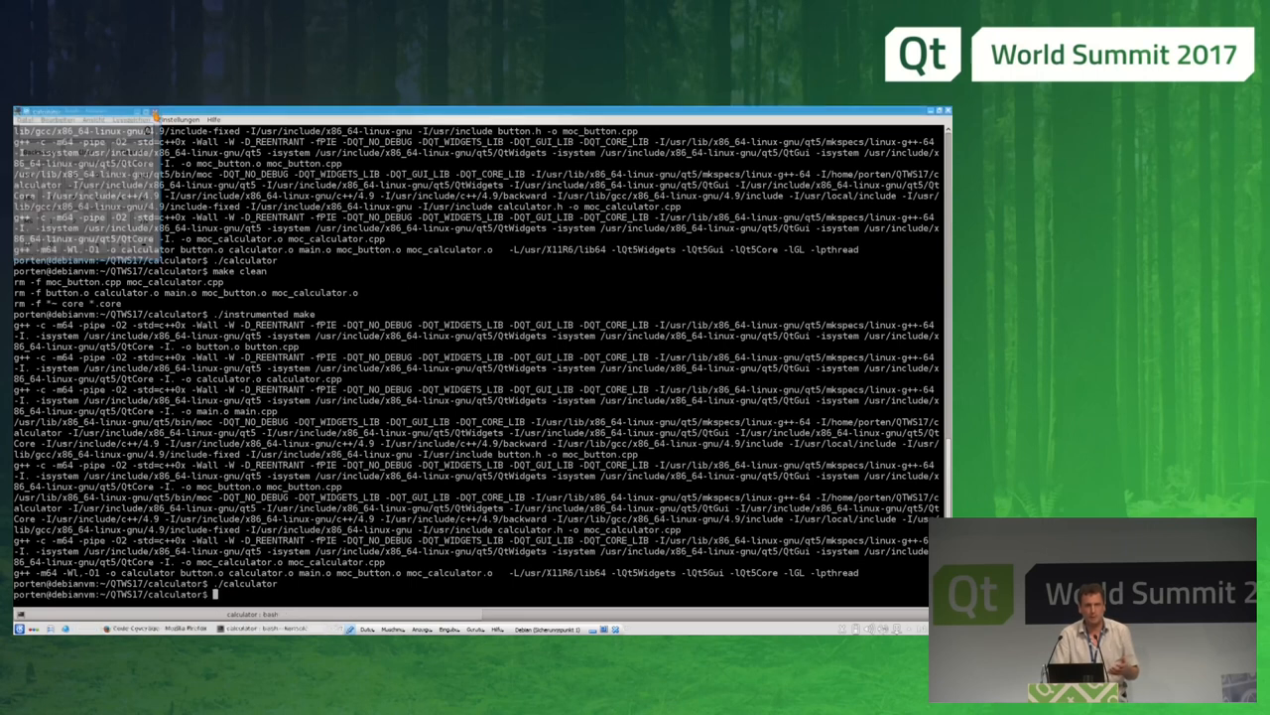
Step: Launch coveragebrowser -m calculator.csmes on the calculator's coverage database
text(cal)
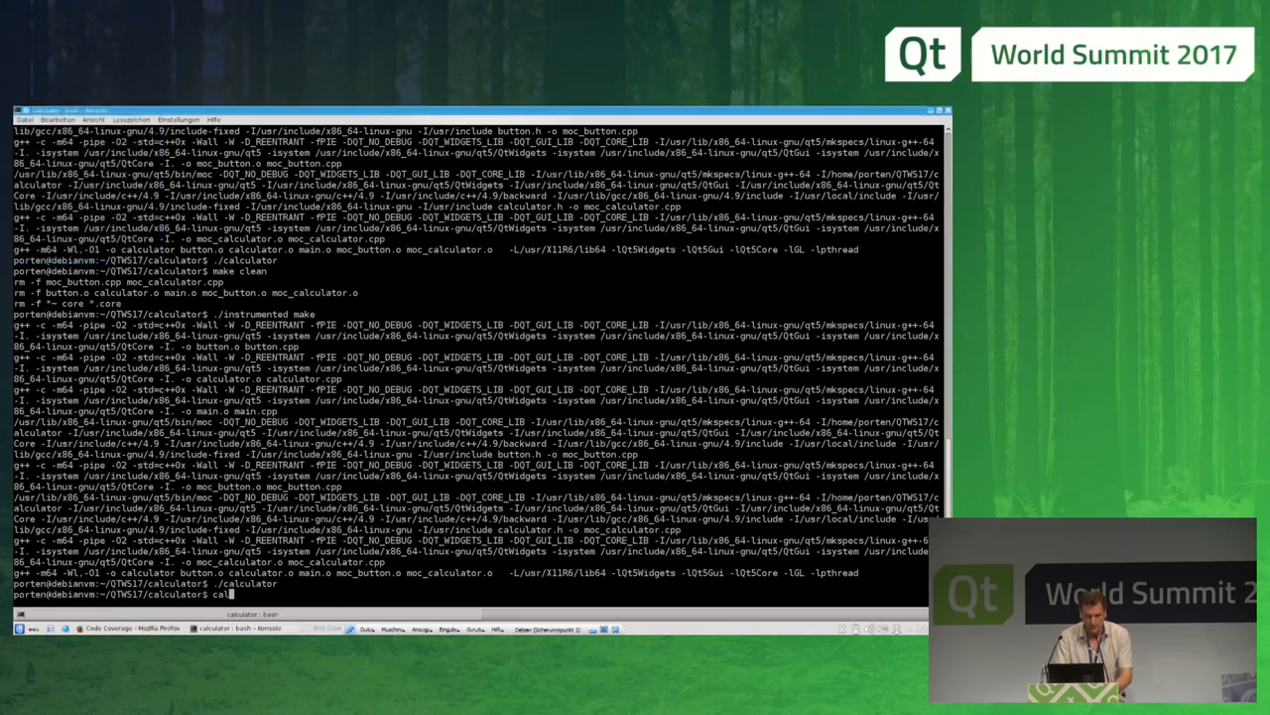
text(coveragebrowser)
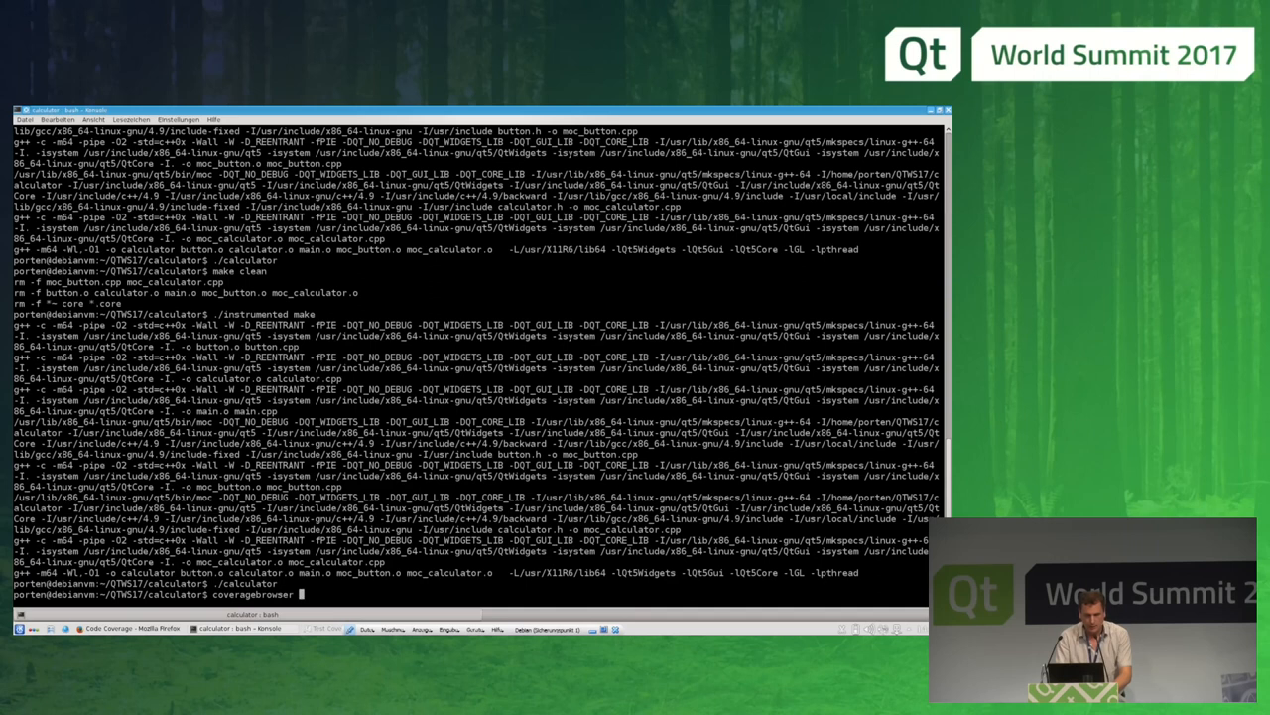
text(-m calculator.csmes)
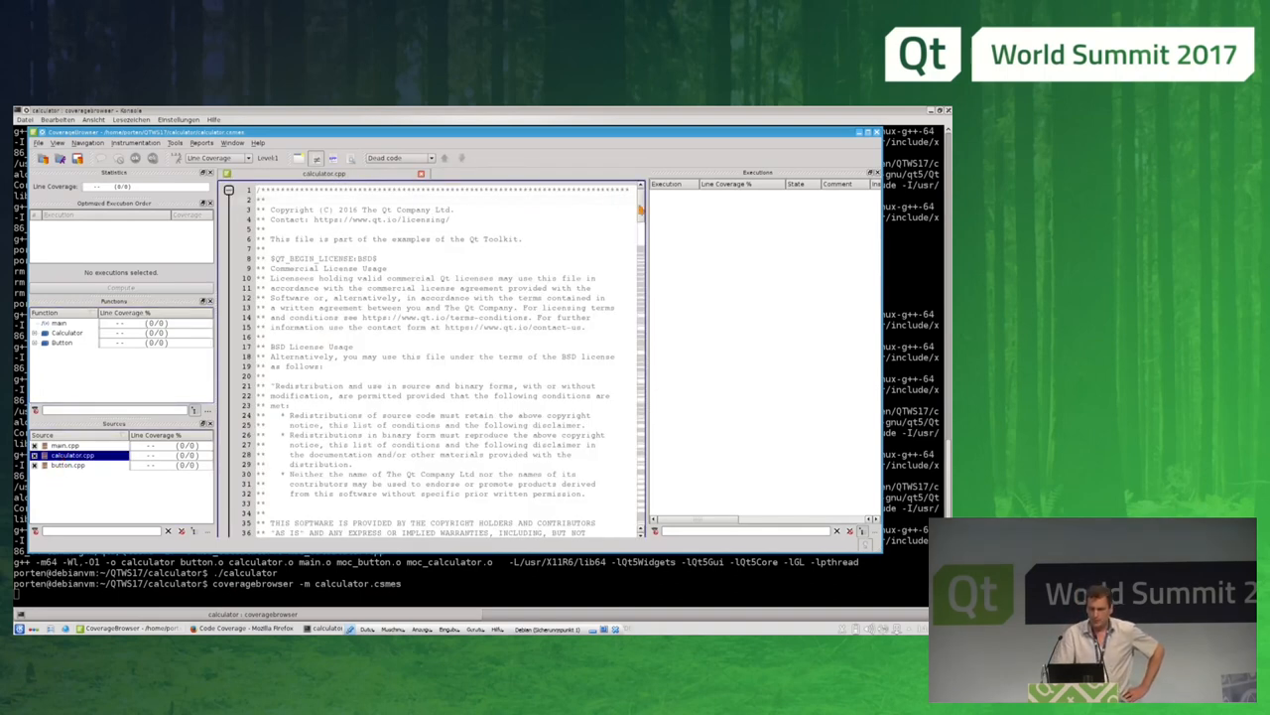
Step: Look through calculator.cpp, then start loading an execution report from the File menu
scroll(down, 3)
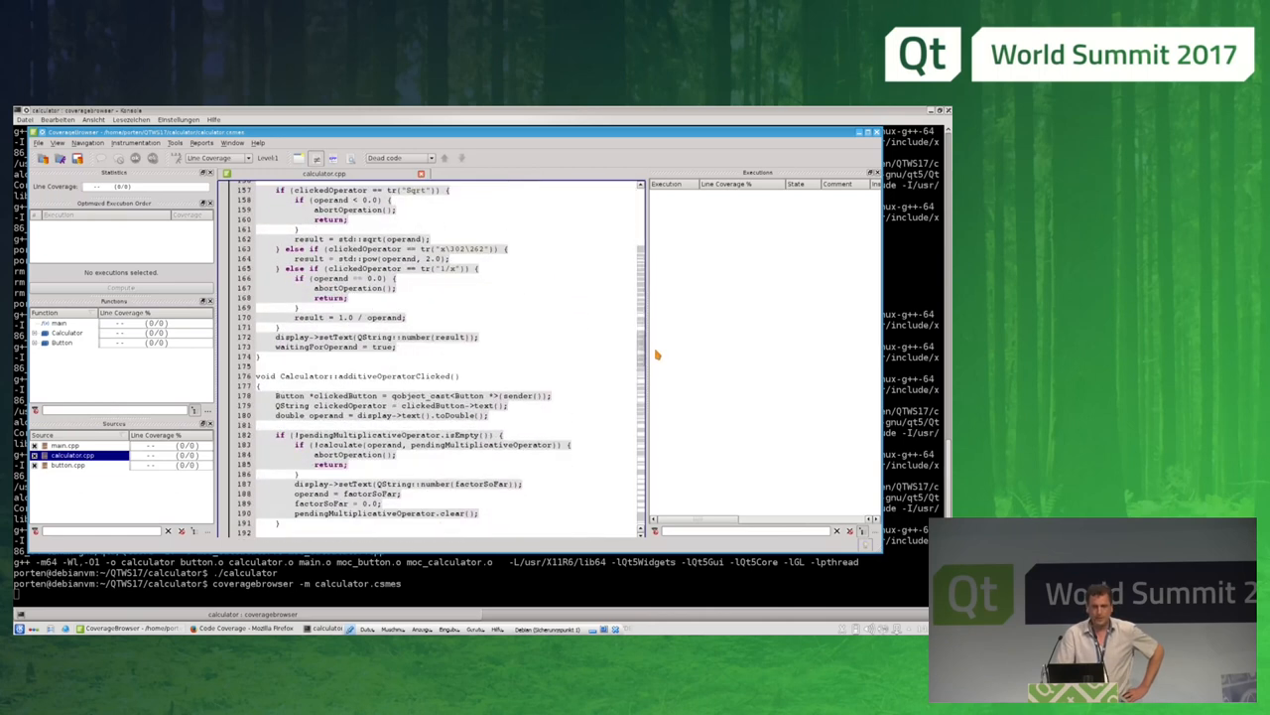
scroll(up, 3)
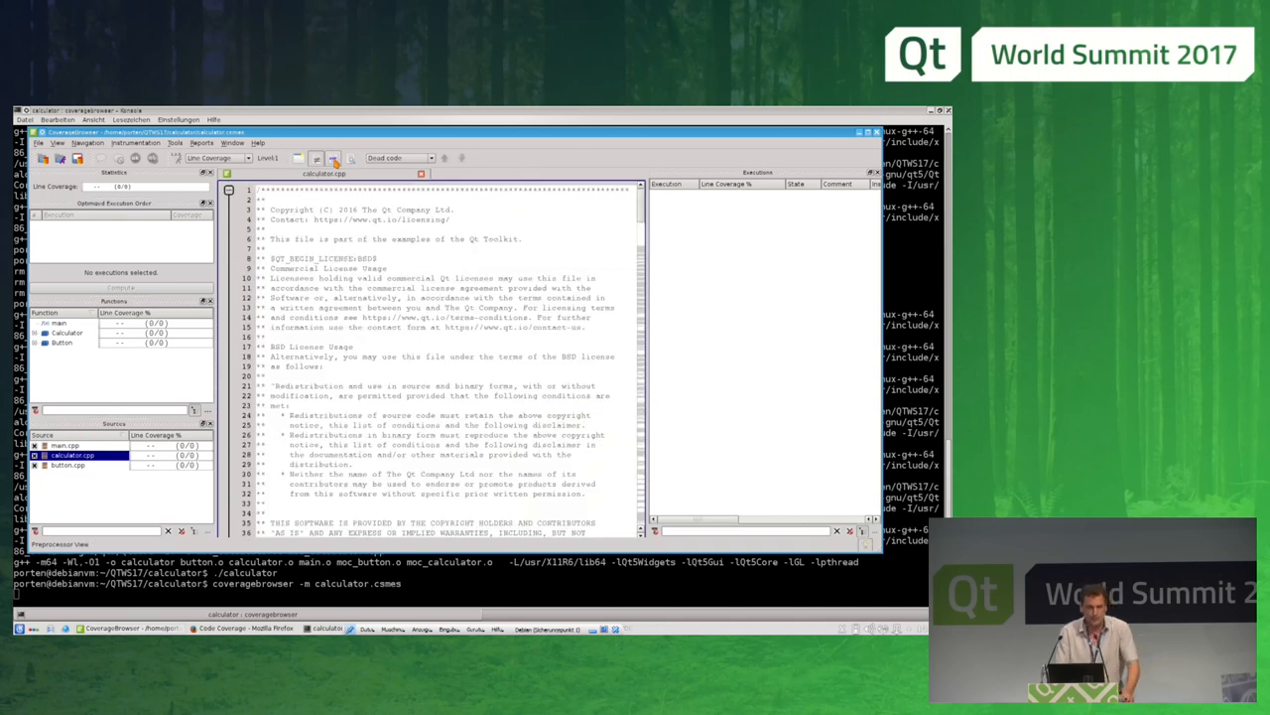
click(36, 342)
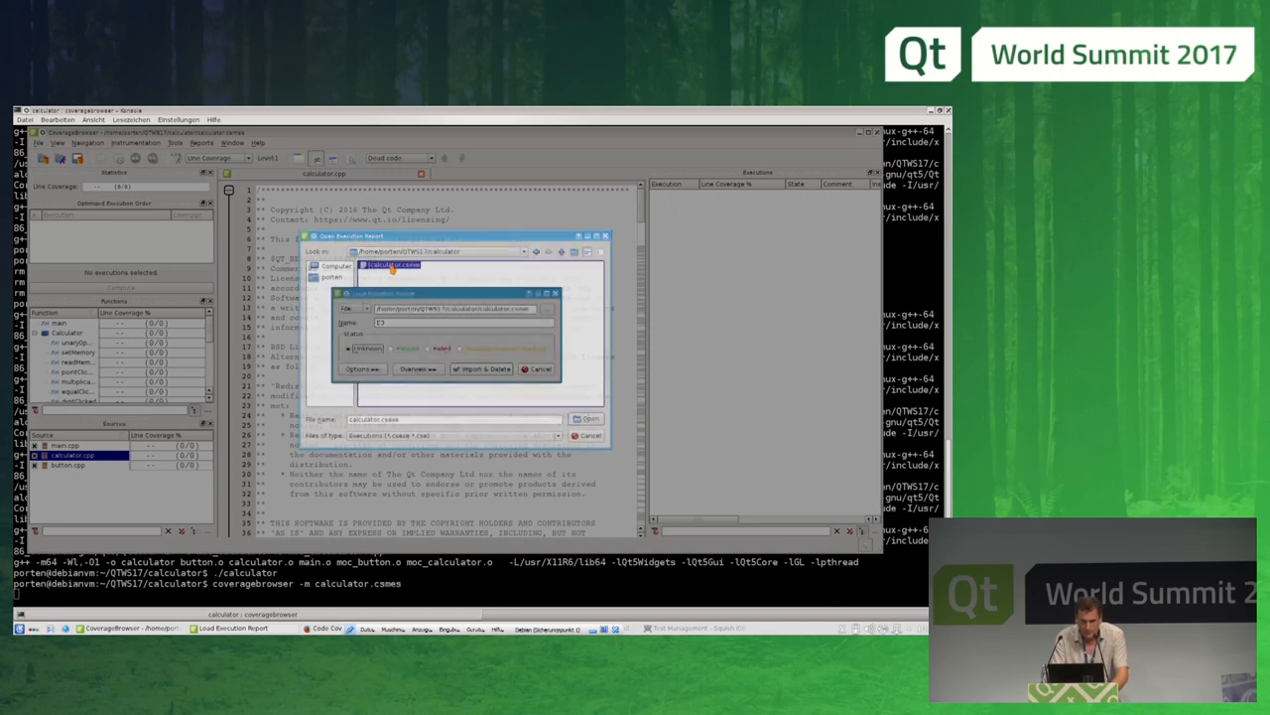
Step: Select the calculator's .csexe report, name the execution Startup and Import & Delete it
click(587, 417)
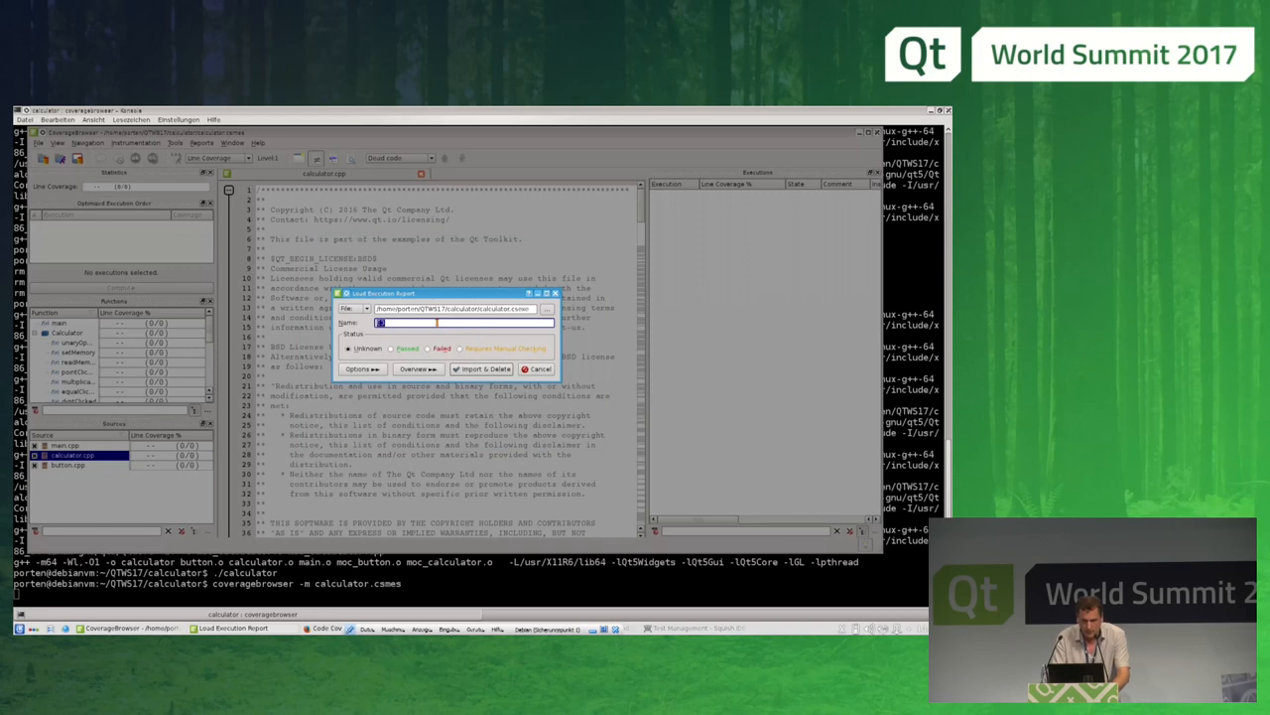
text(Startup)
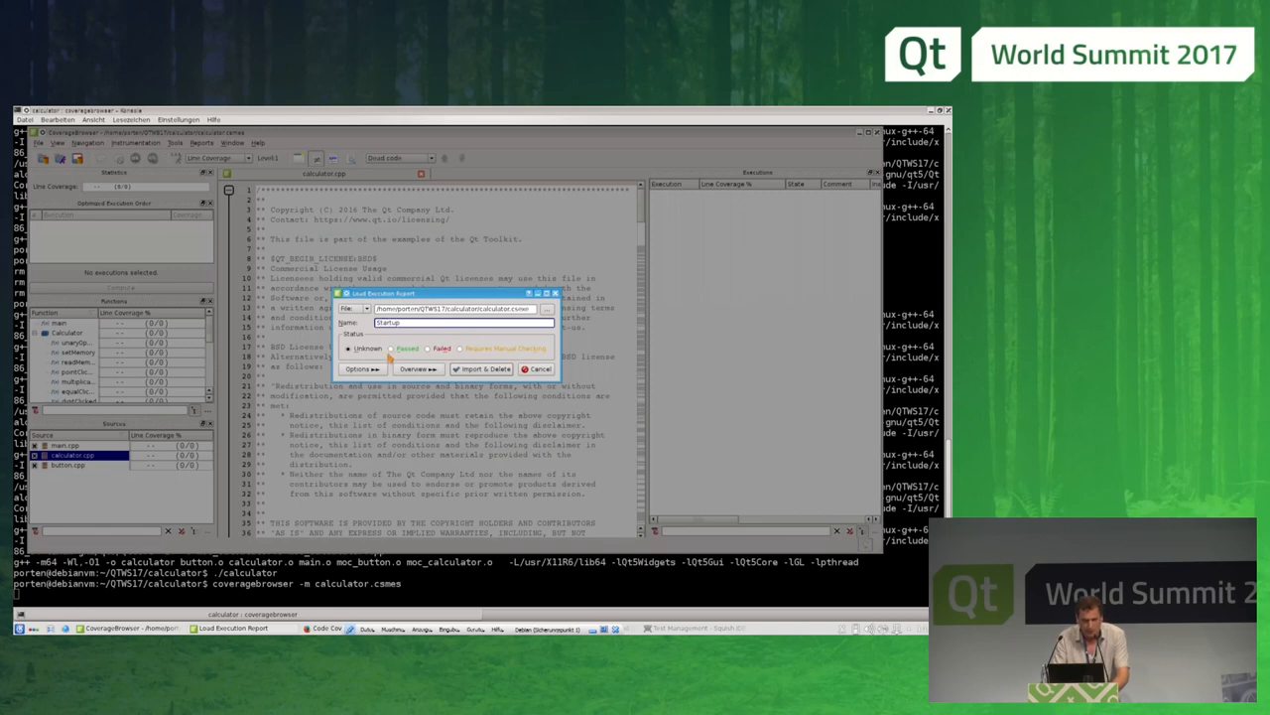
click(401, 349)
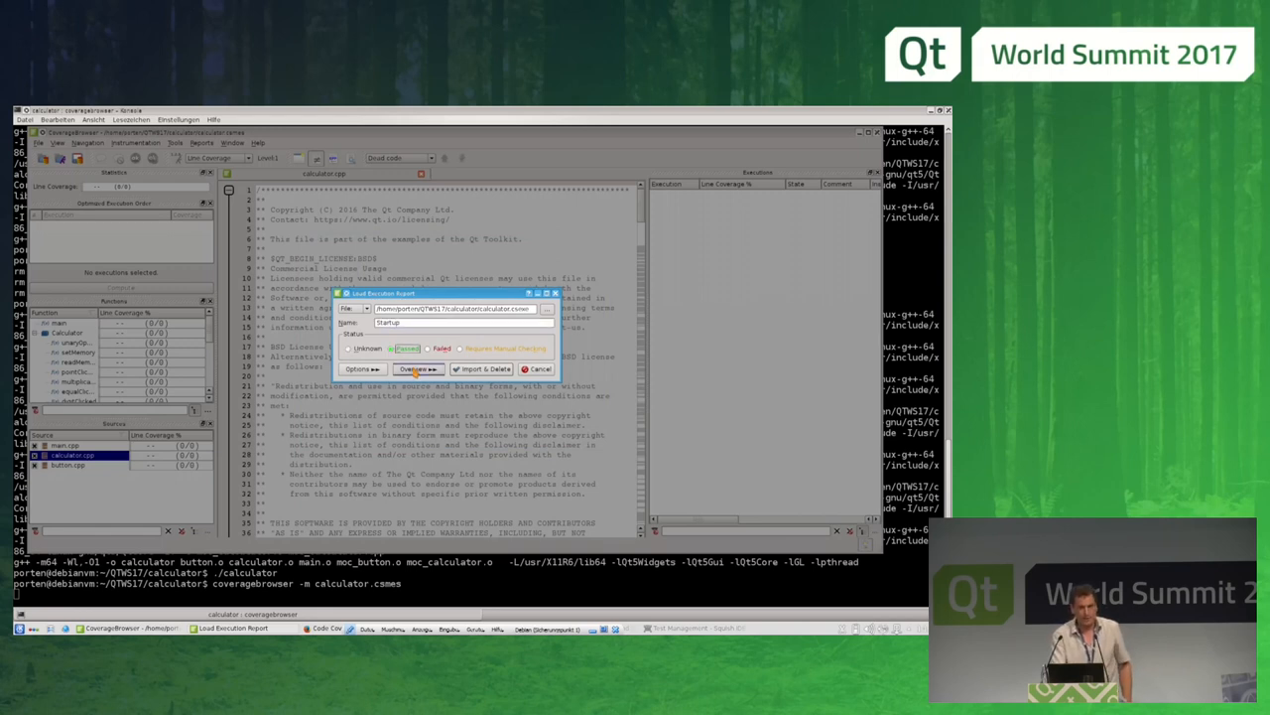
click(417, 369)
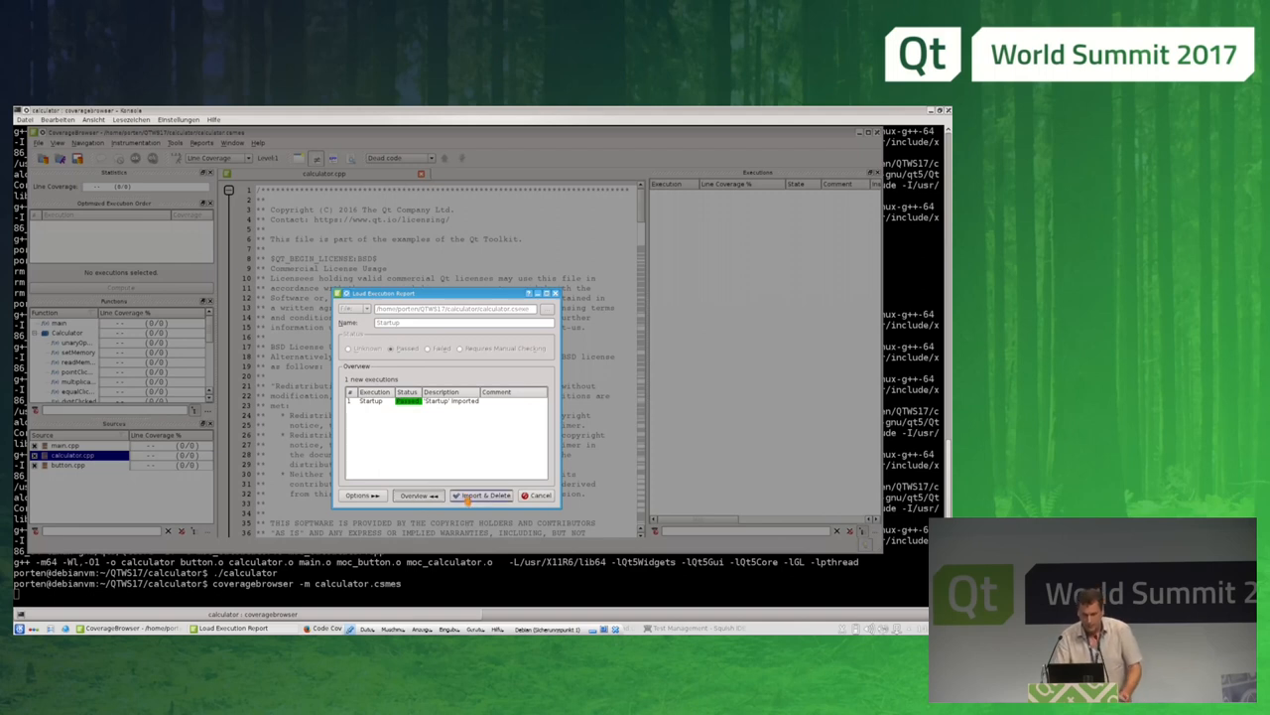
click(481, 494)
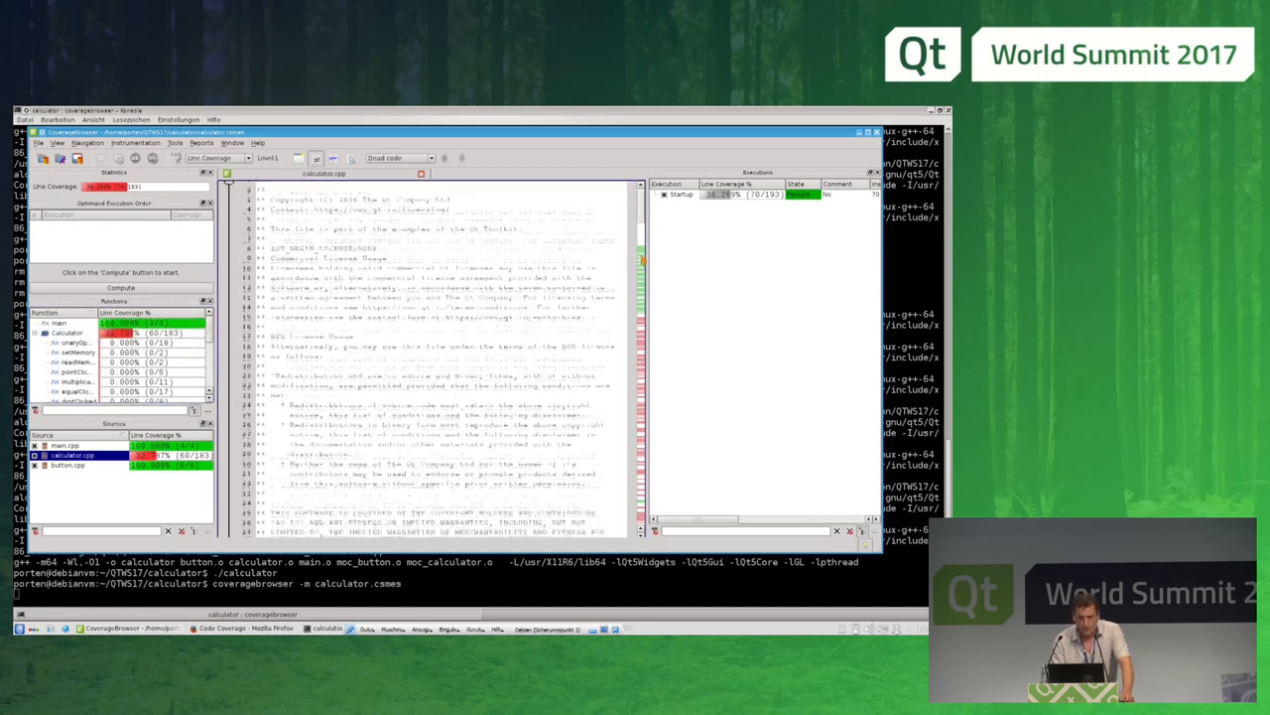
Step: Scroll through calculator.cpp to inspect the red/green coverage of the Startup run
scroll(down, 3)
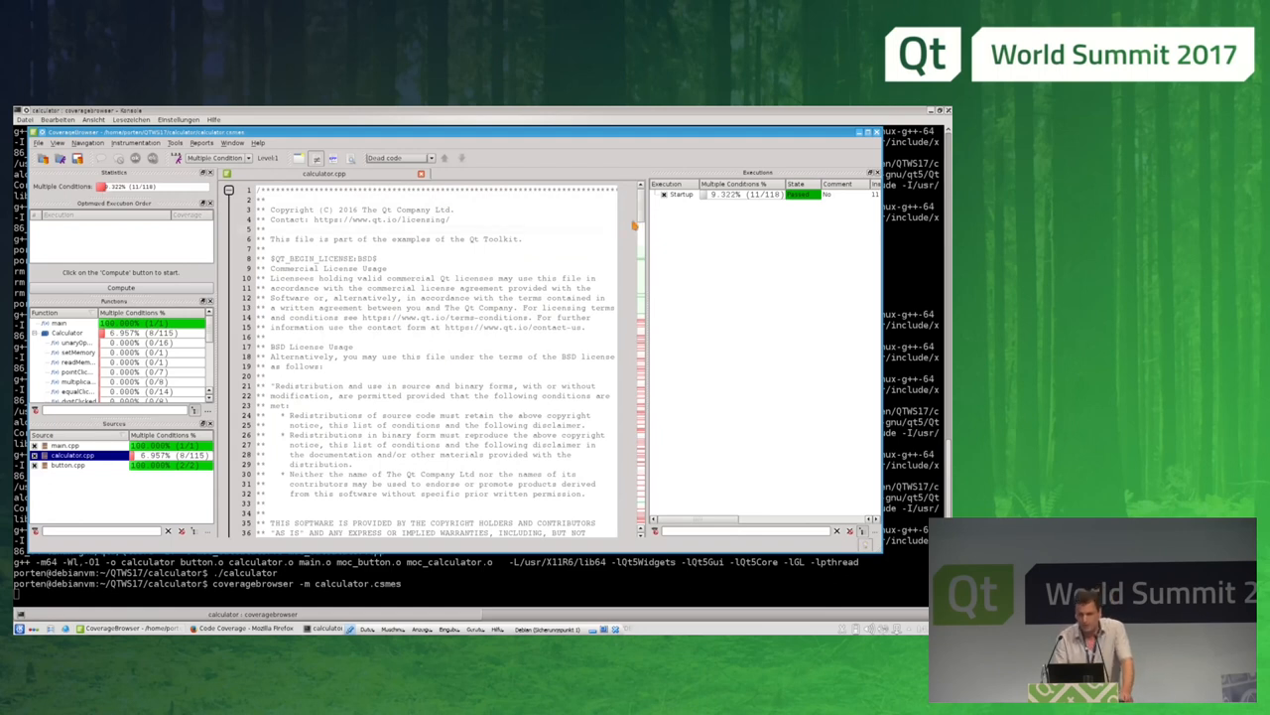
scroll(down, 3)
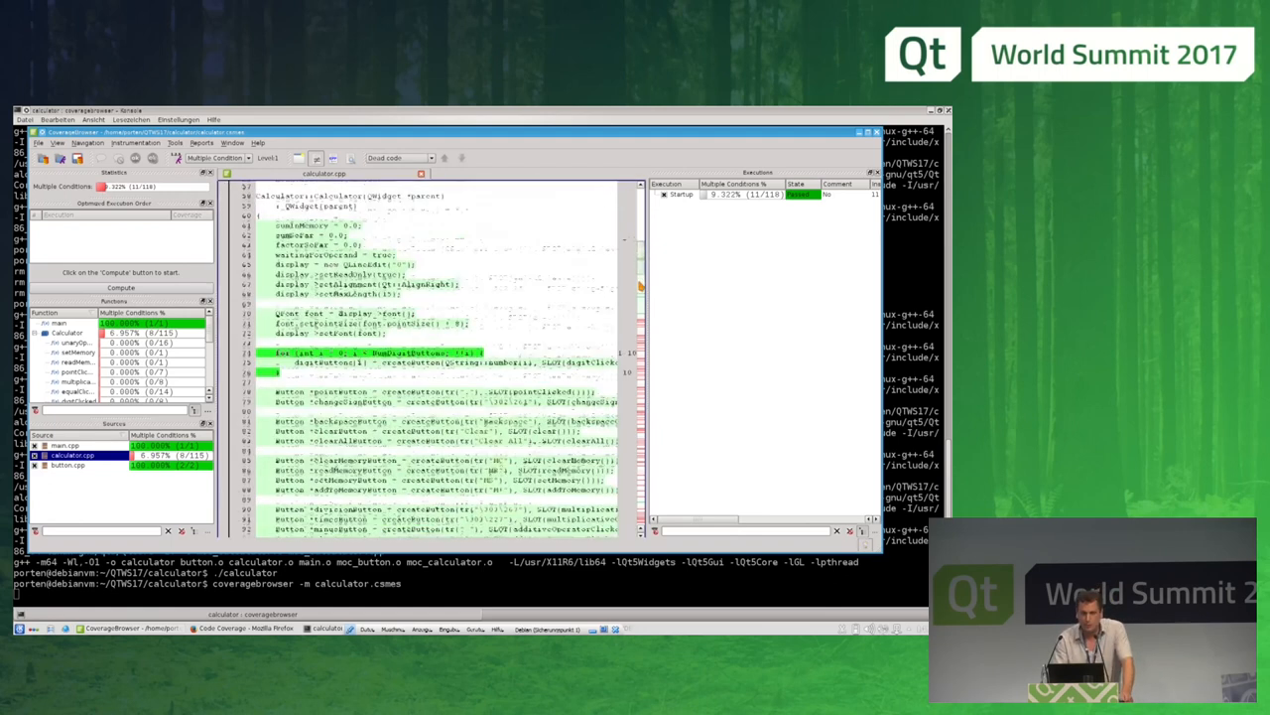
scroll(down, 3)
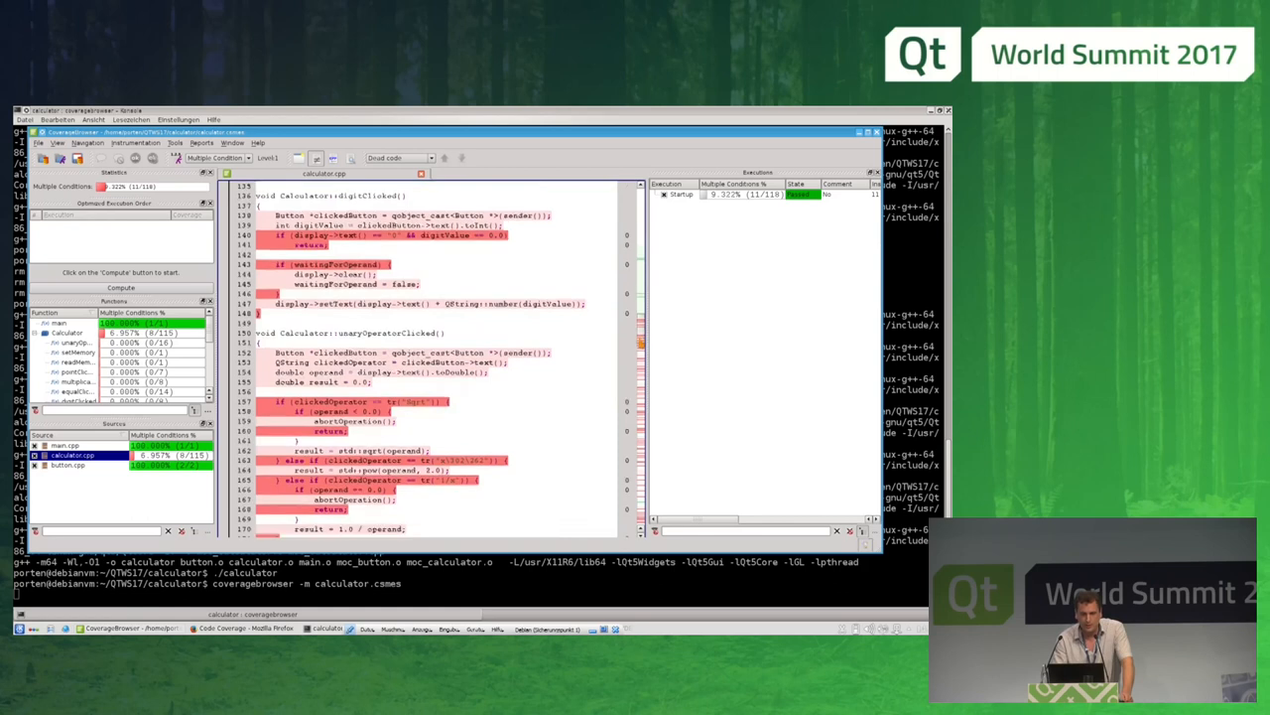
scroll(down, 3)
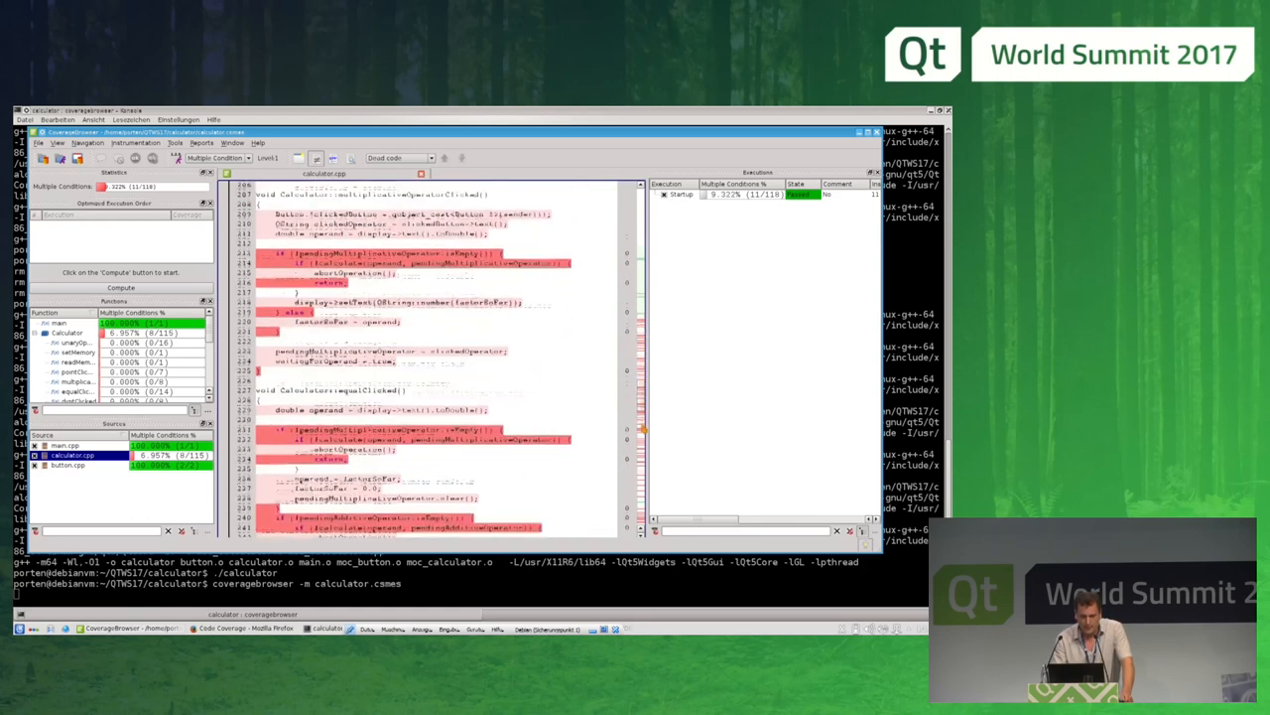
scroll(down, 3)
text(./calculator)
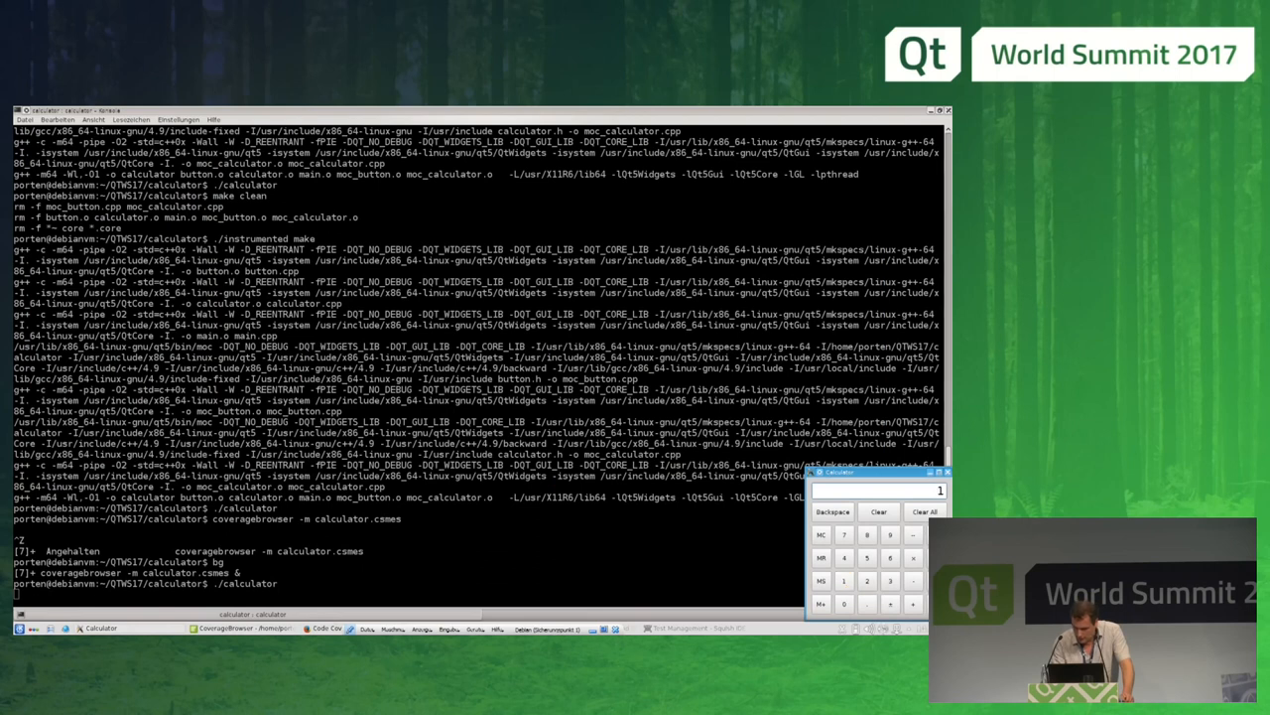
Step: Close the calculator and import its run as the Substraction execution
click(865, 580)
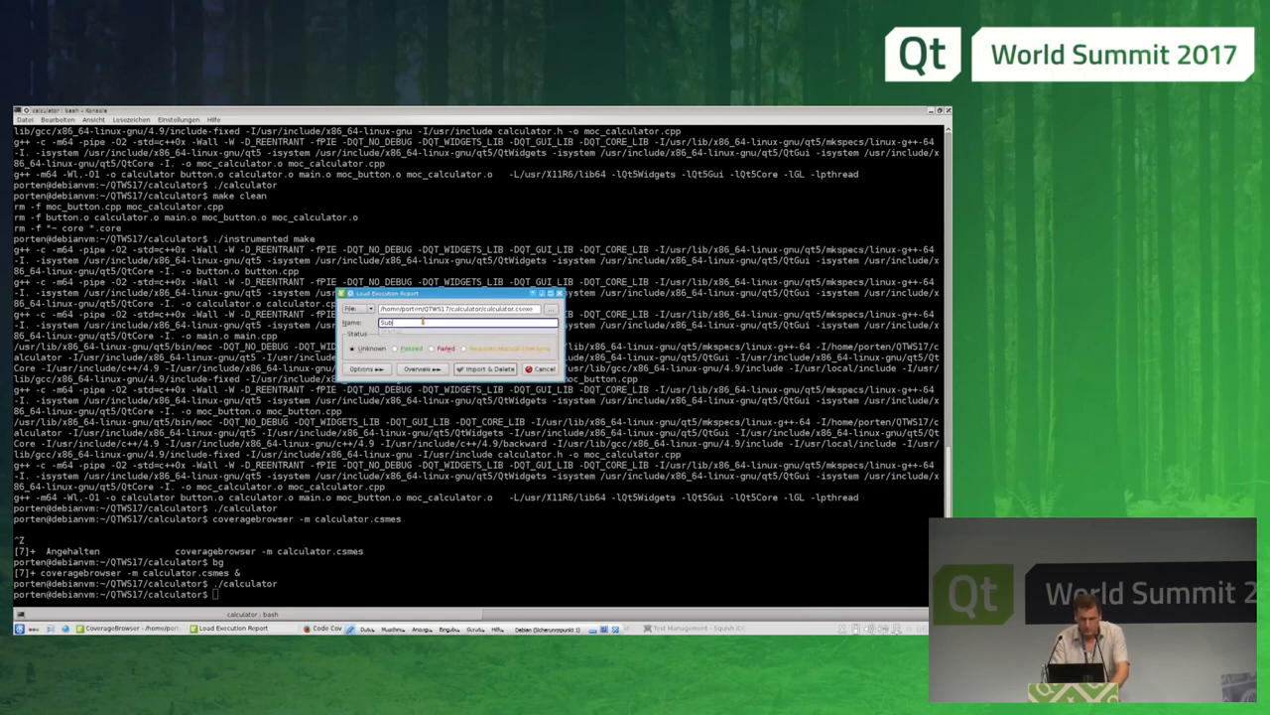
text(Substraction)
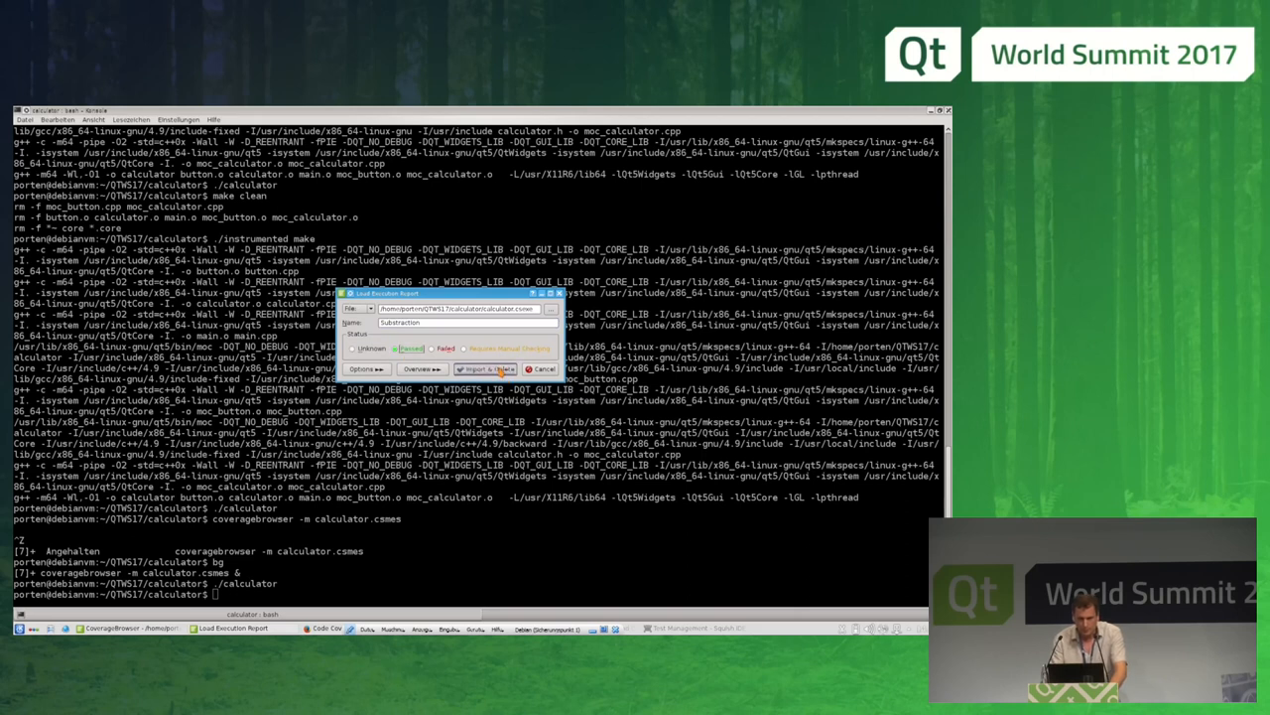
click(486, 367)
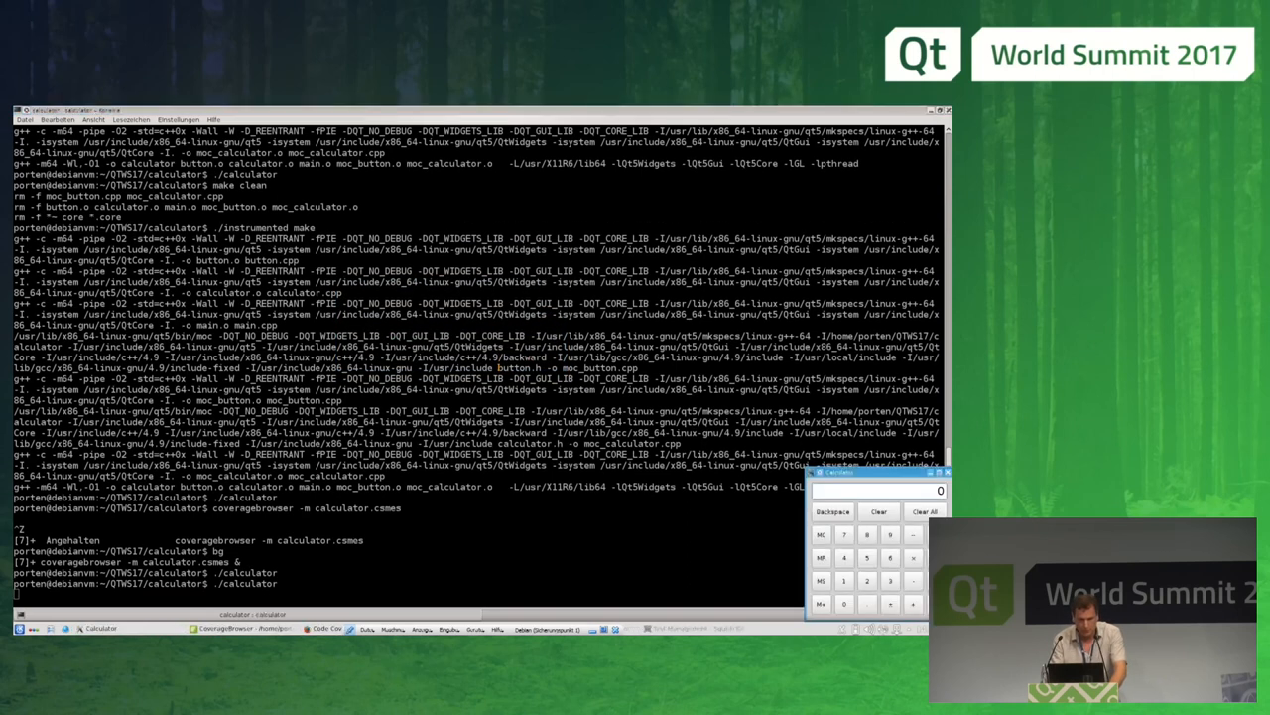
Step: Run a square-root test in the calculator and import it as the Square execution
click(843, 580)
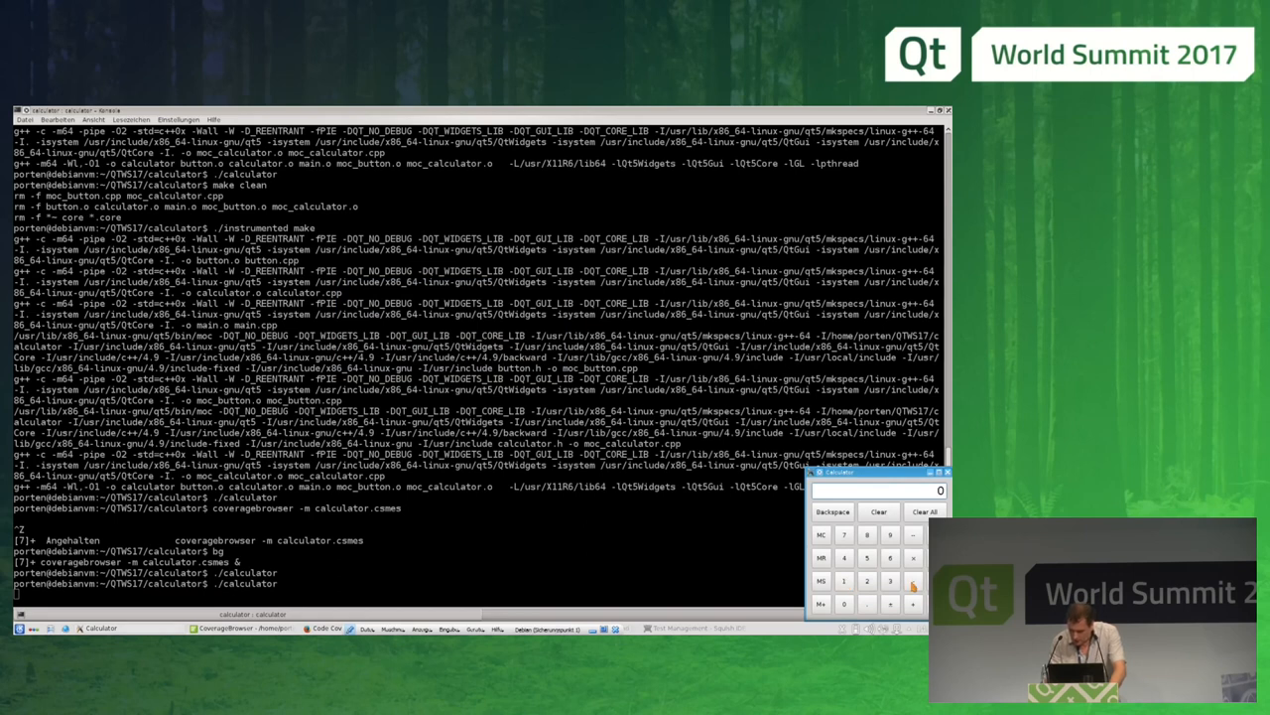
click(845, 579)
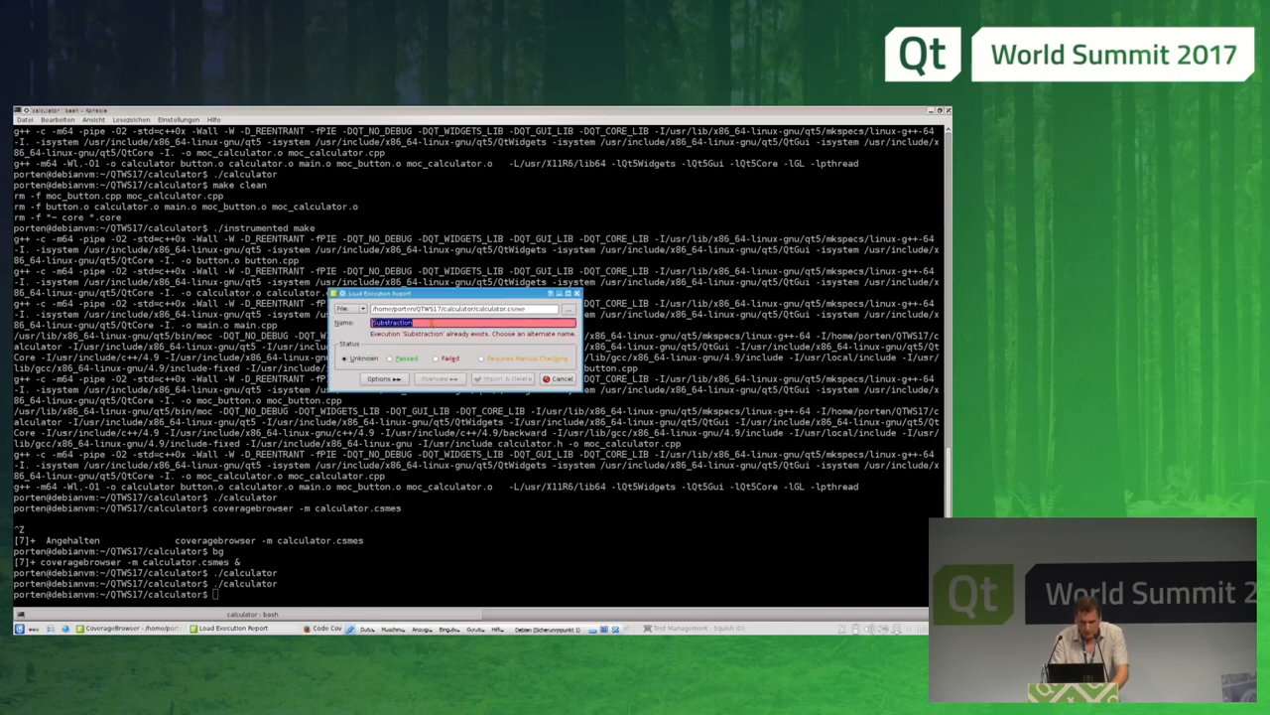
text(Squareroot)
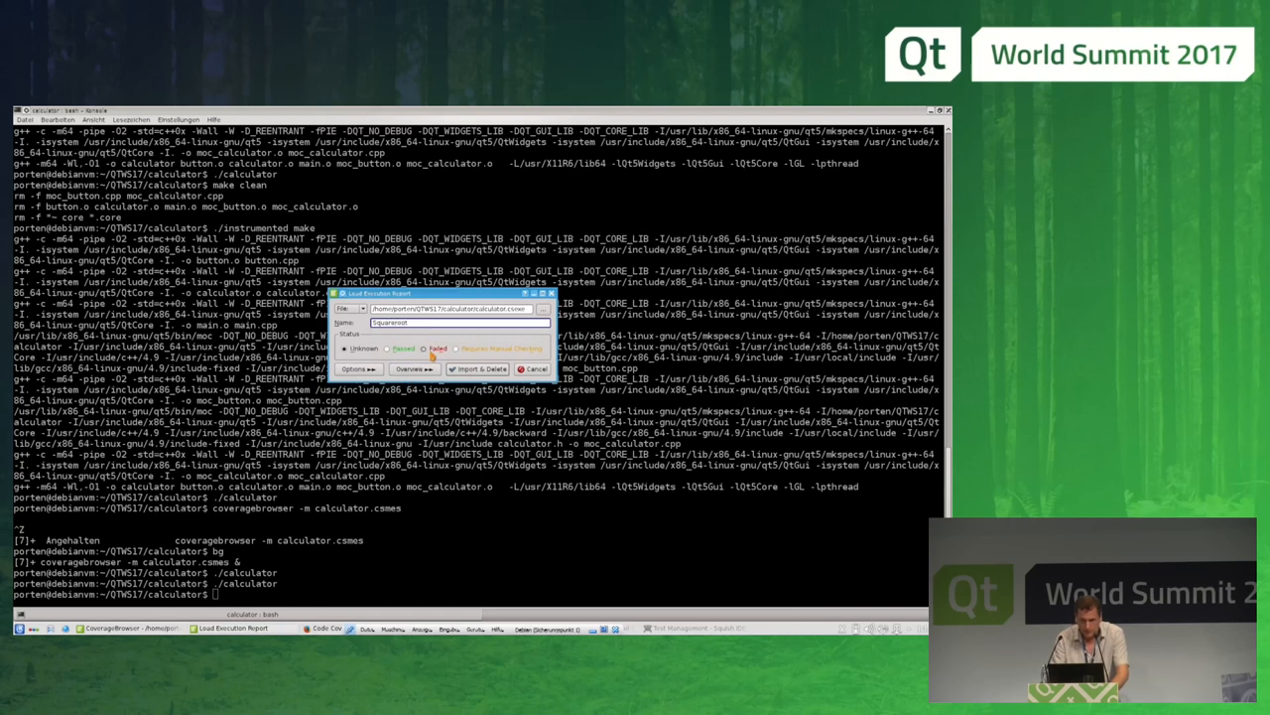
click(536, 367)
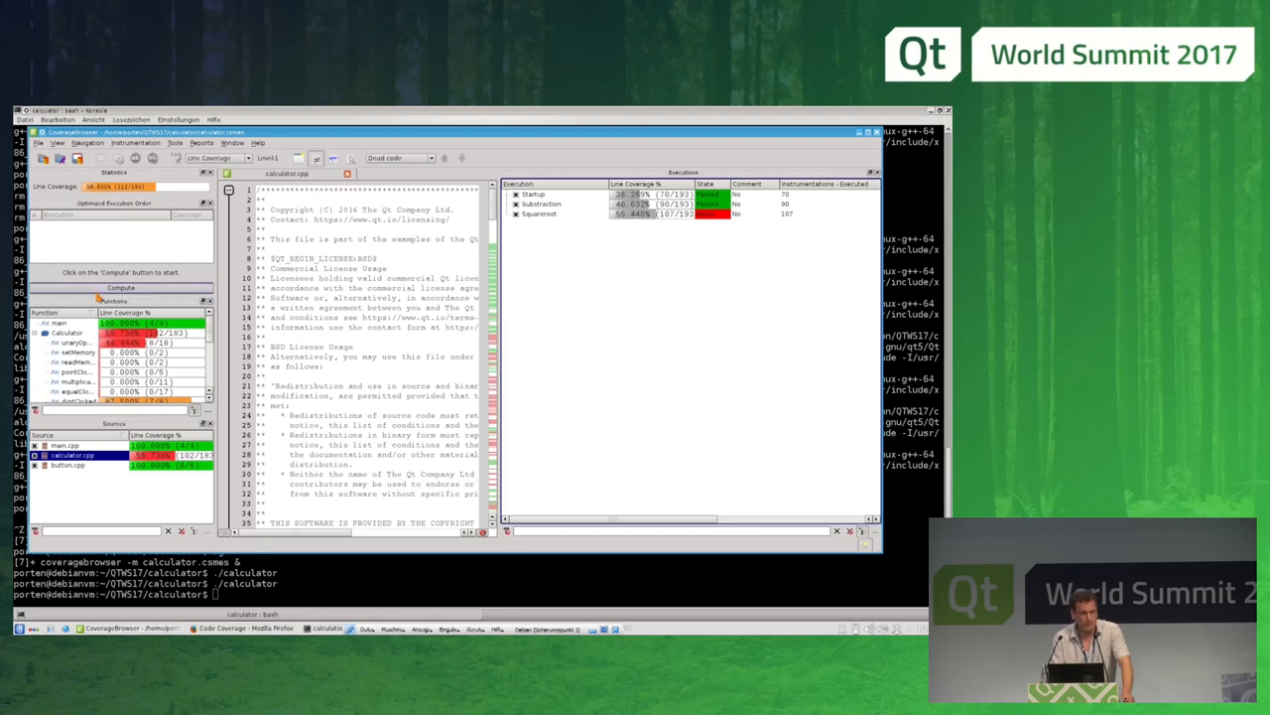
Step: Select the executions in the Executions panel for comparison against a reference run
click(119, 288)
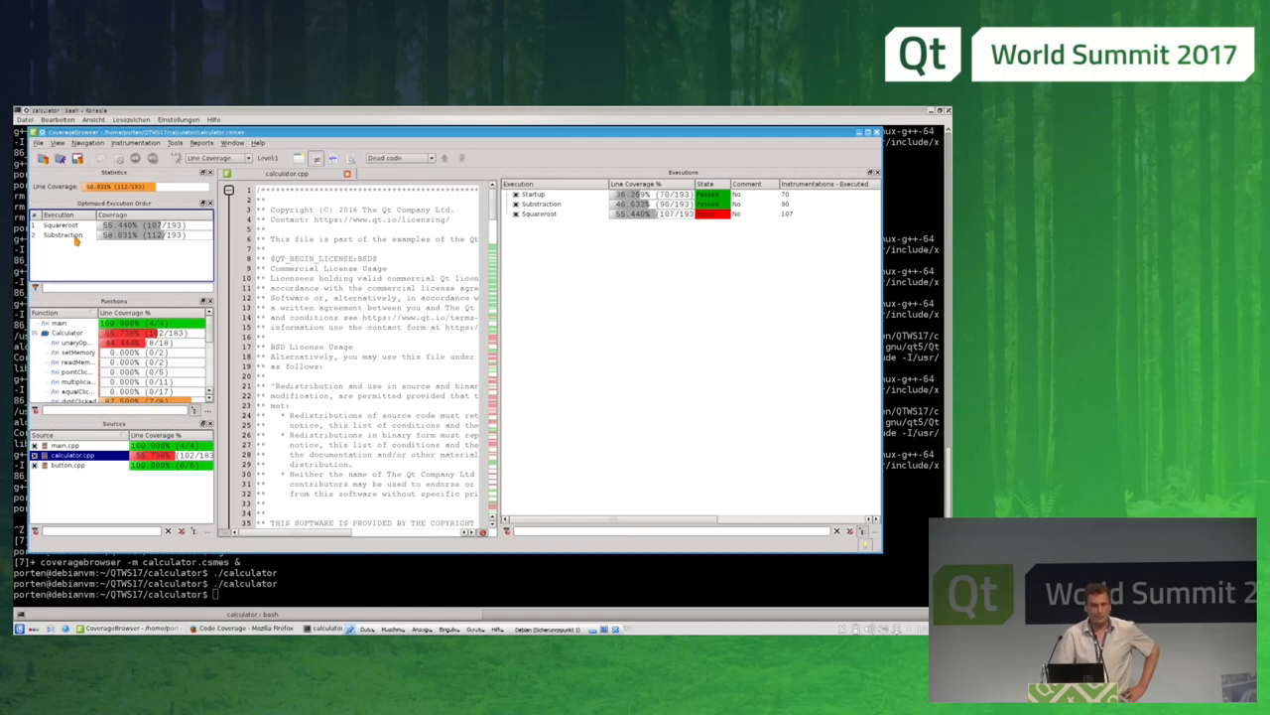
mouse_move(111, 244)
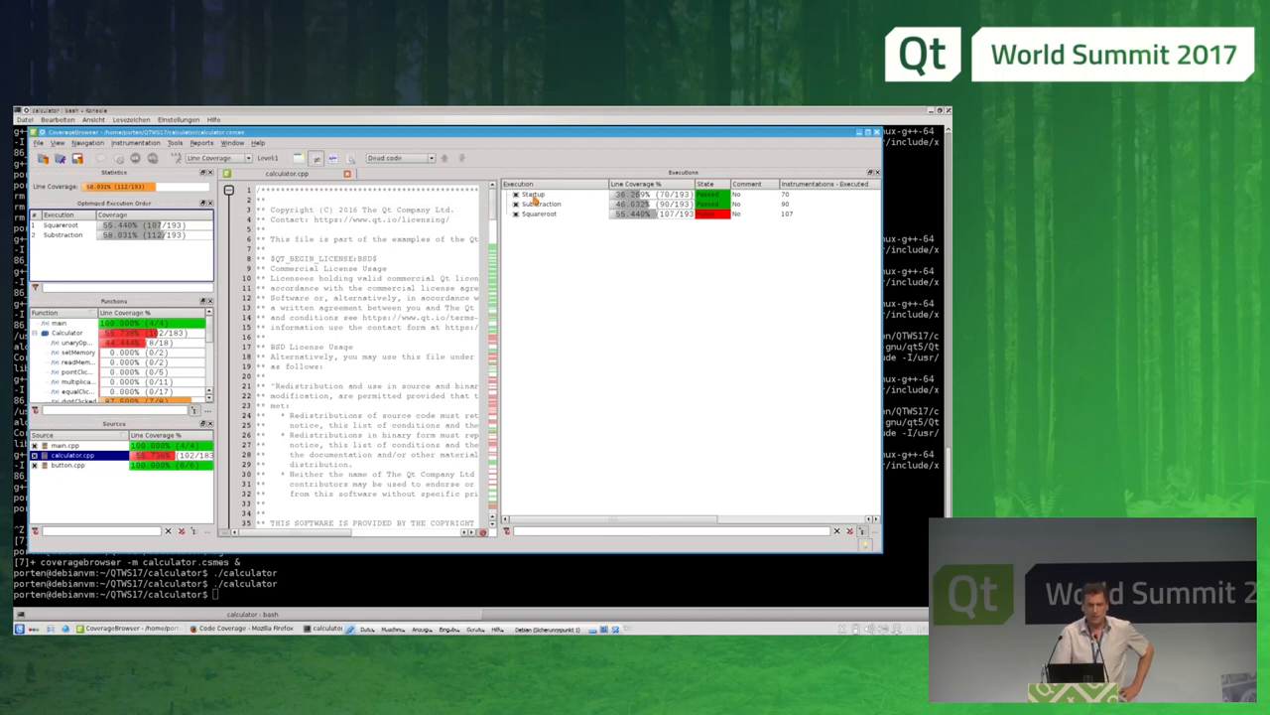
mouse_move(532, 195)
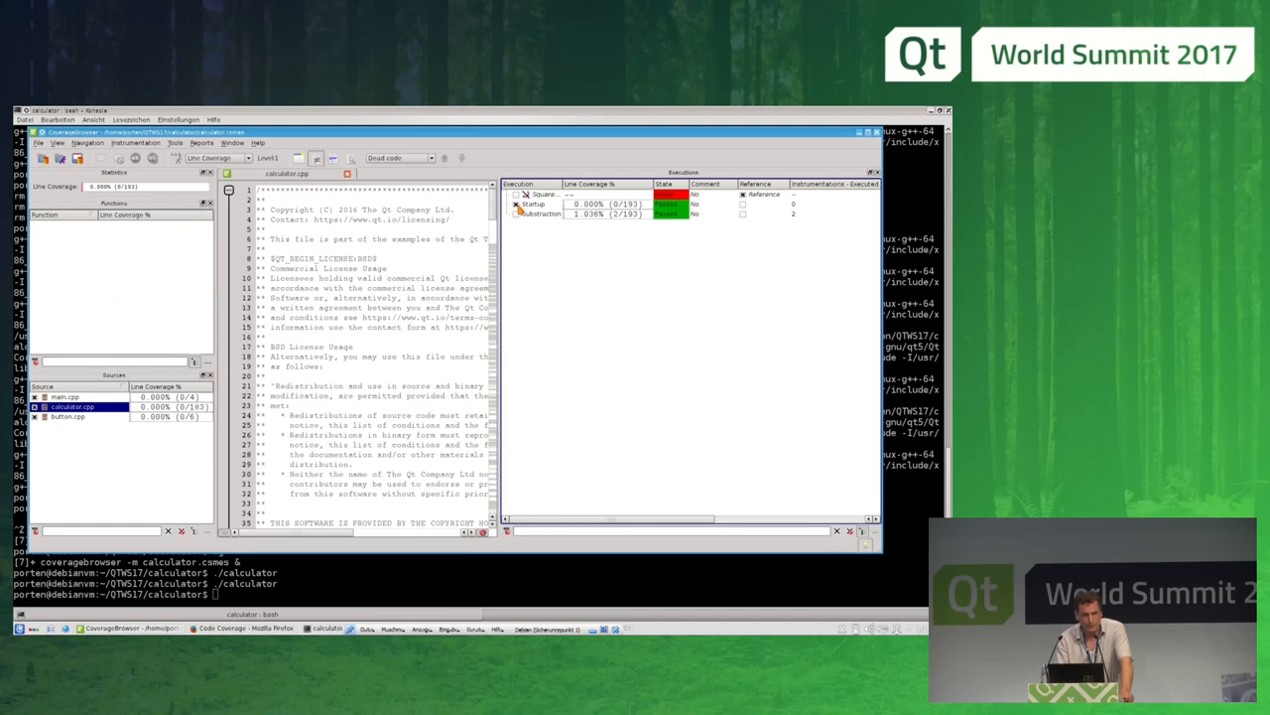
Step: Expand the Calculator class functions and toggle execution comparison before returning to the terminal
click(516, 215)
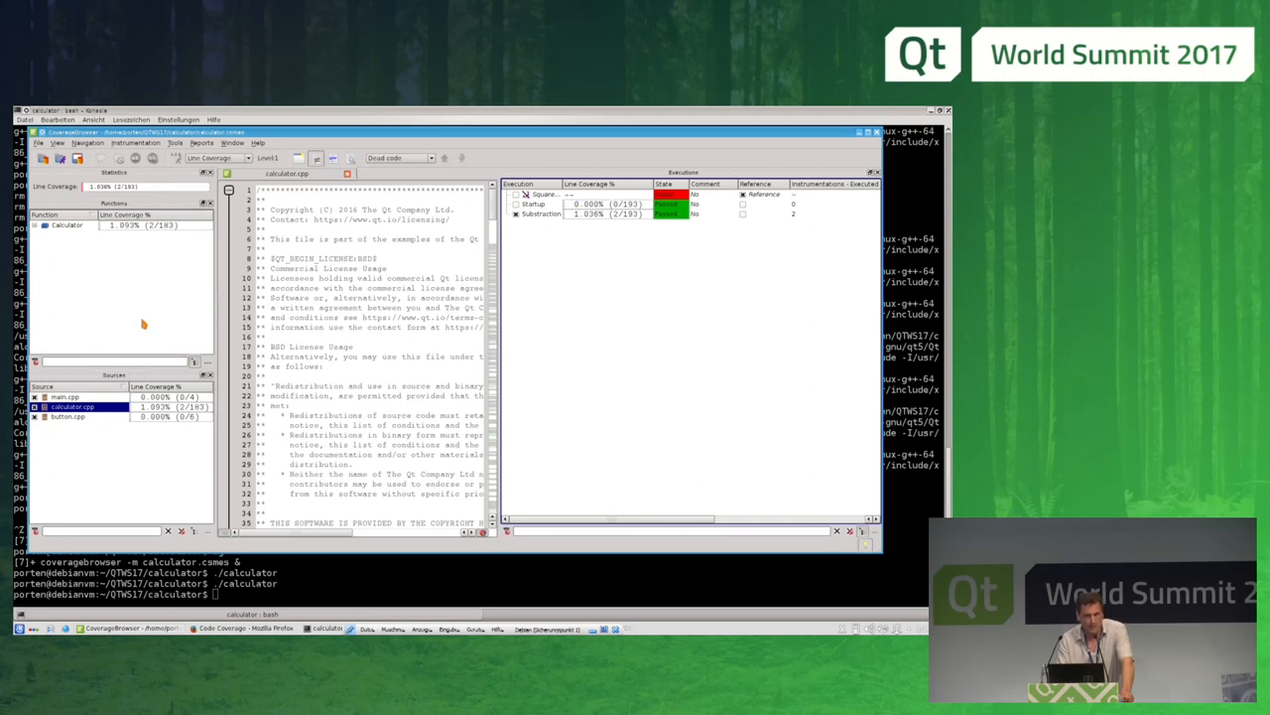
click(36, 227)
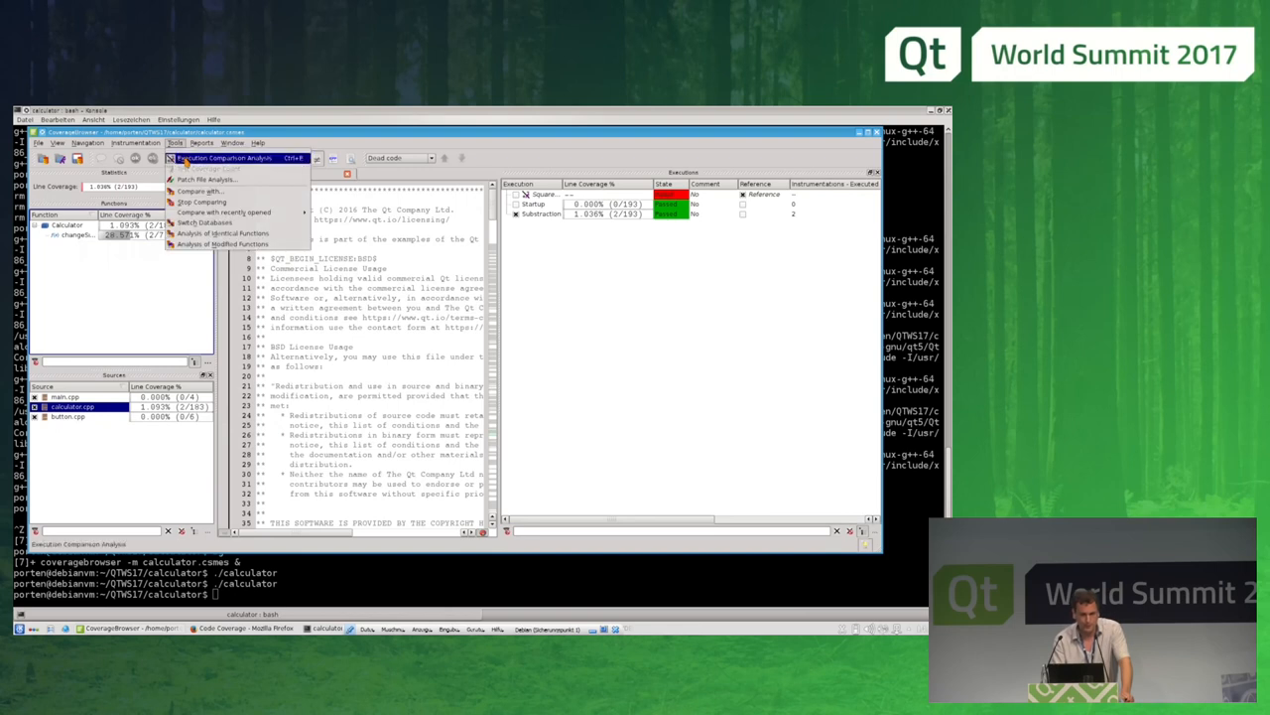
click(218, 159)
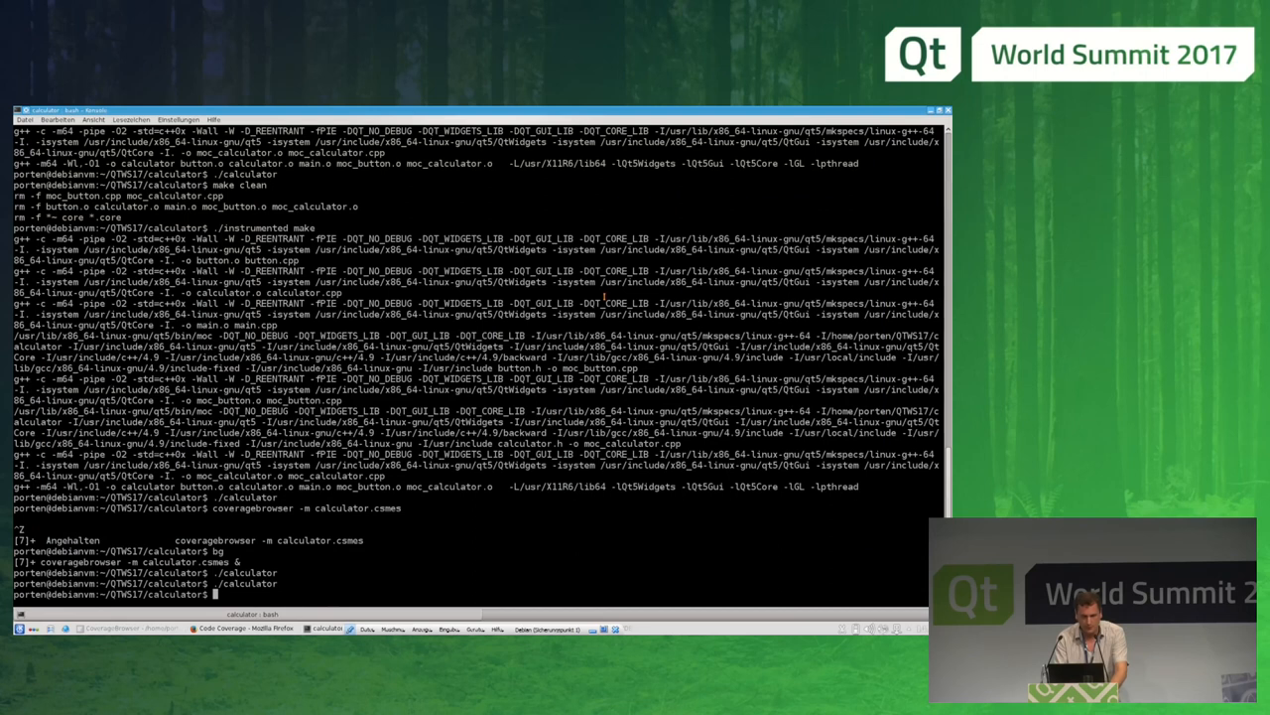
Step: Edit calculator.cpp in vi, replacing abortOperation's #### message with Error, and save
text(v)
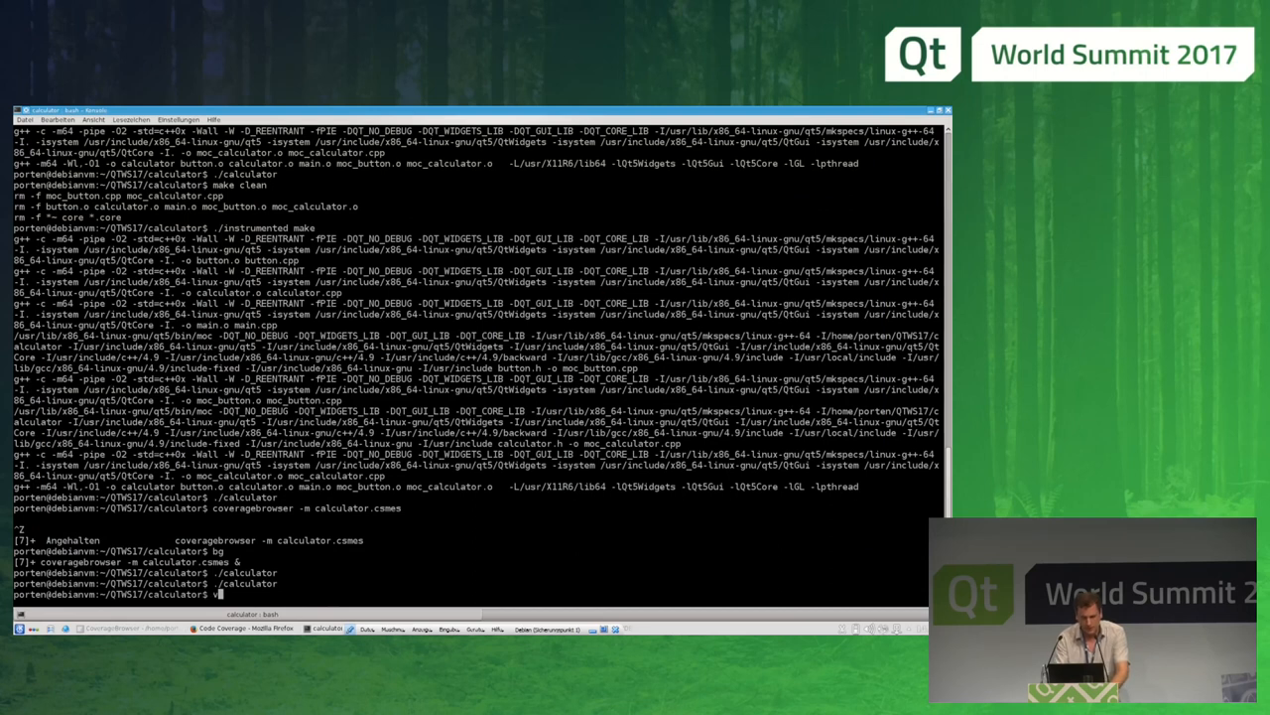
key(Return)
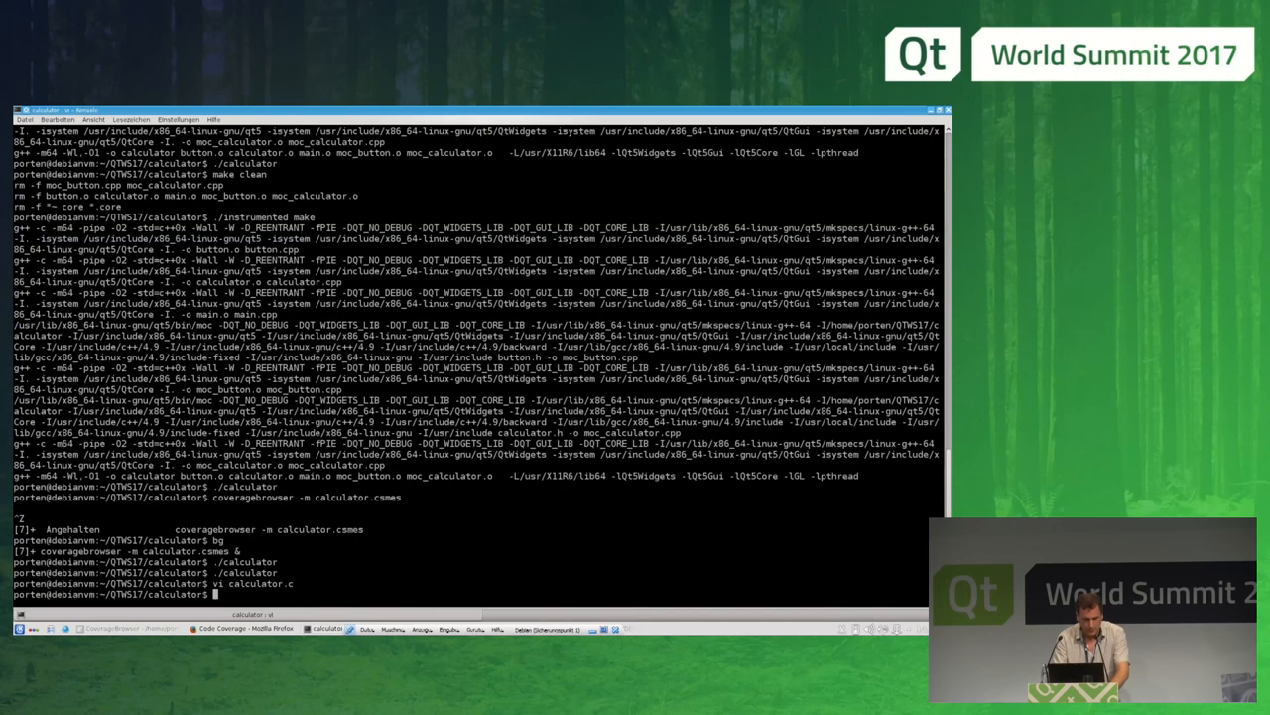
key(Return)
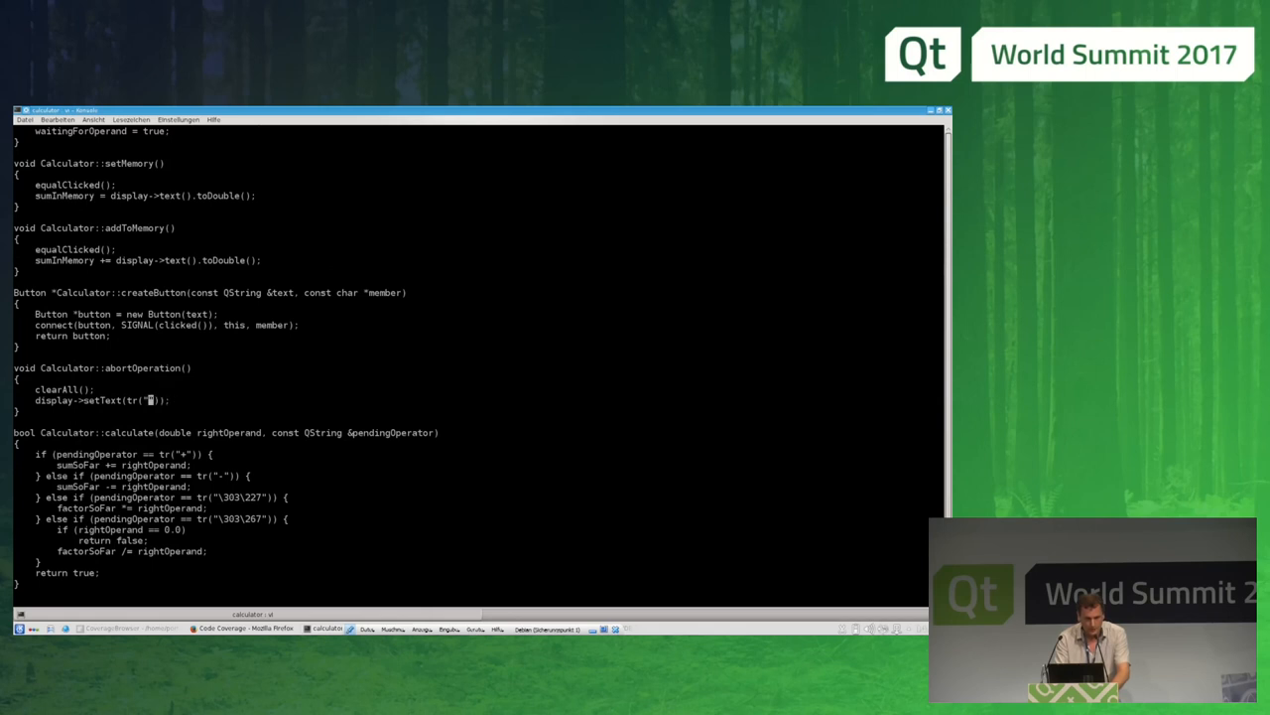
text(Error)
click(105, 594)
text(:wq)
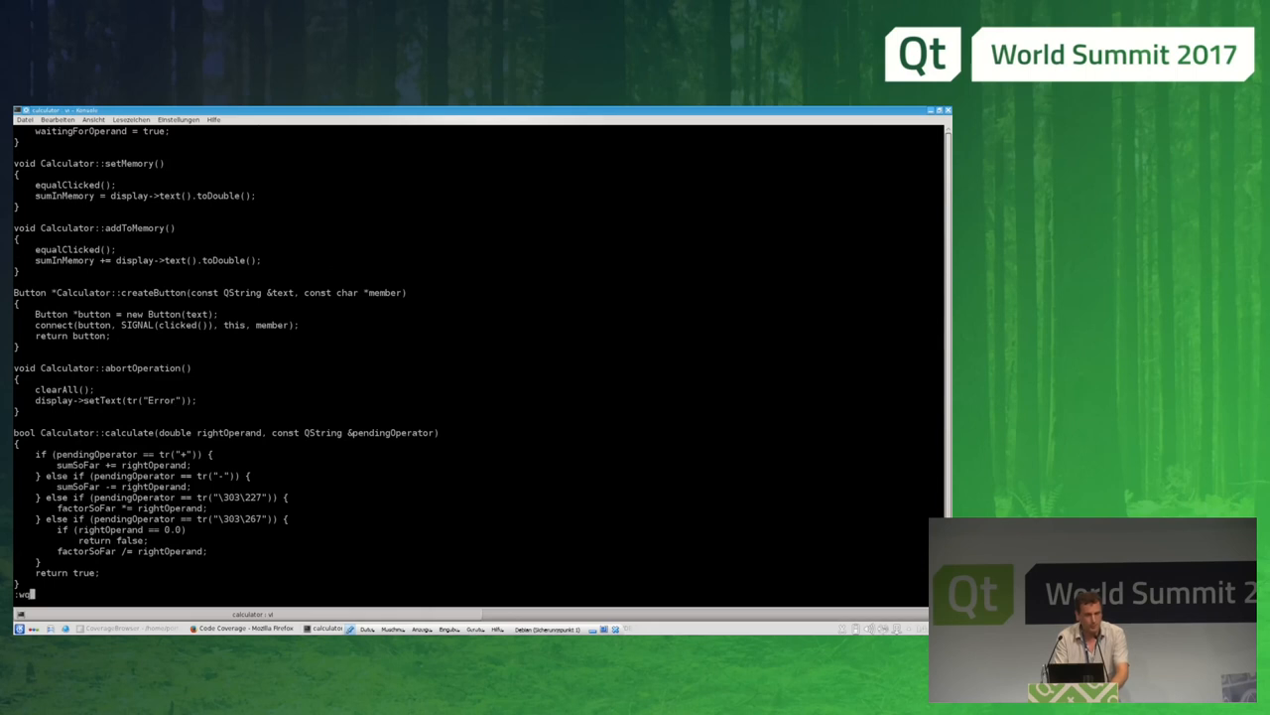
key(Return)
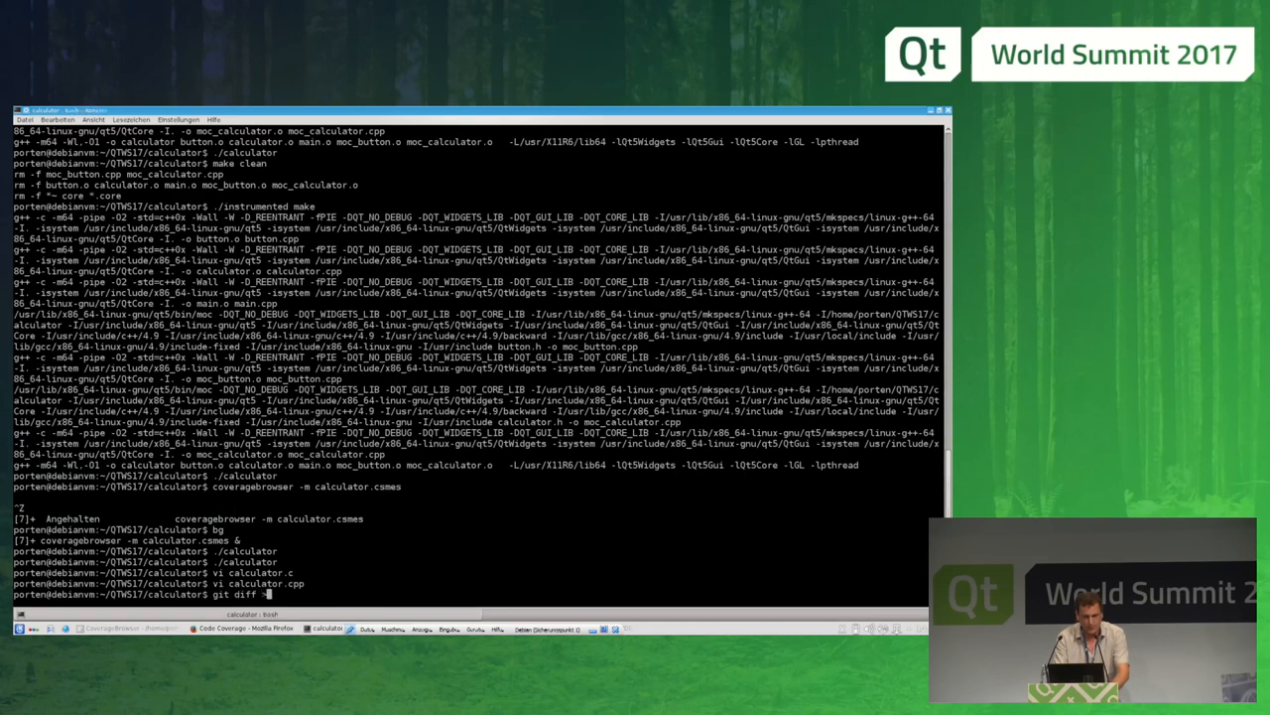
Step: Save the change as a patch with git diff > error.diff
text(> error.diff)
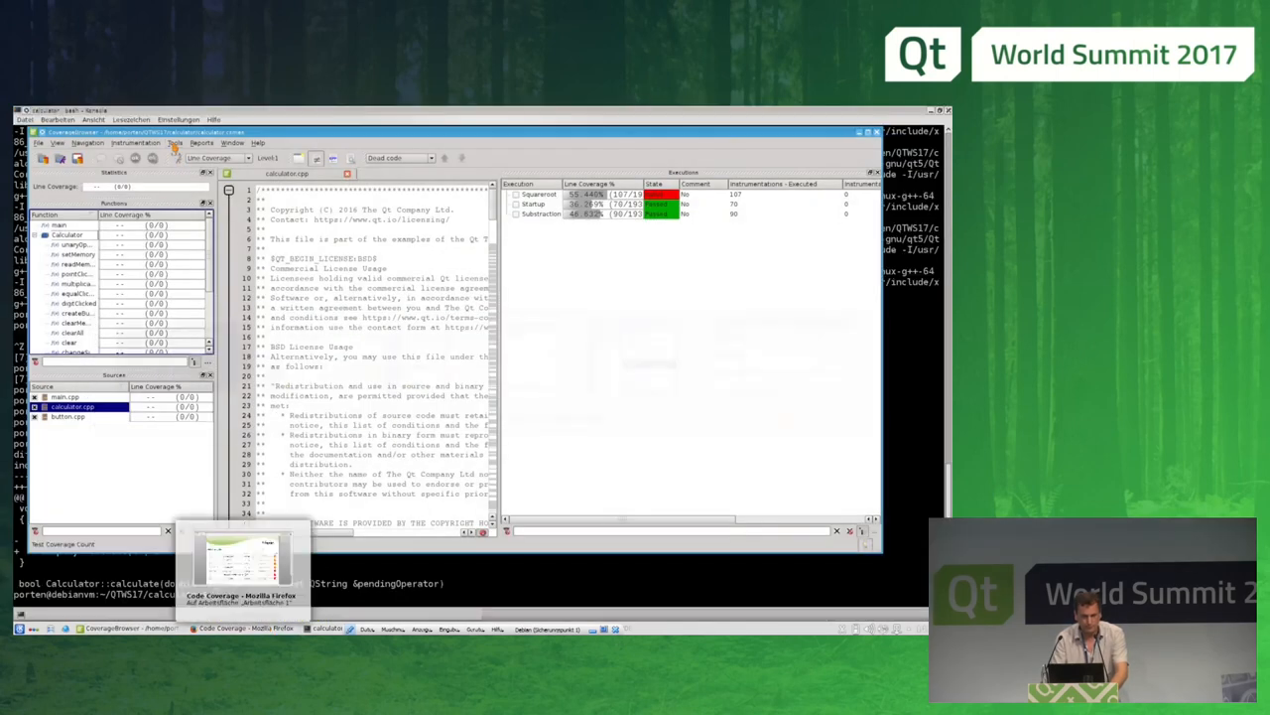
Step: Set up Patch File Analysis in CoverageBrowser using error.diff as the patch file
click(175, 143)
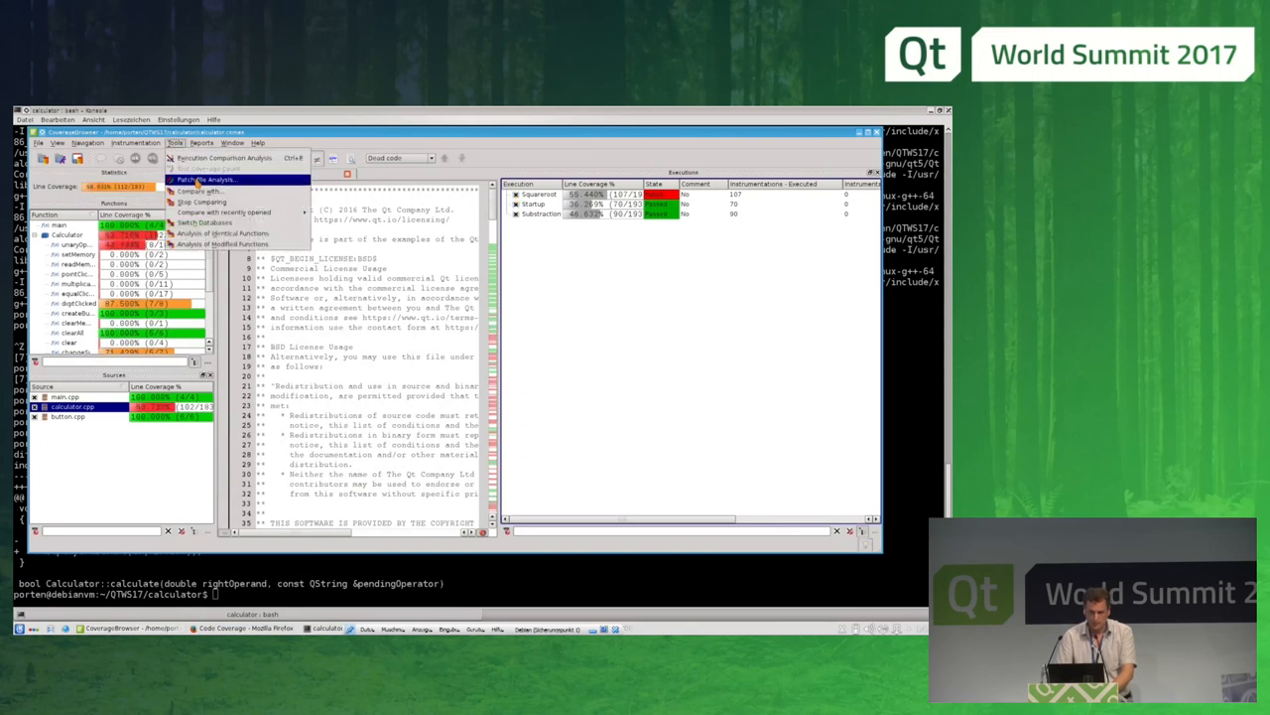
click(206, 178)
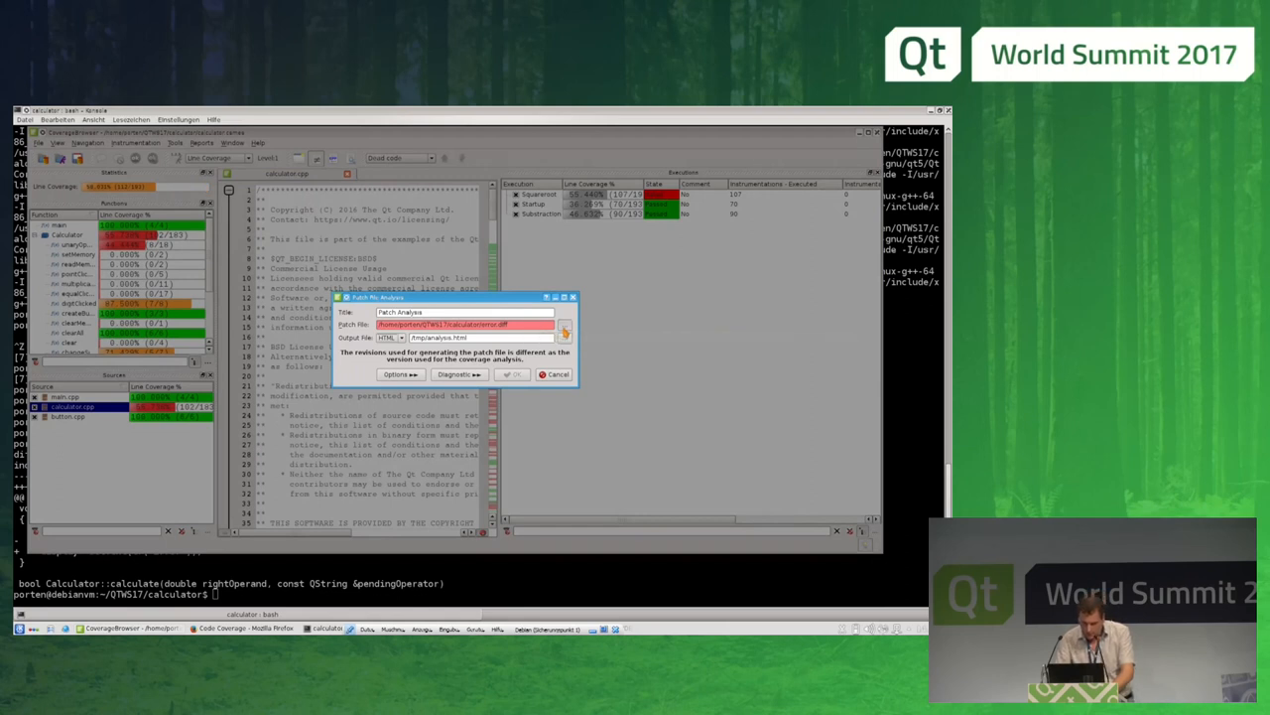
click(564, 330)
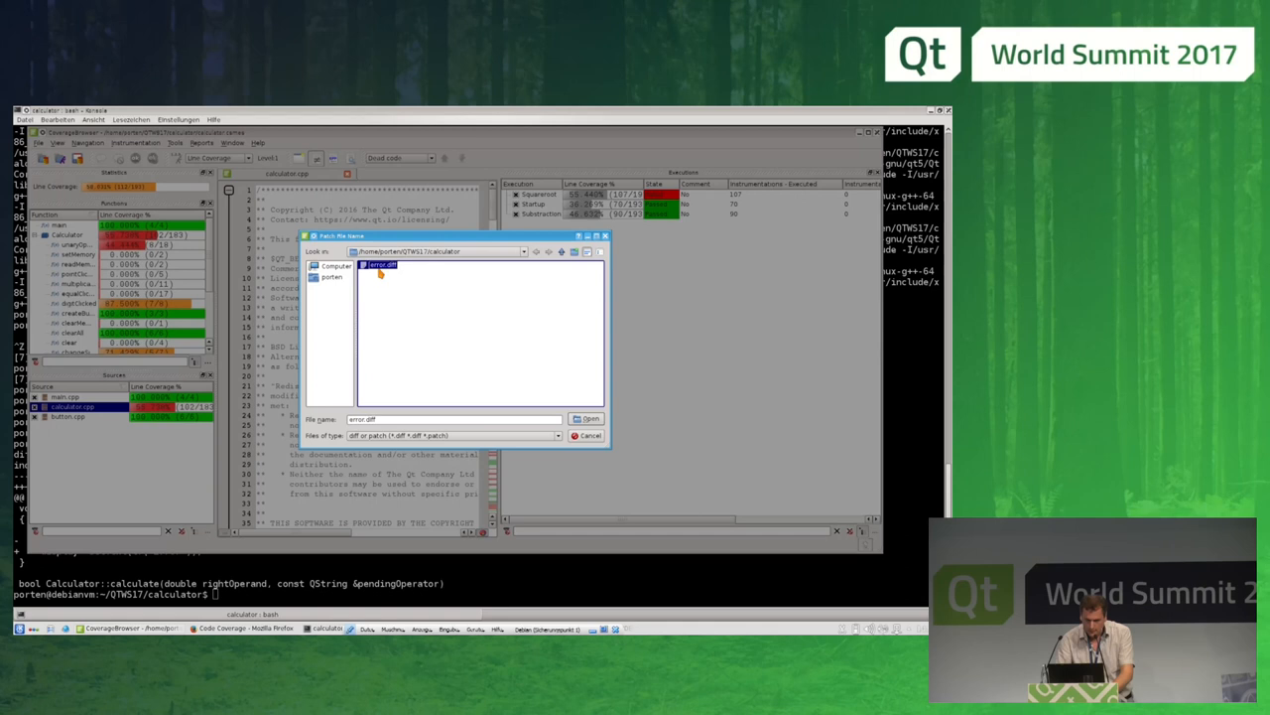
click(588, 416)
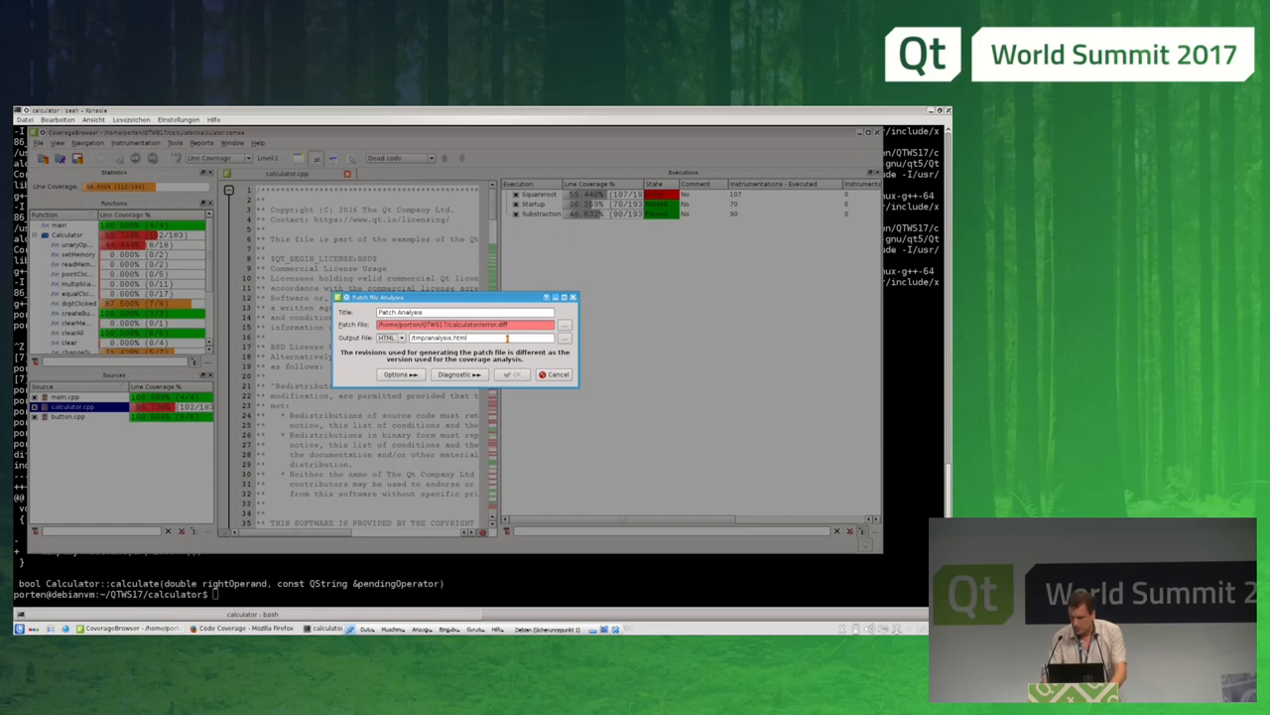
click(556, 373)
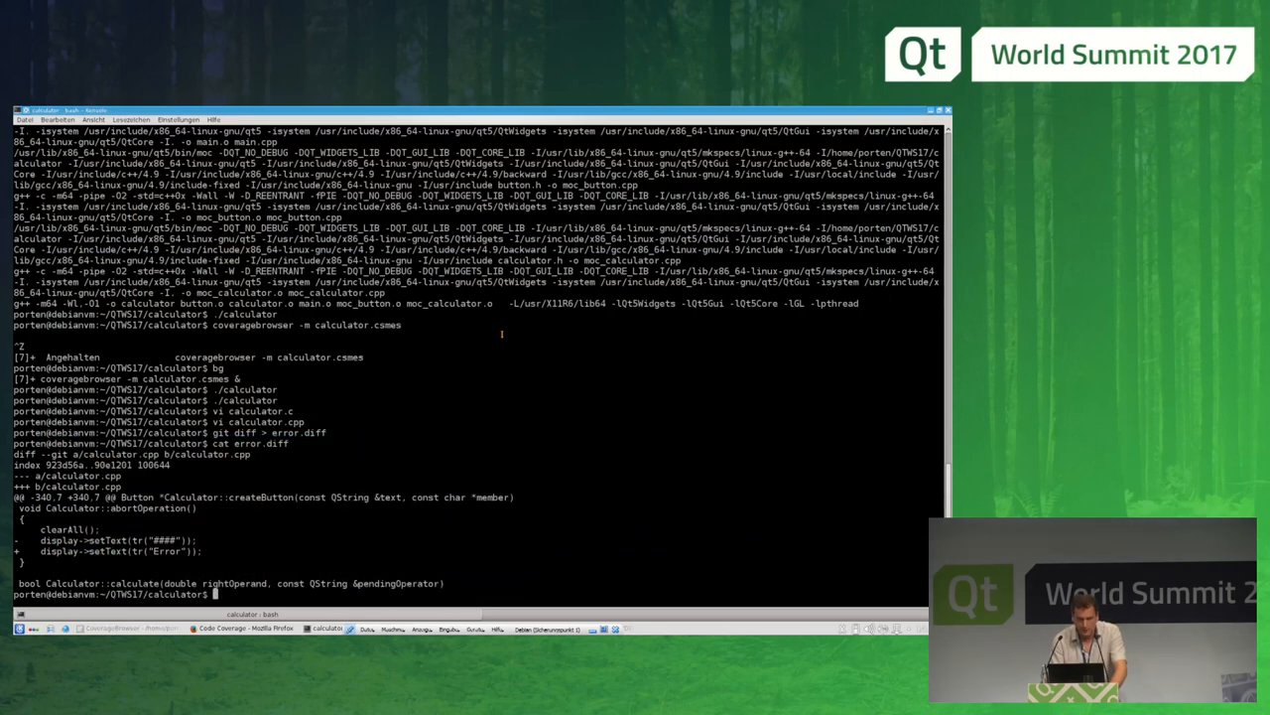
Step: In parser/, show the unit test source and run ./instrumented make tests (testInvalidNumber fails)
text(cd ..)
text(cat)
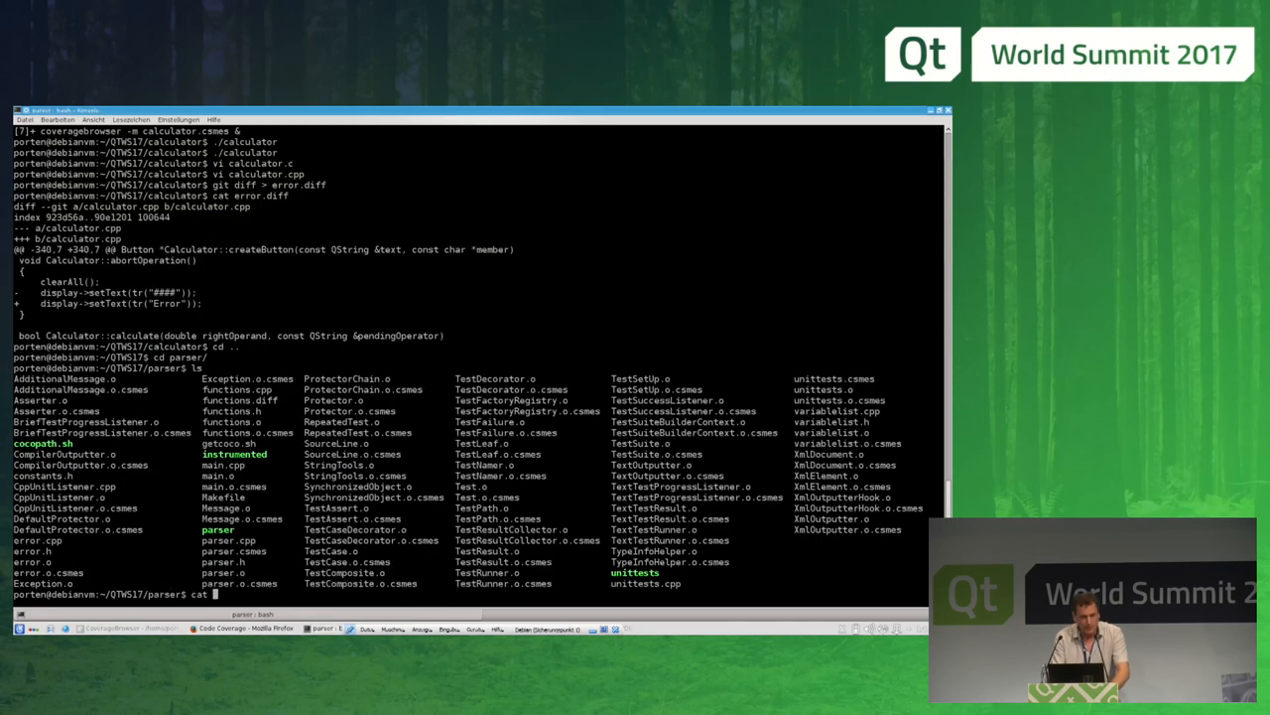
key(Return)
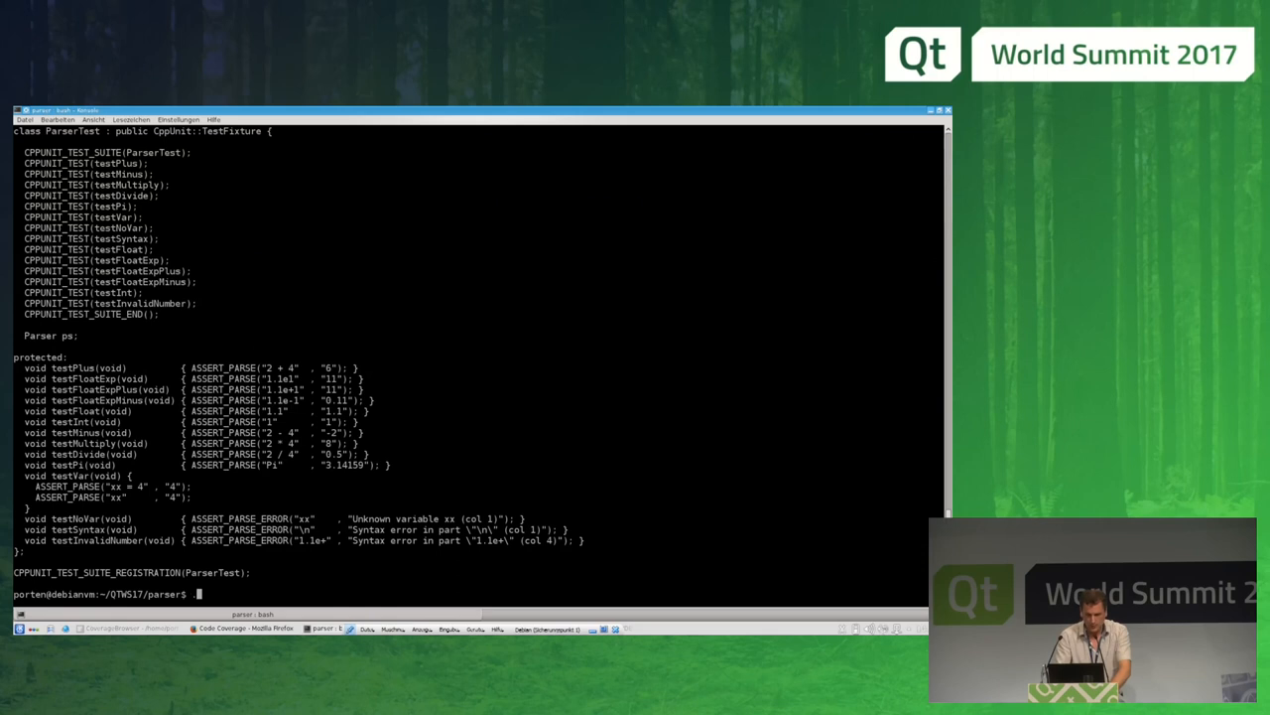
text(./instrumented make te)
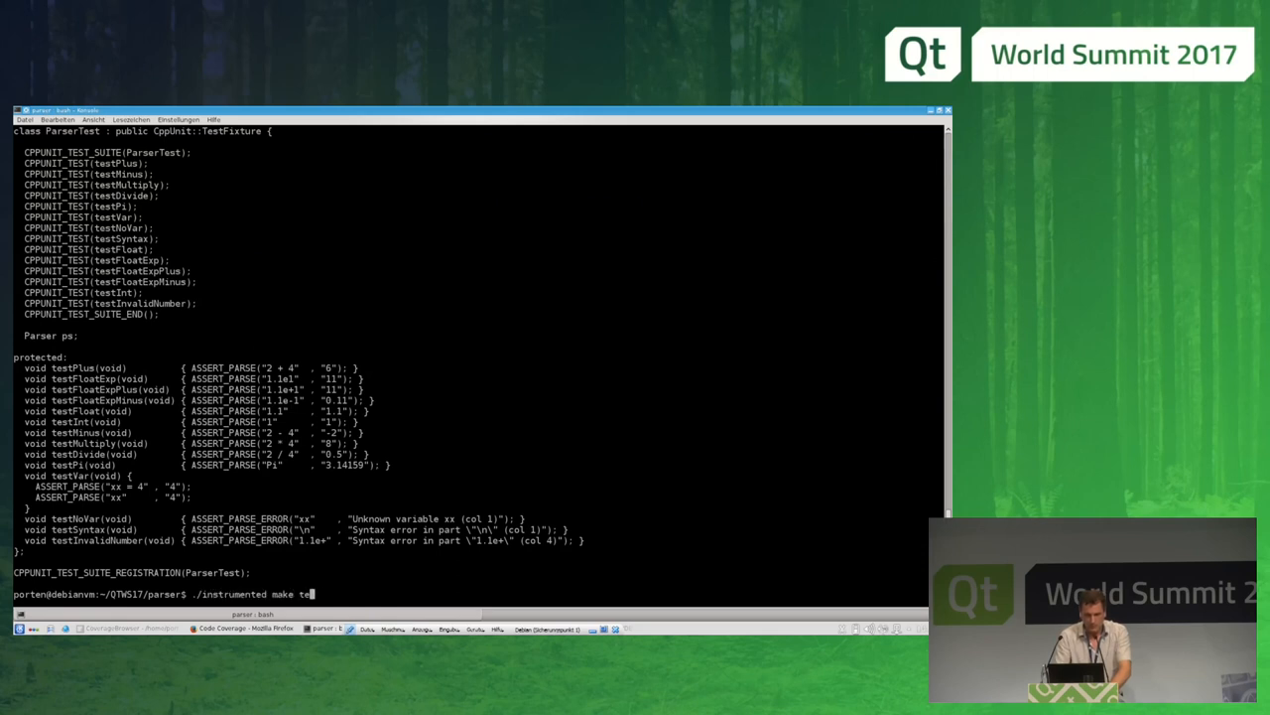
key(Return)
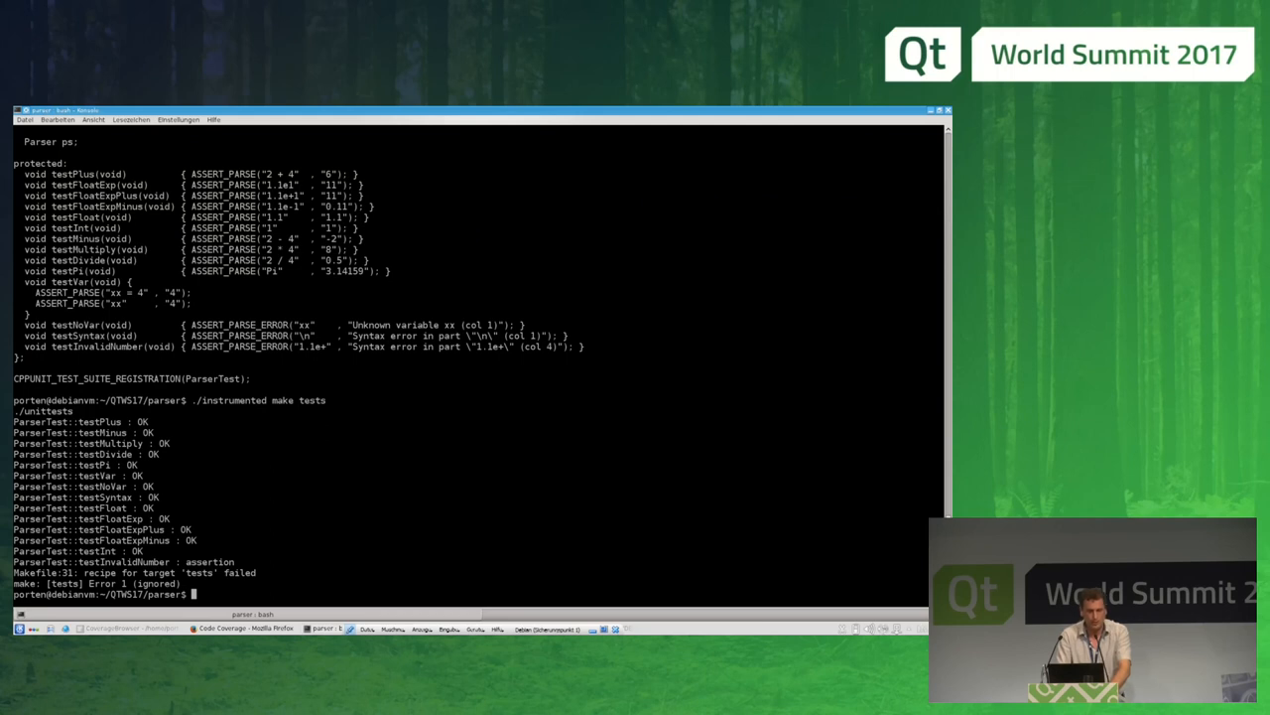
Step: Launch coveragebrowser -m unittests.csmes -e unittests.csexe for the parser tests
text(coveragebrowser -m unittests.csmes)
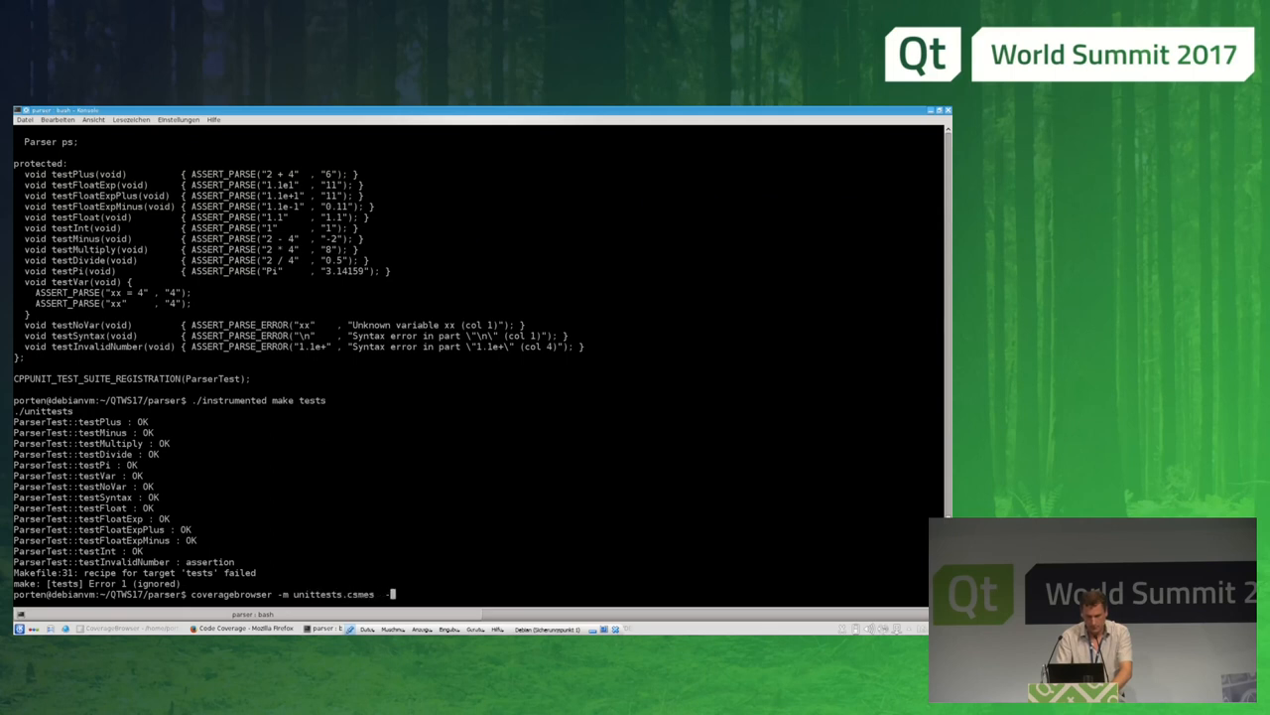
text(-e unittests.csexe)
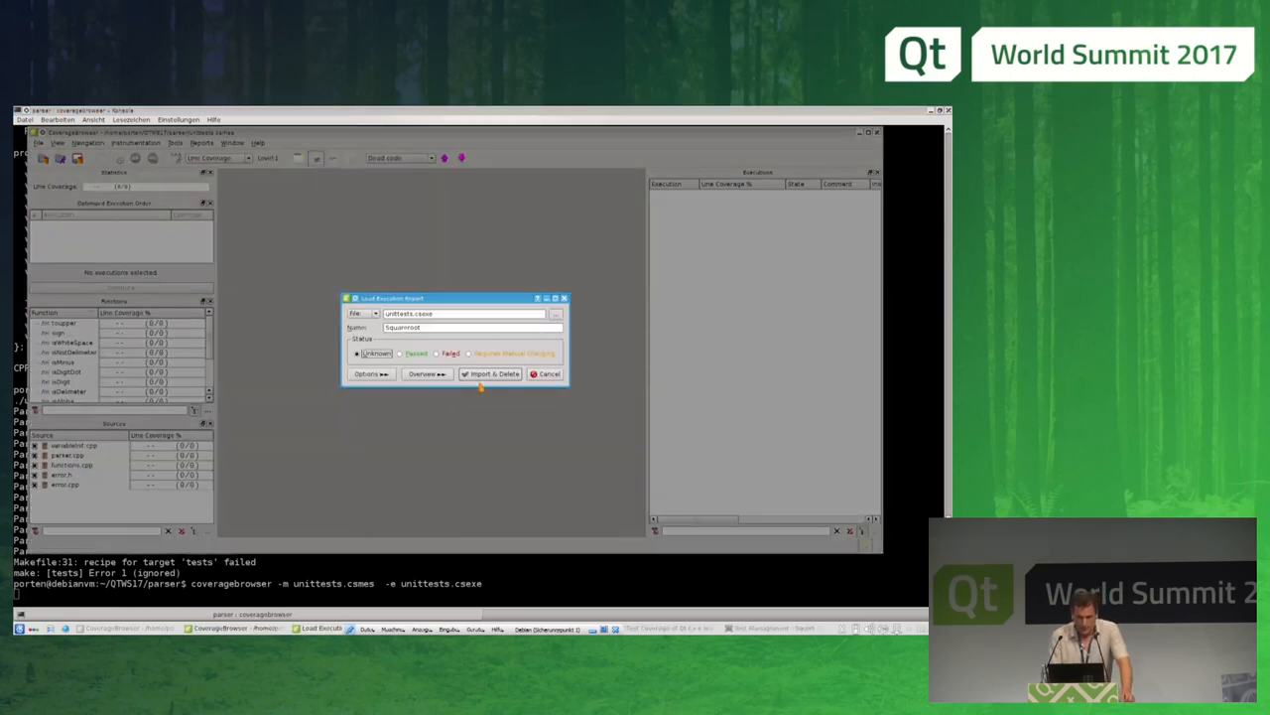
Step: Import the parser unit-test execution report and expand the executions to list each individual test's coverage
click(492, 373)
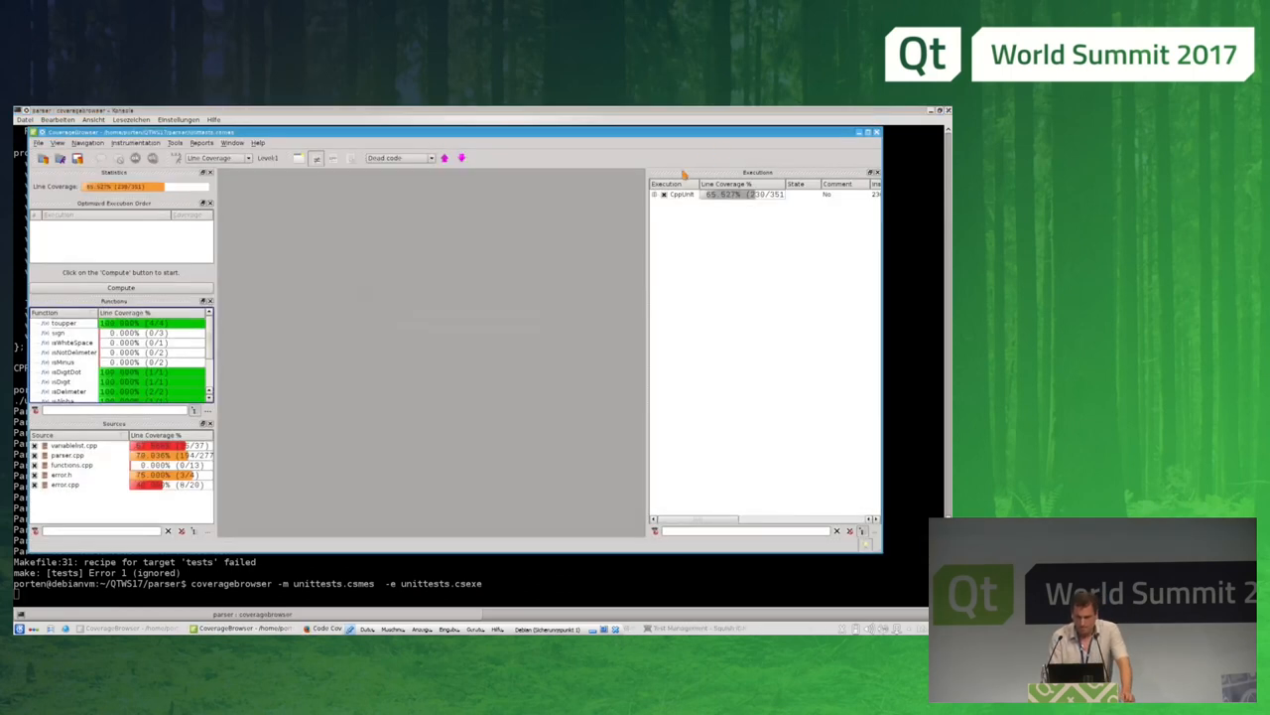
click(655, 194)
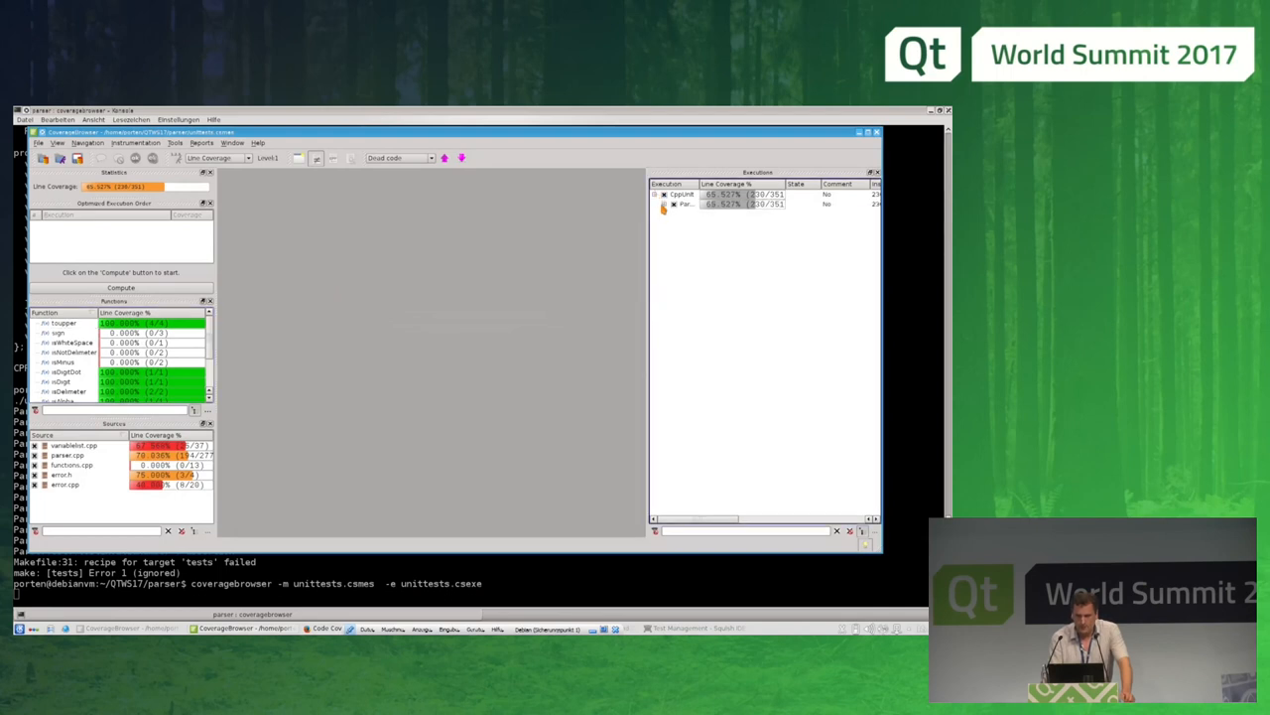
click(663, 203)
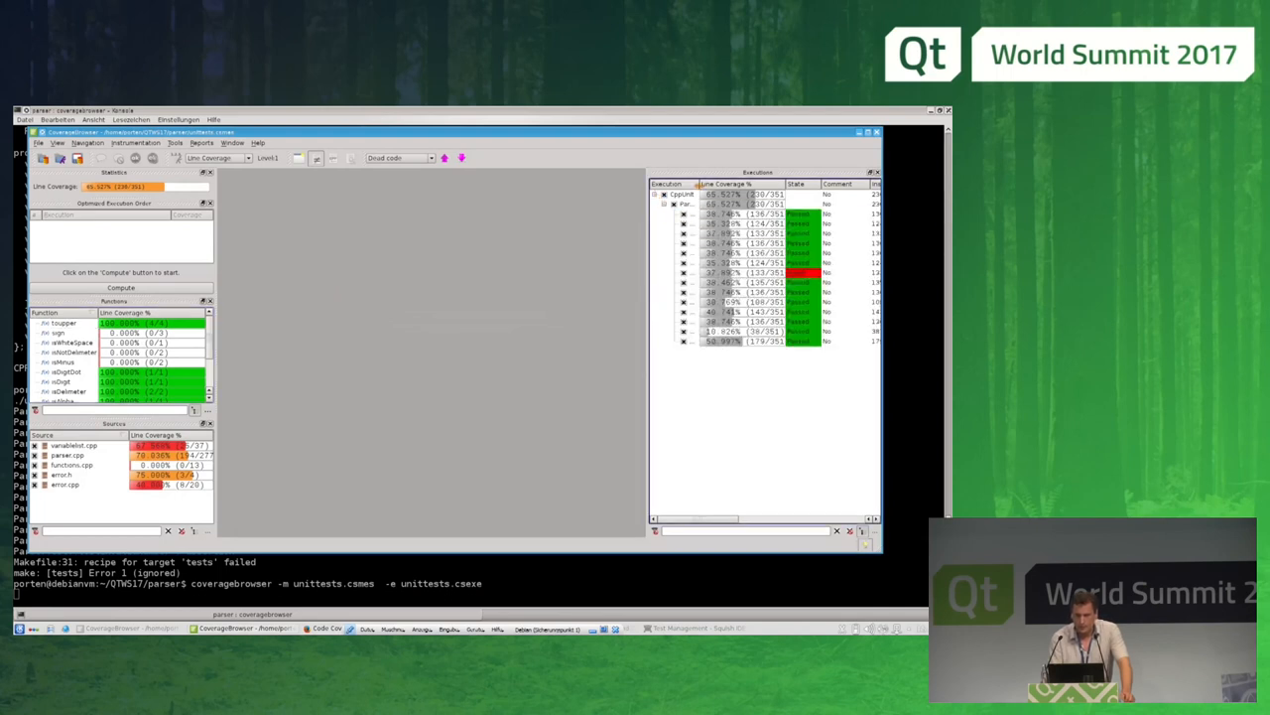
click(663, 202)
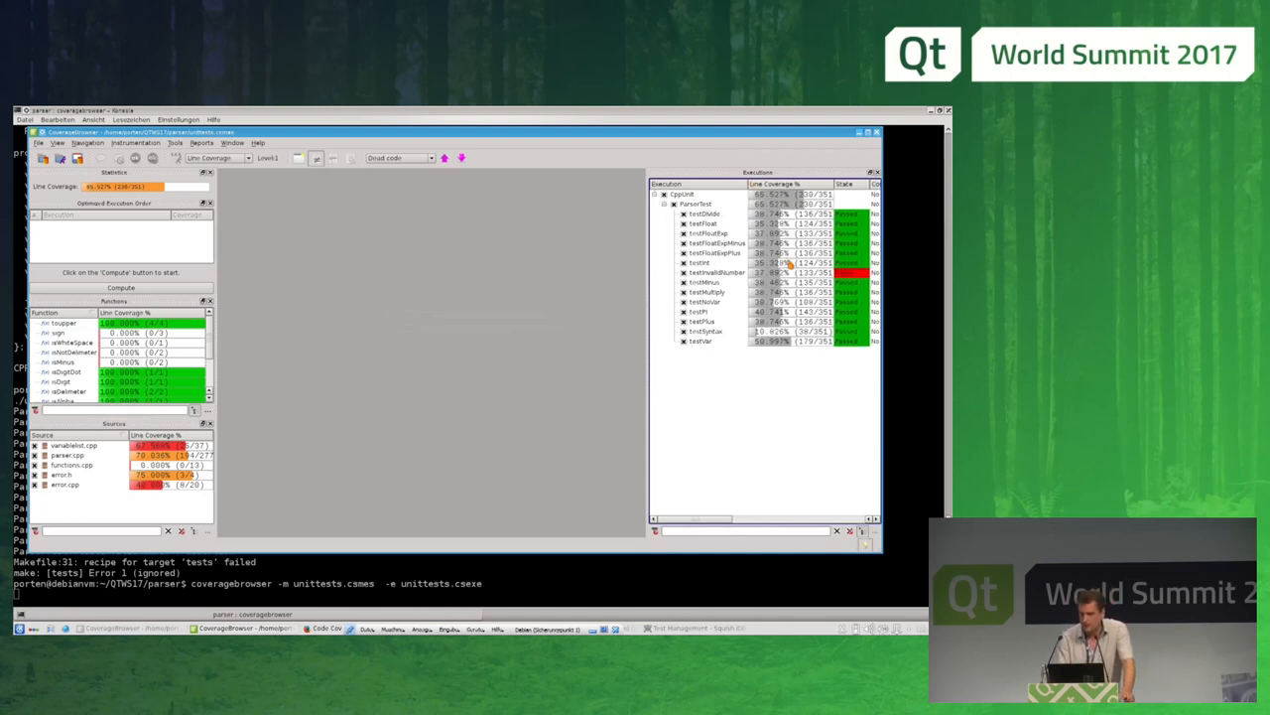
click(717, 272)
text(./calqlatr)
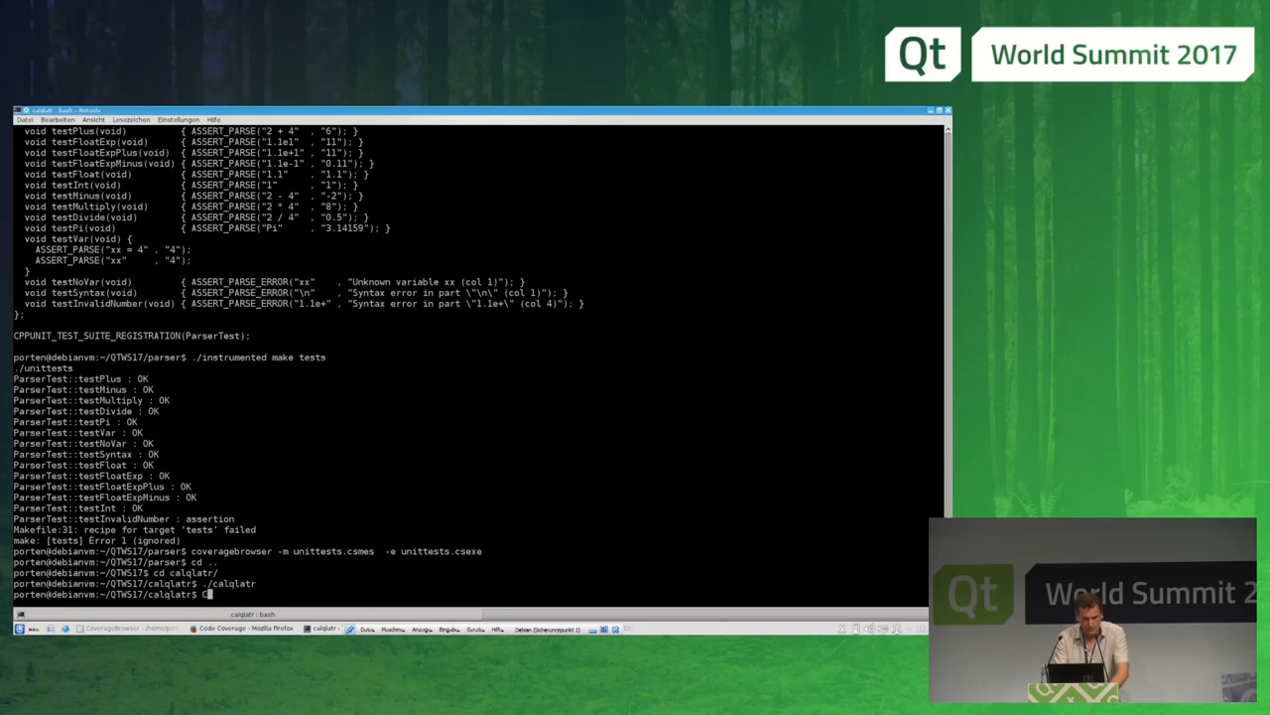
Step: Run the calculator with QML coverage enabled via COCOQML=1 ./calqlatr so it saves calqlatr.csexe
text(COCOQML=1)
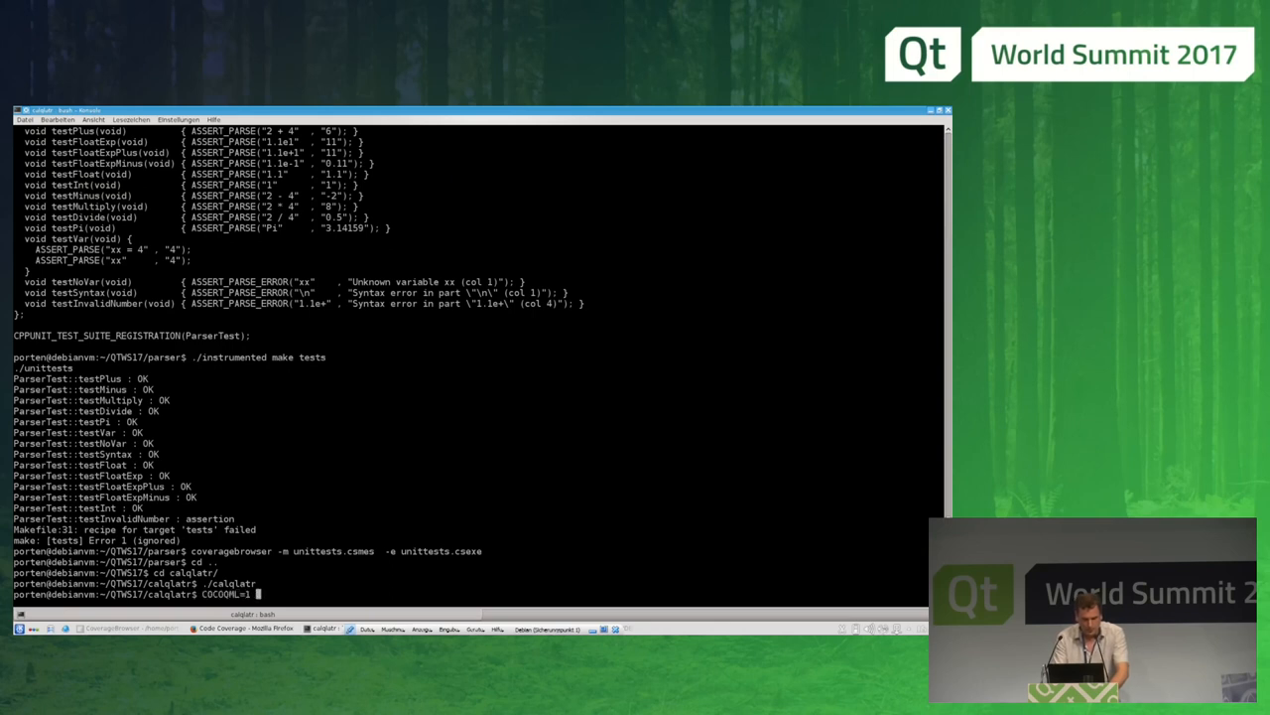
text(./calqlatr)
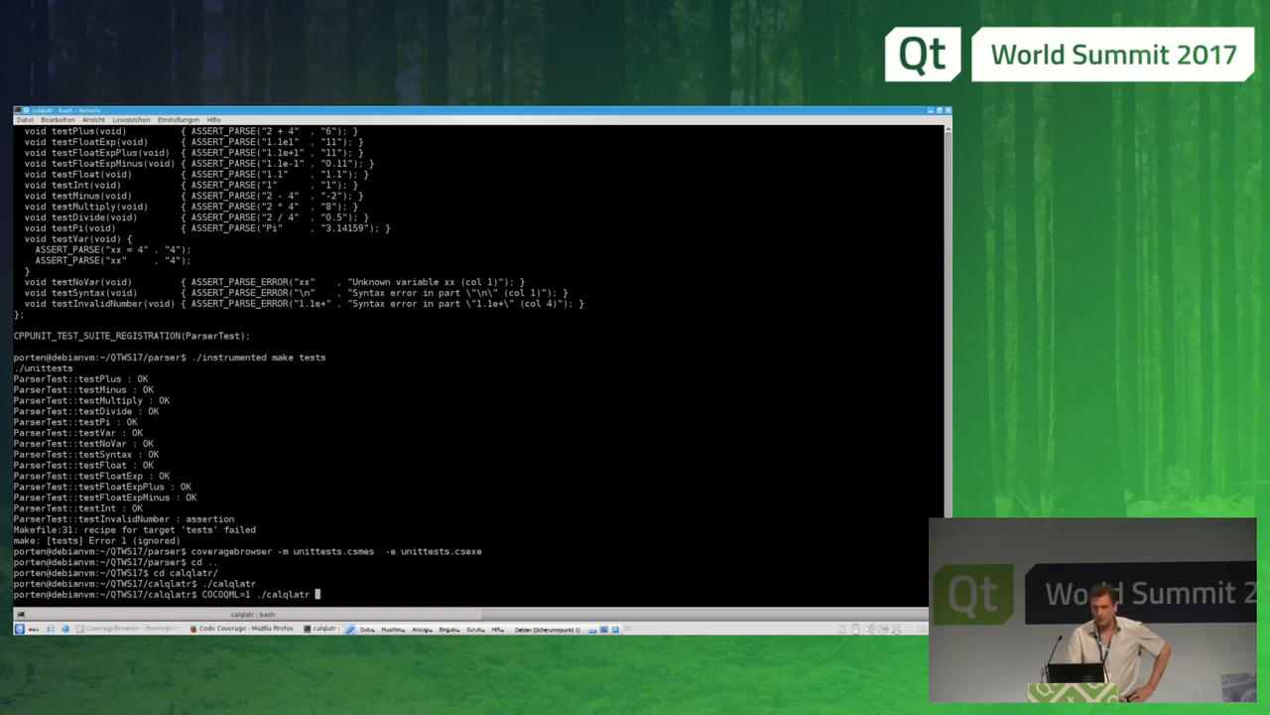
key(Return)
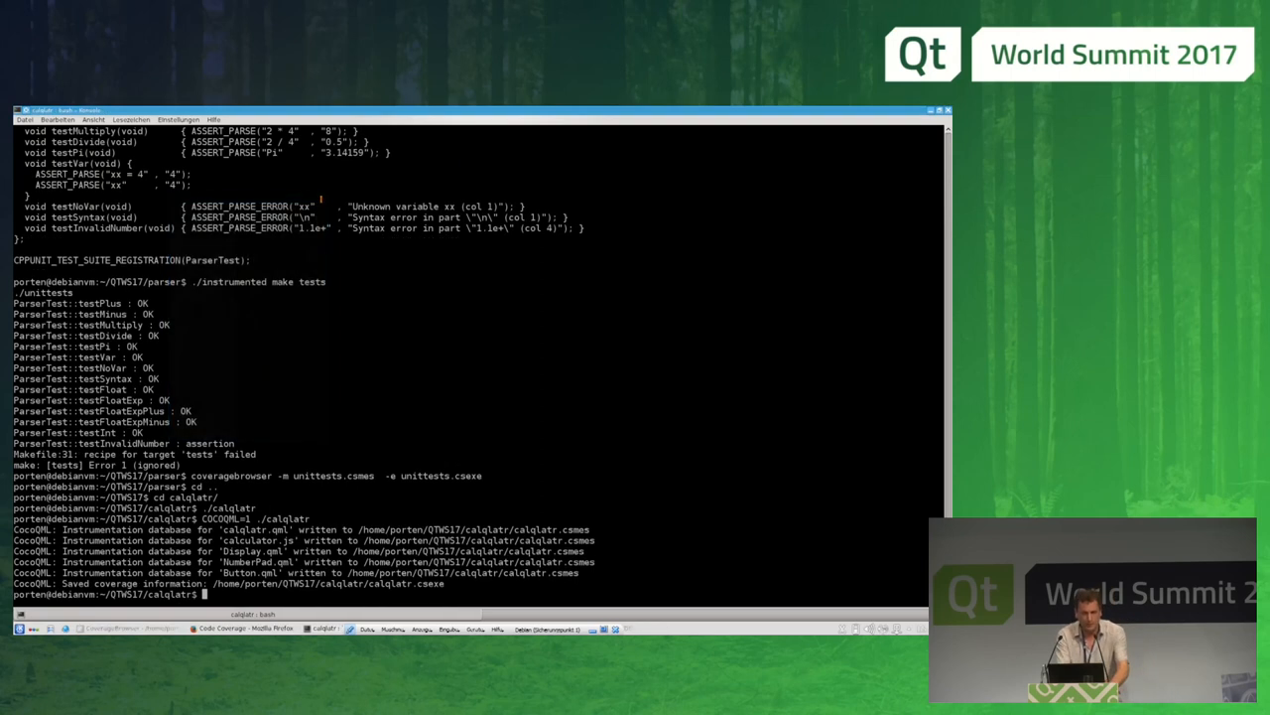
Step: Launch coveragebrowser -m calqlatr.csmes -e calqlatr.csexe on the calculator results
text(c9verage)
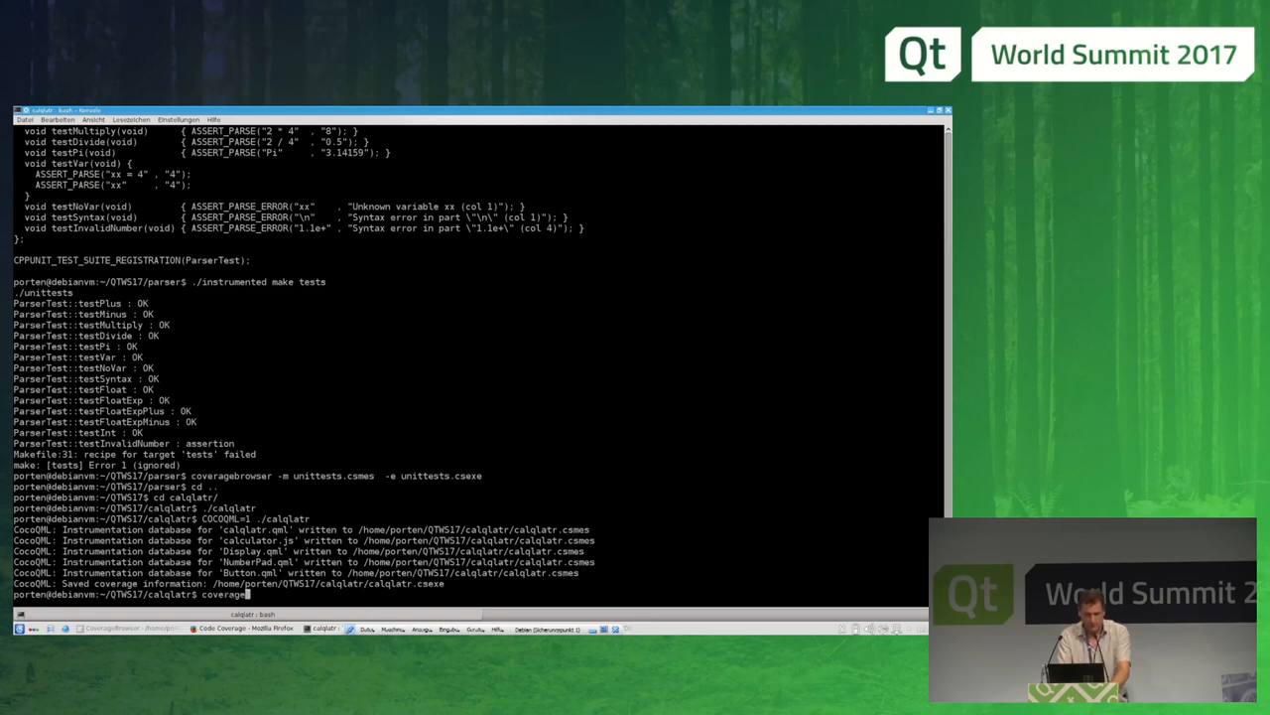
text(coveragebrowser -m calqlatr.csmes  -e calqlatr.csexe)
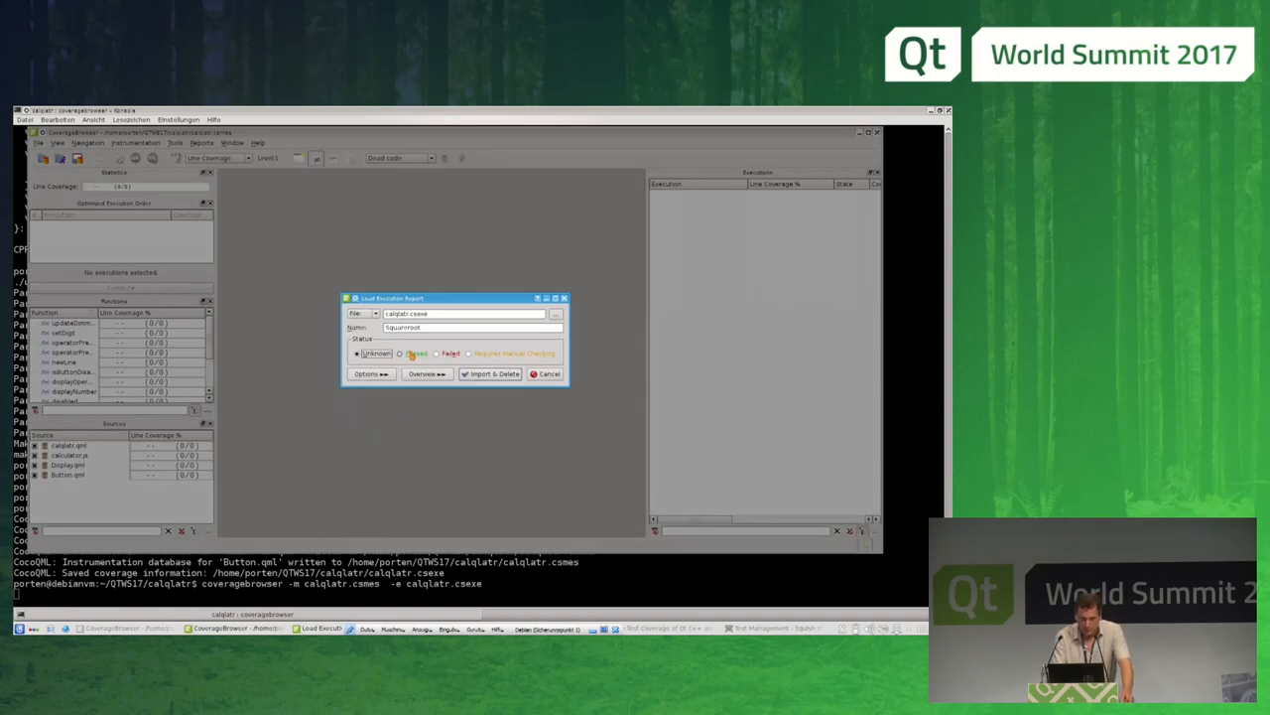
Step: Import the calqlatr execution report and review calqlatr.qml's covered and uncovered lines
click(488, 373)
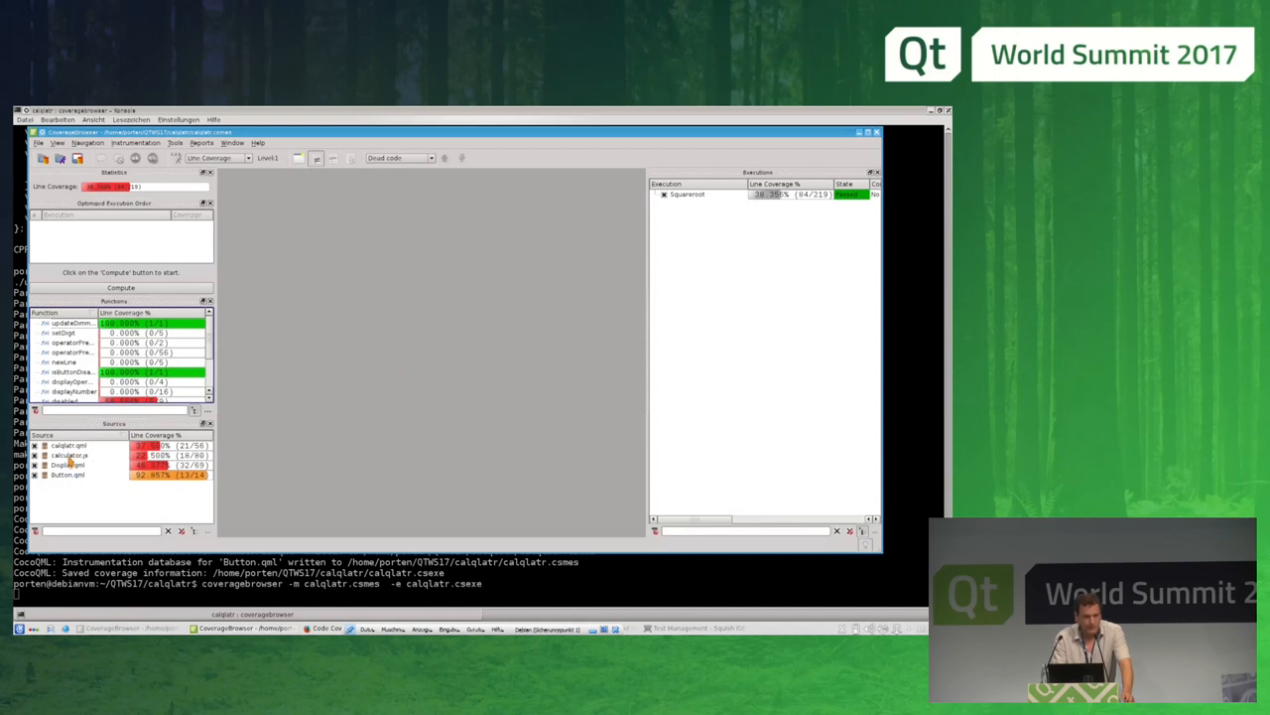
click(68, 444)
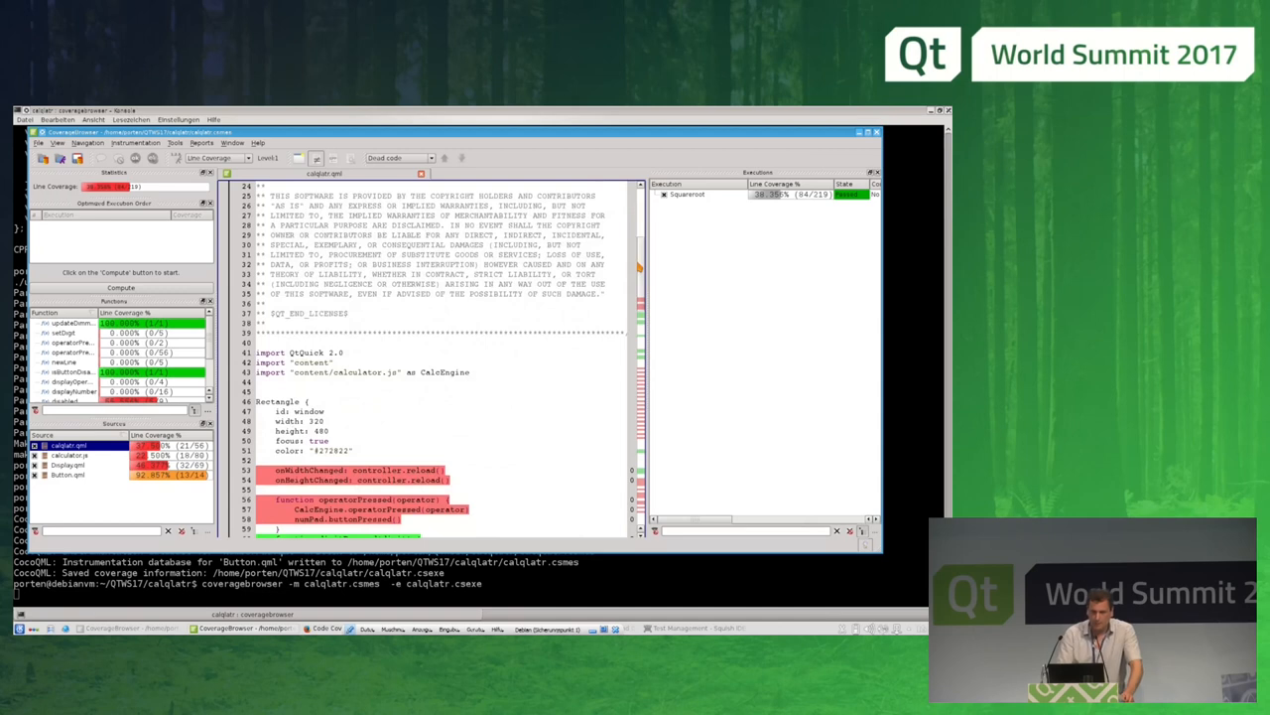
scroll(down, 3)
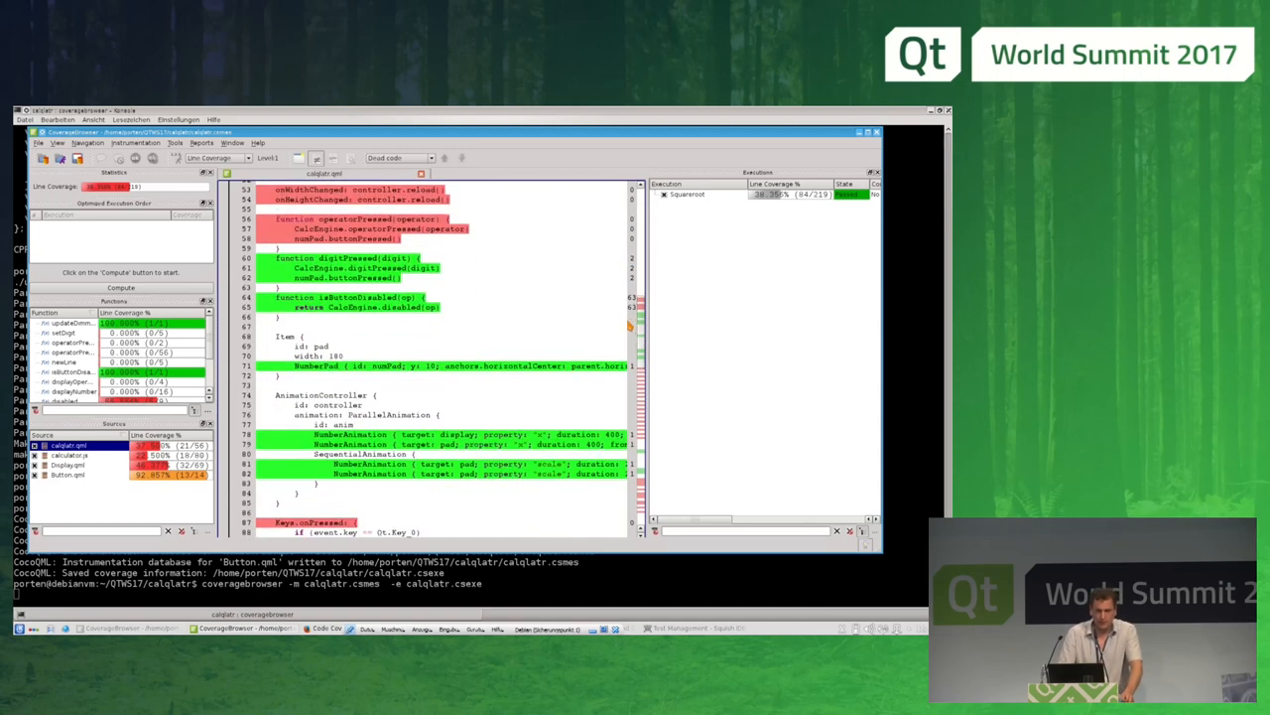
scroll(up, 3)
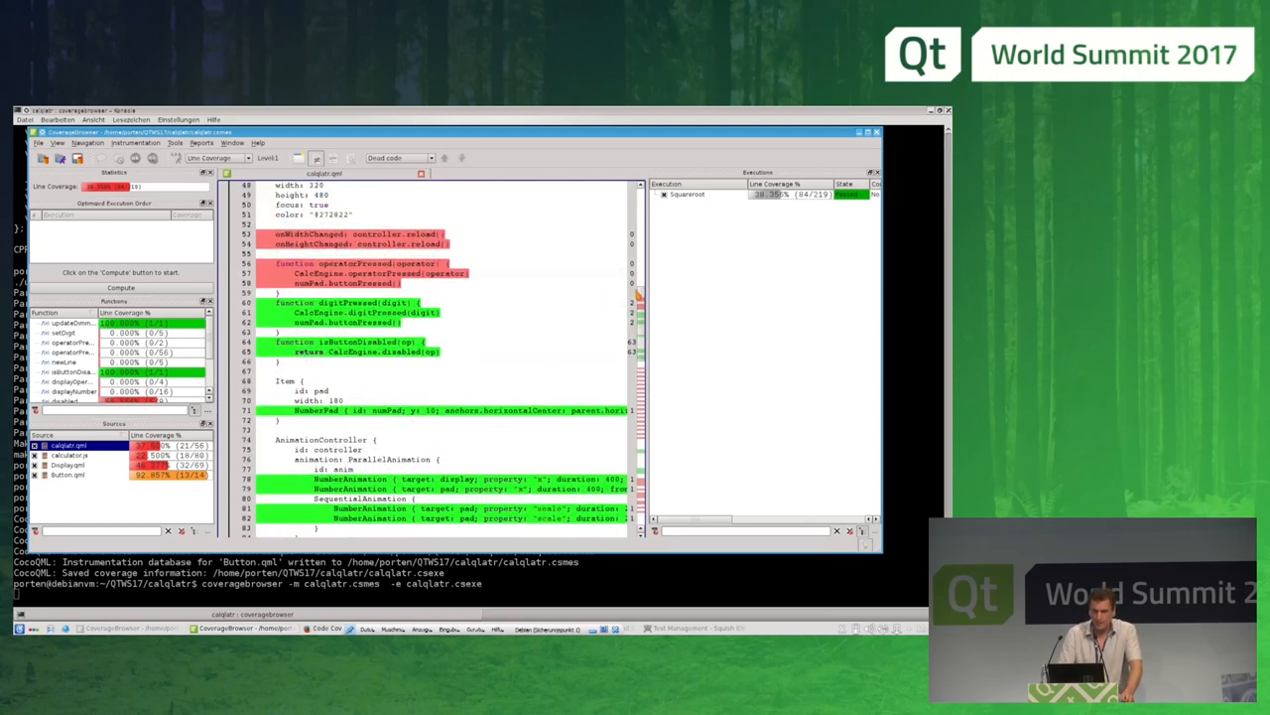
scroll(down, 3)
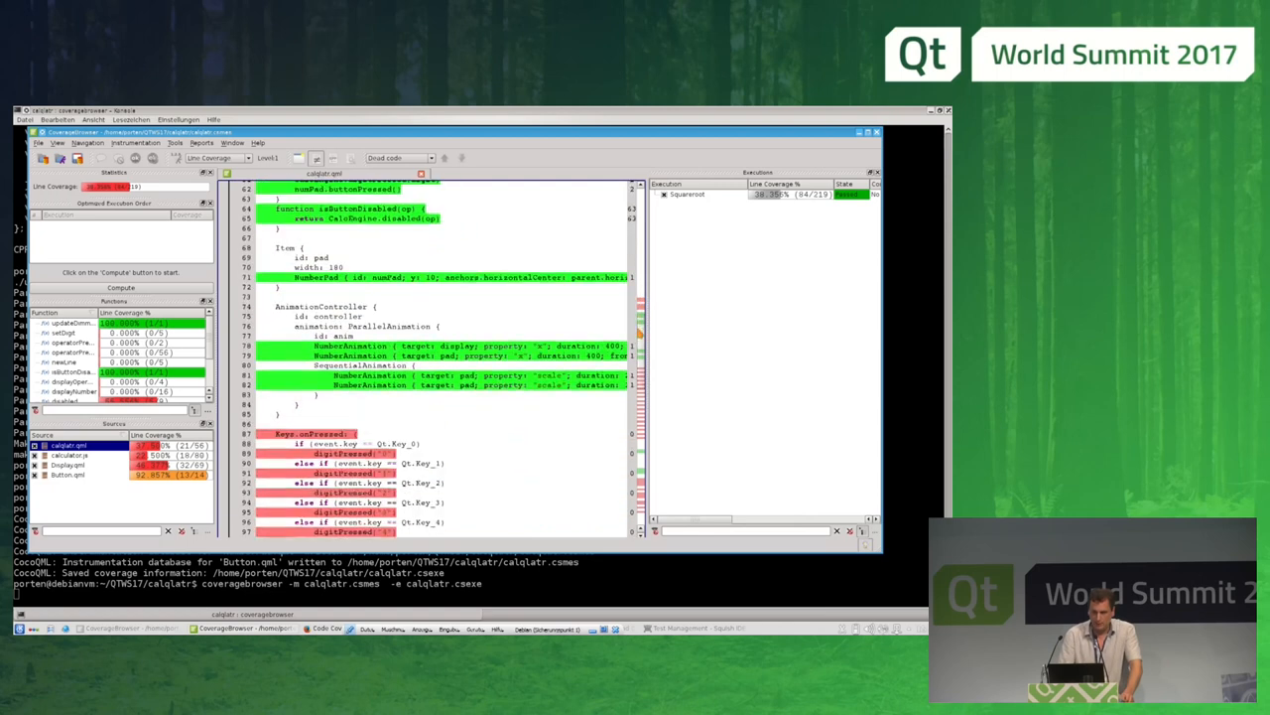
scroll(up, 3)
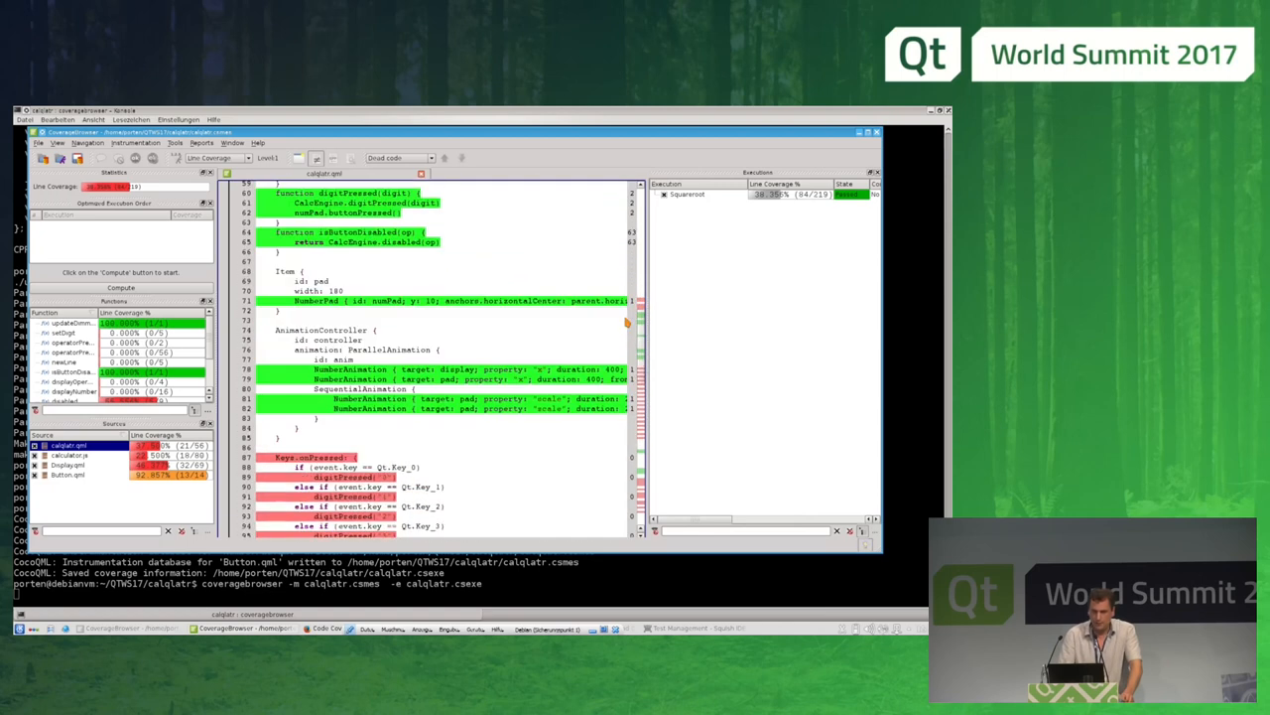
scroll(up, 3)
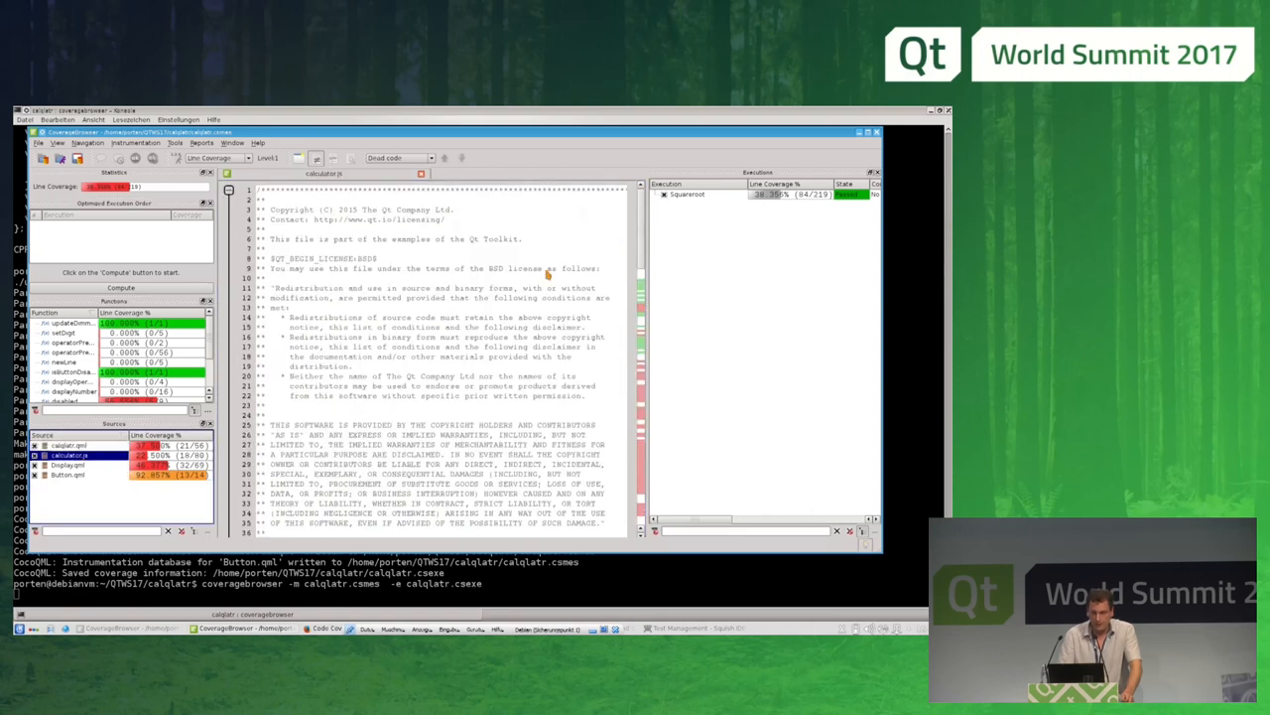
Step: Scroll on through the mostly unexecuted code of calculator.js
scroll(down, 3)
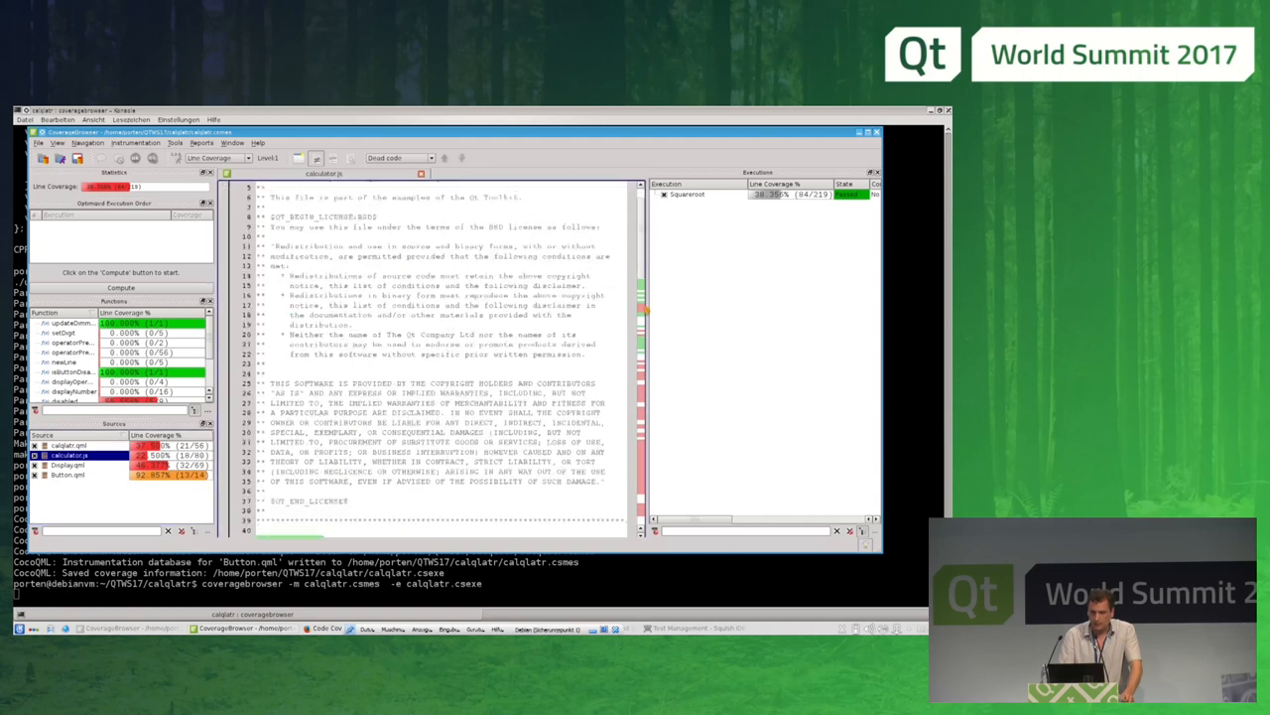
scroll(down, 3)
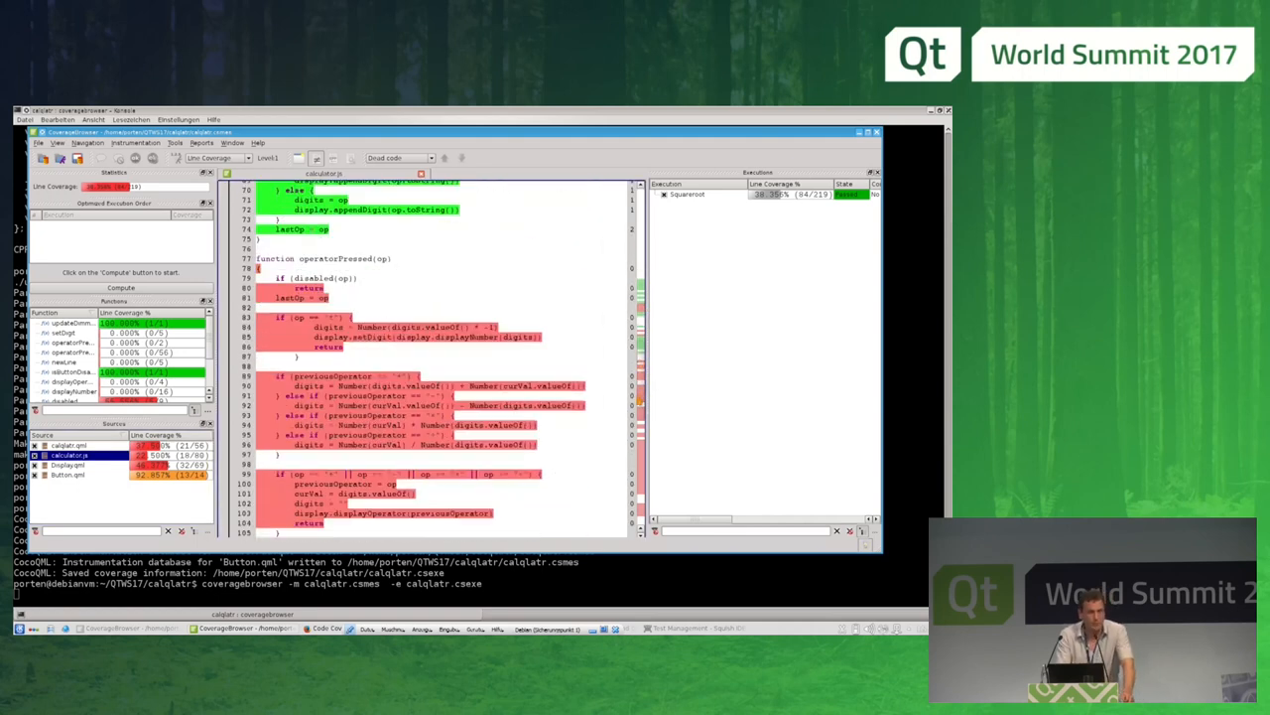
scroll(down, 3)
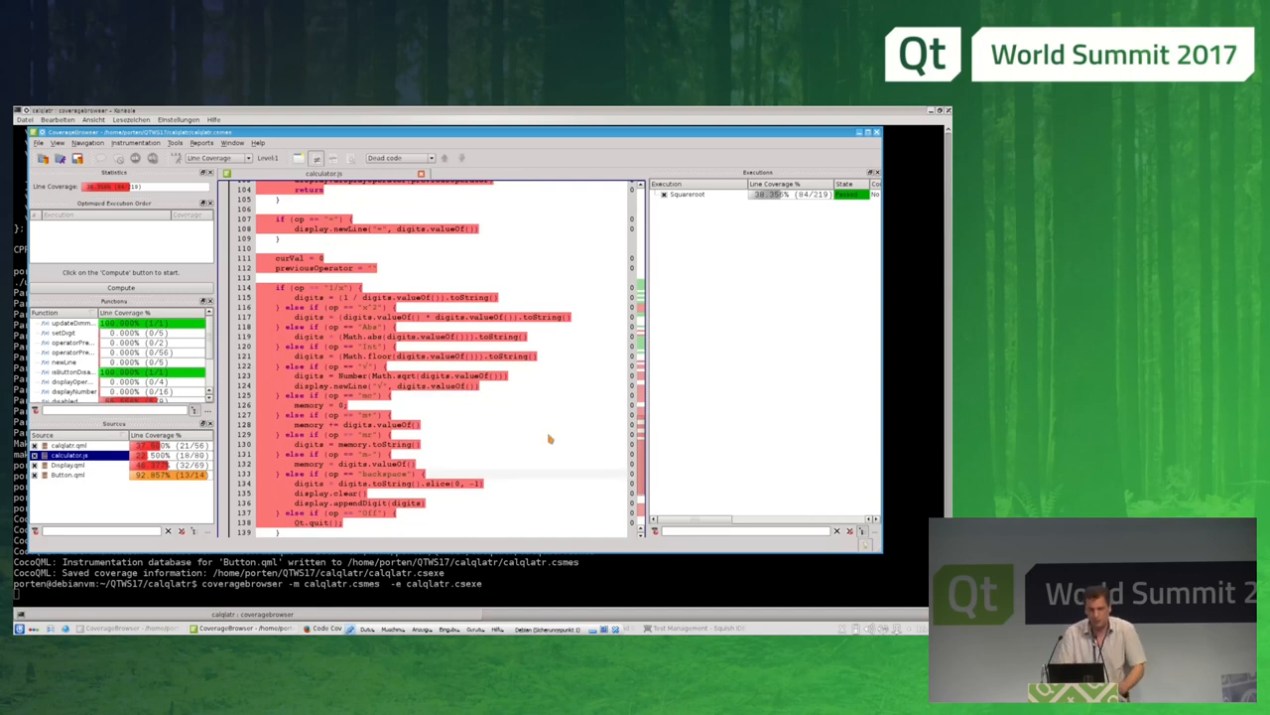
mouse_move(448, 355)
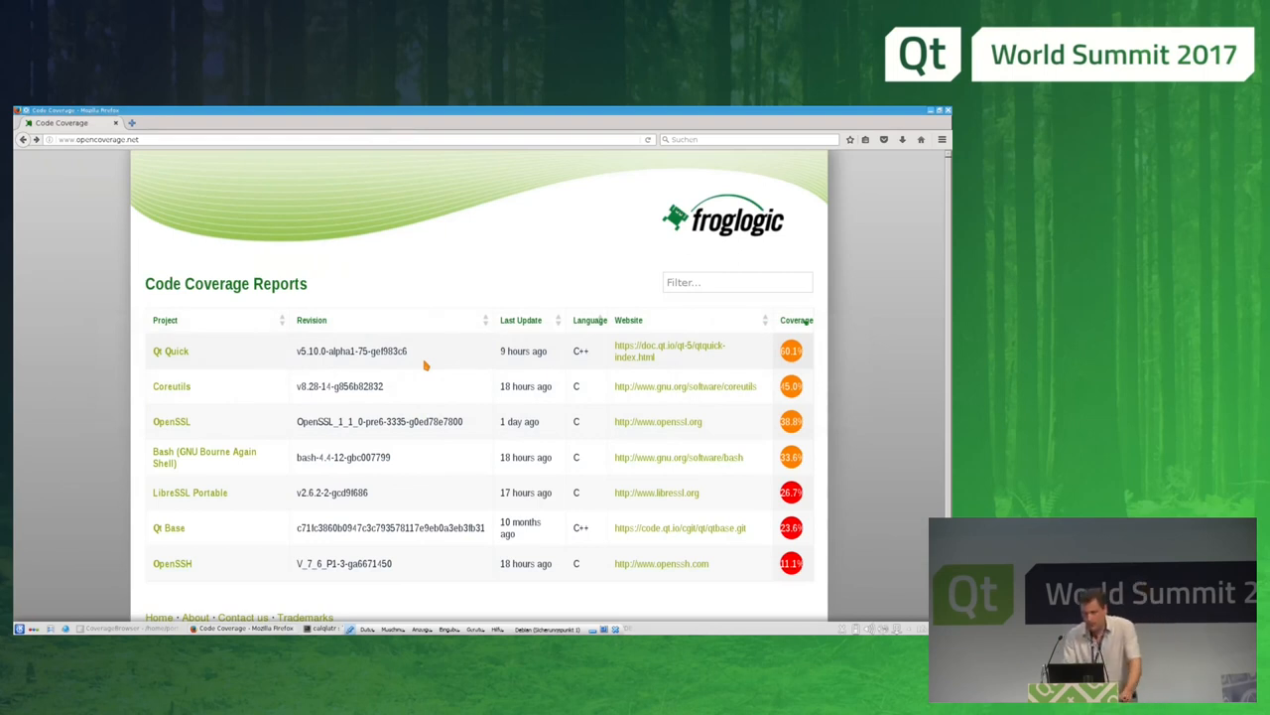
mouse_move(203, 353)
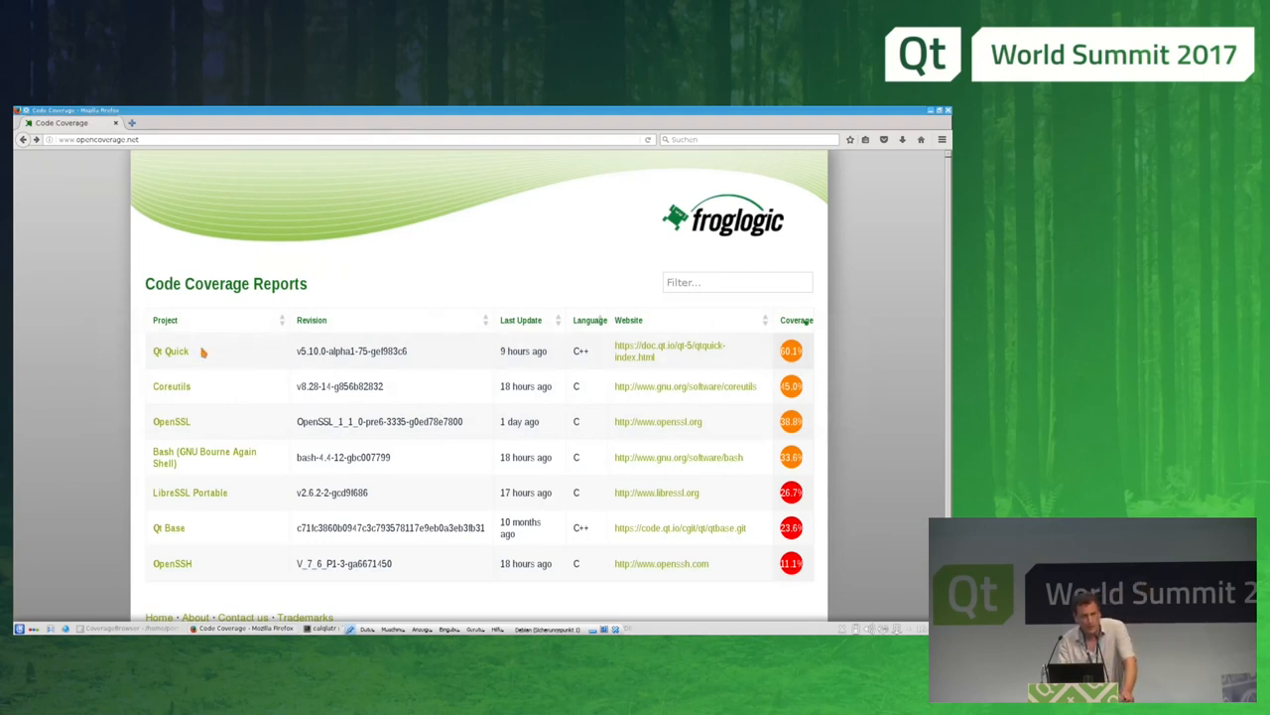
mouse_move(171, 349)
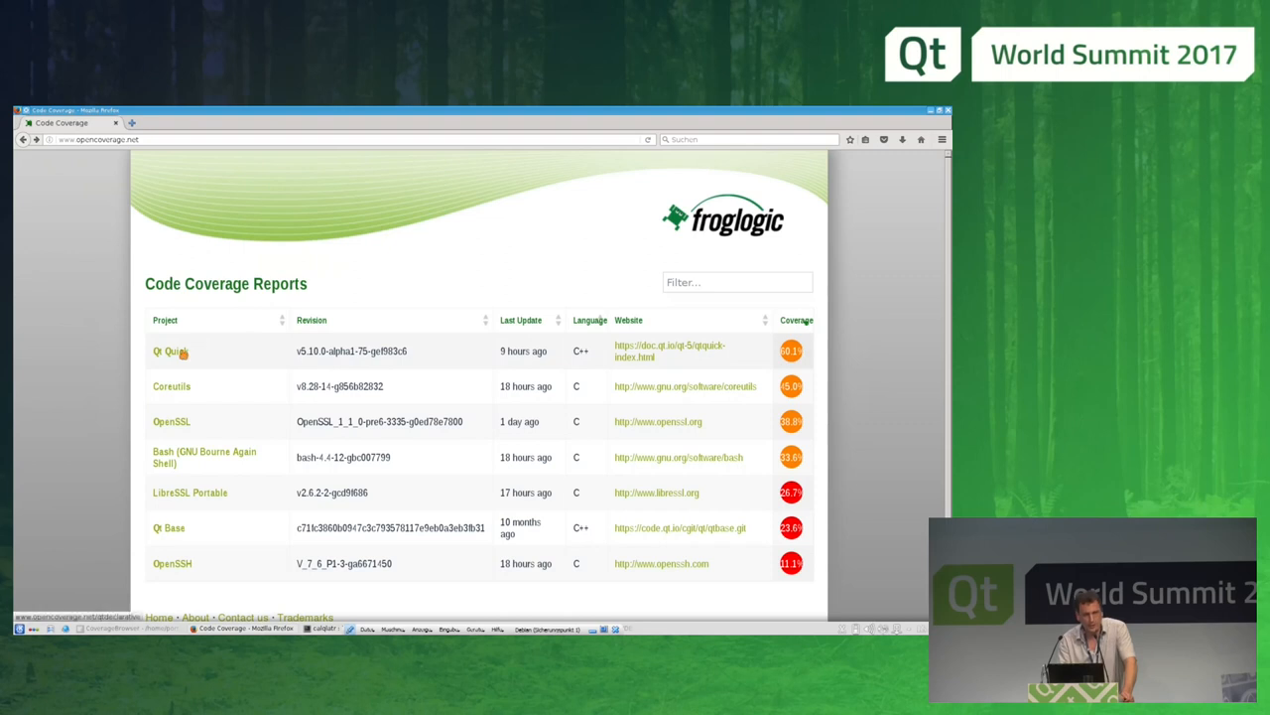
Step: Show the Qt Quick Test Coverage report's flat source list and scroll toward qqmlscriptstring.cpp
click(167, 349)
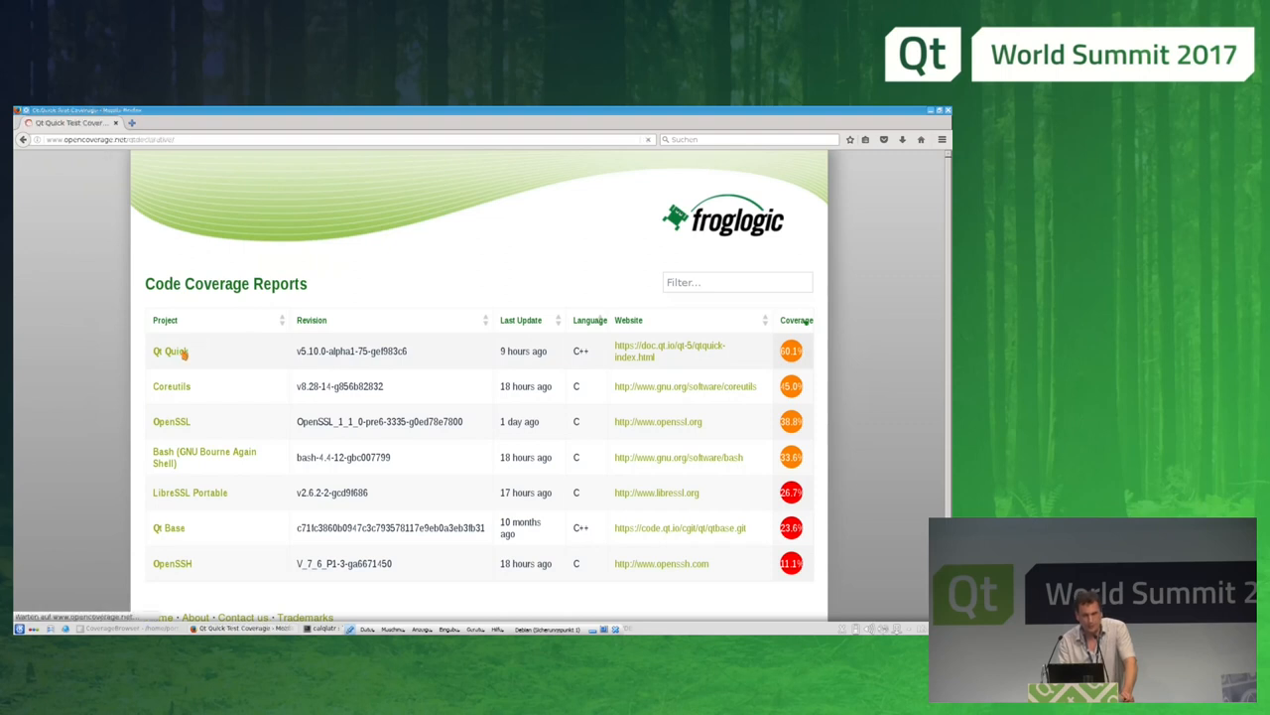
click(169, 349)
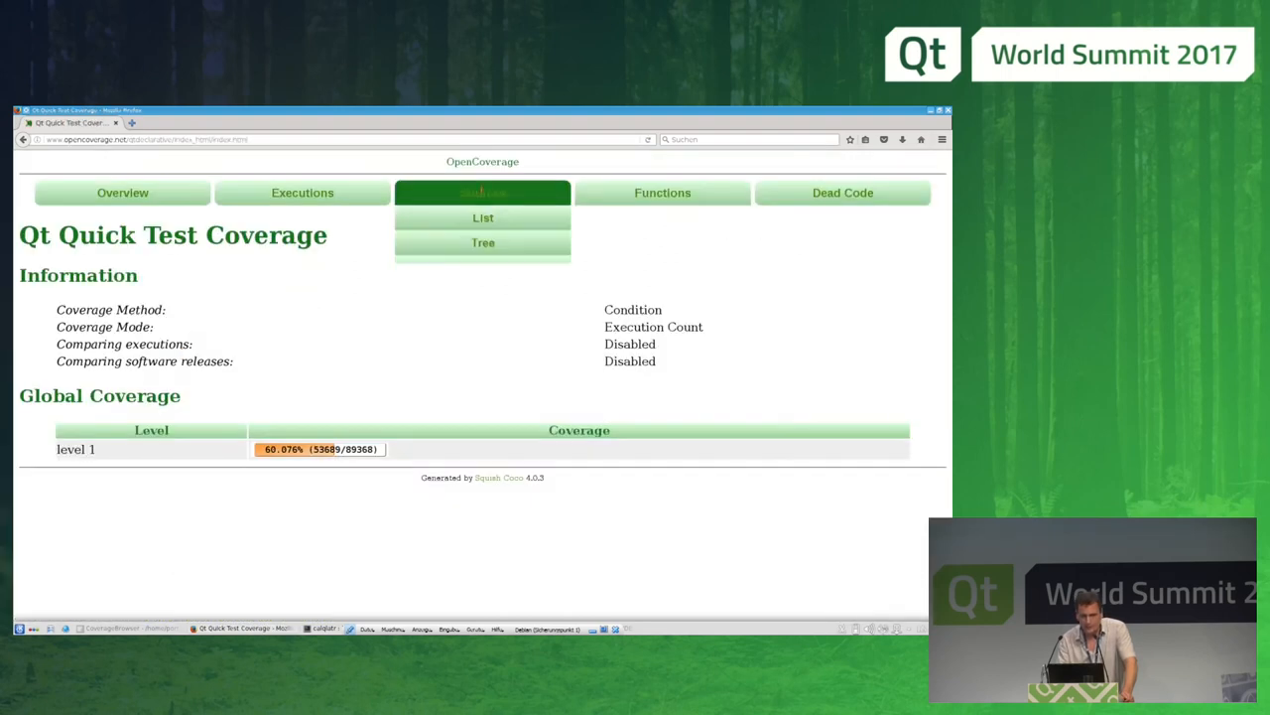
click(485, 217)
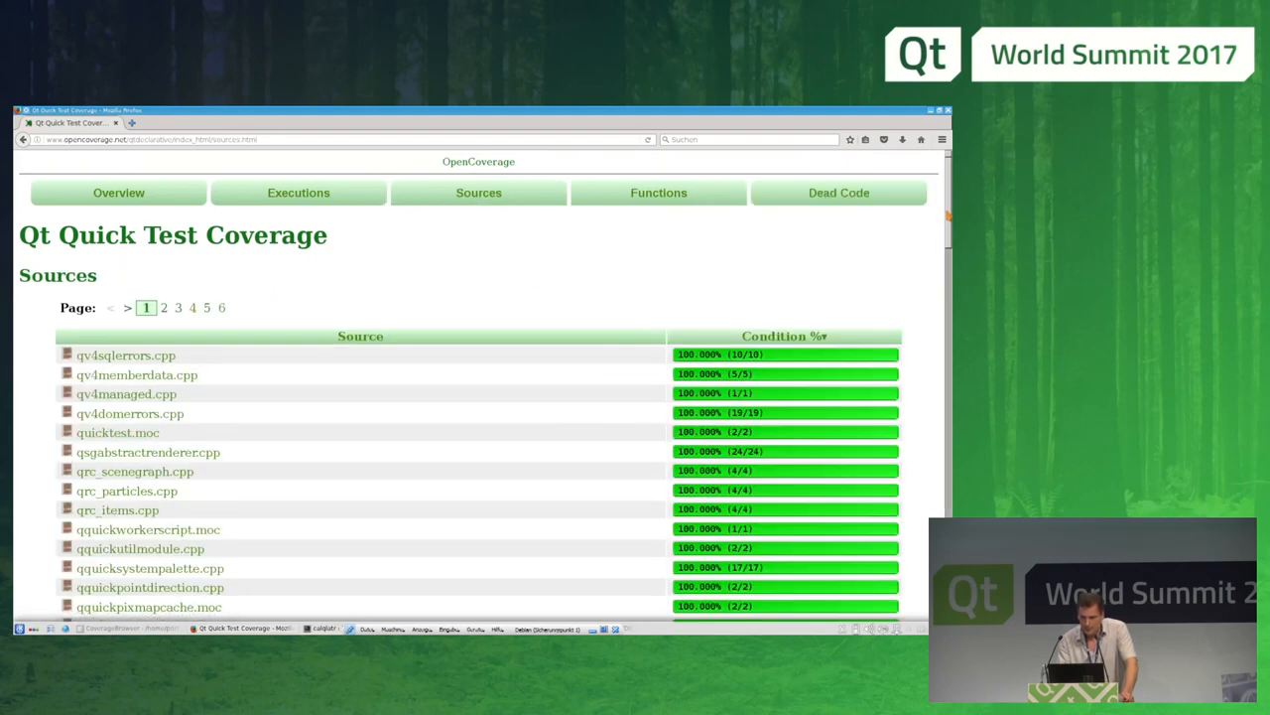
scroll(down, 3)
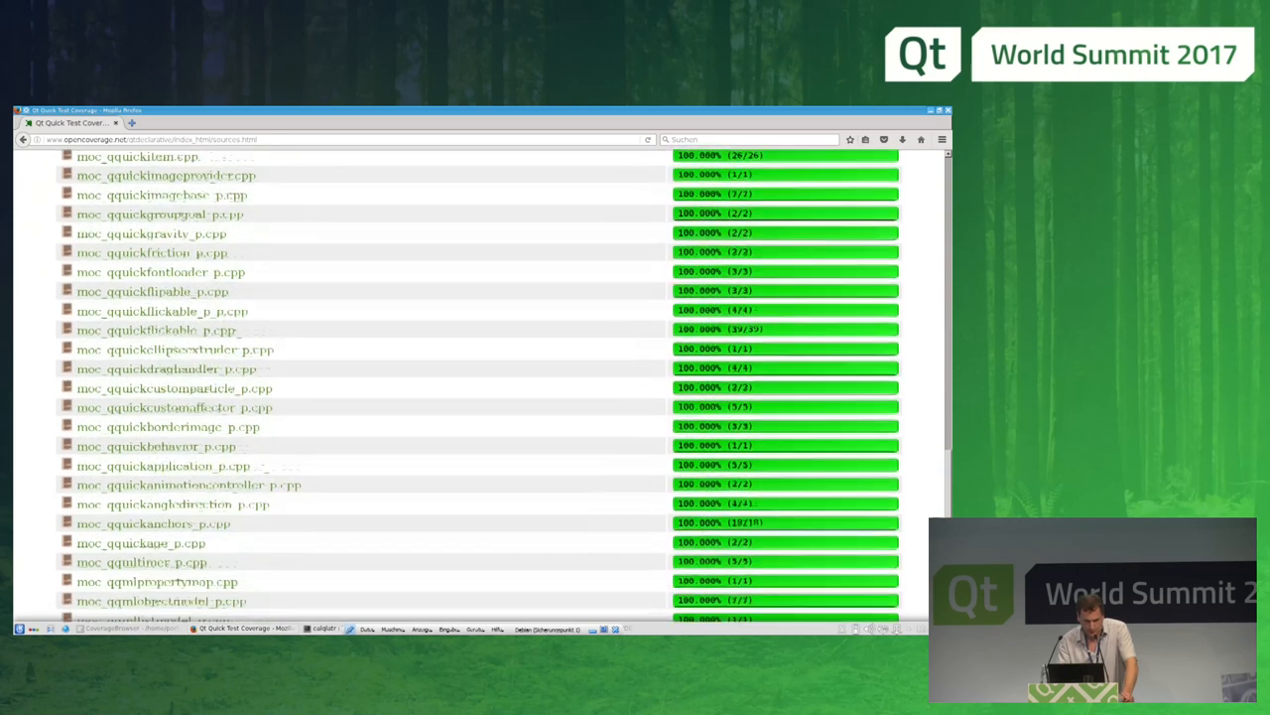
scroll(down, 3)
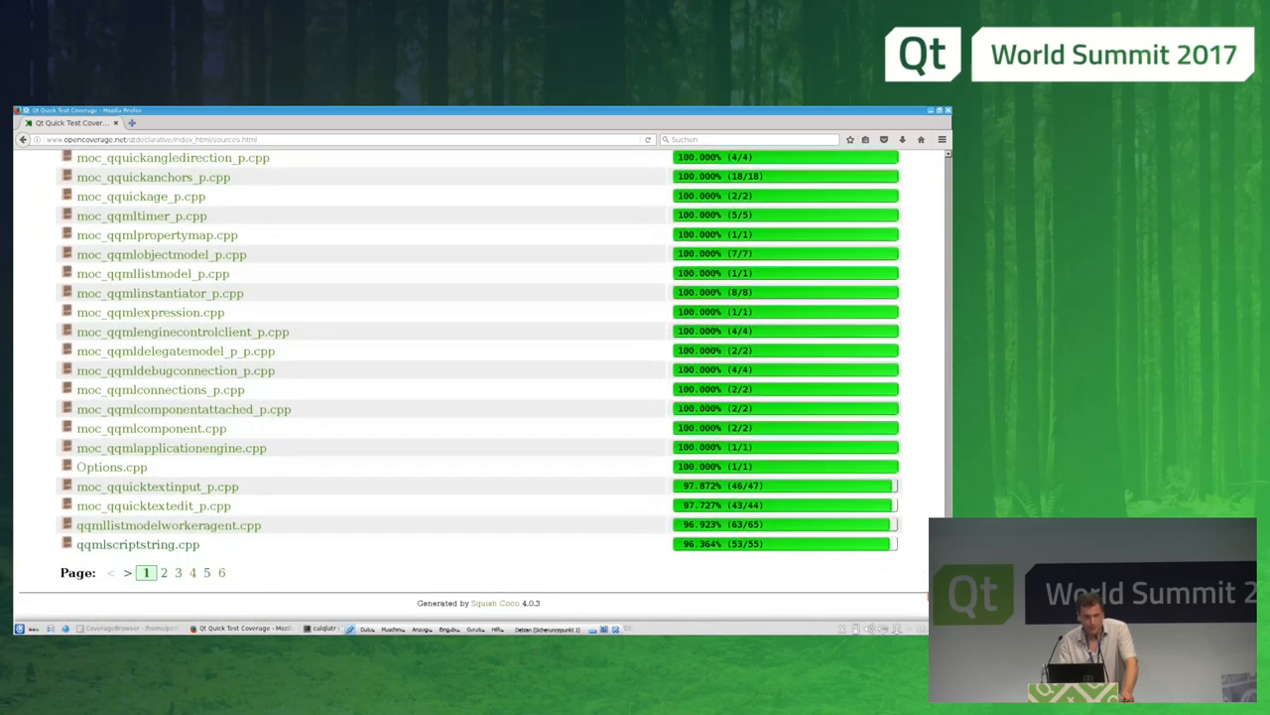
mouse_move(180, 524)
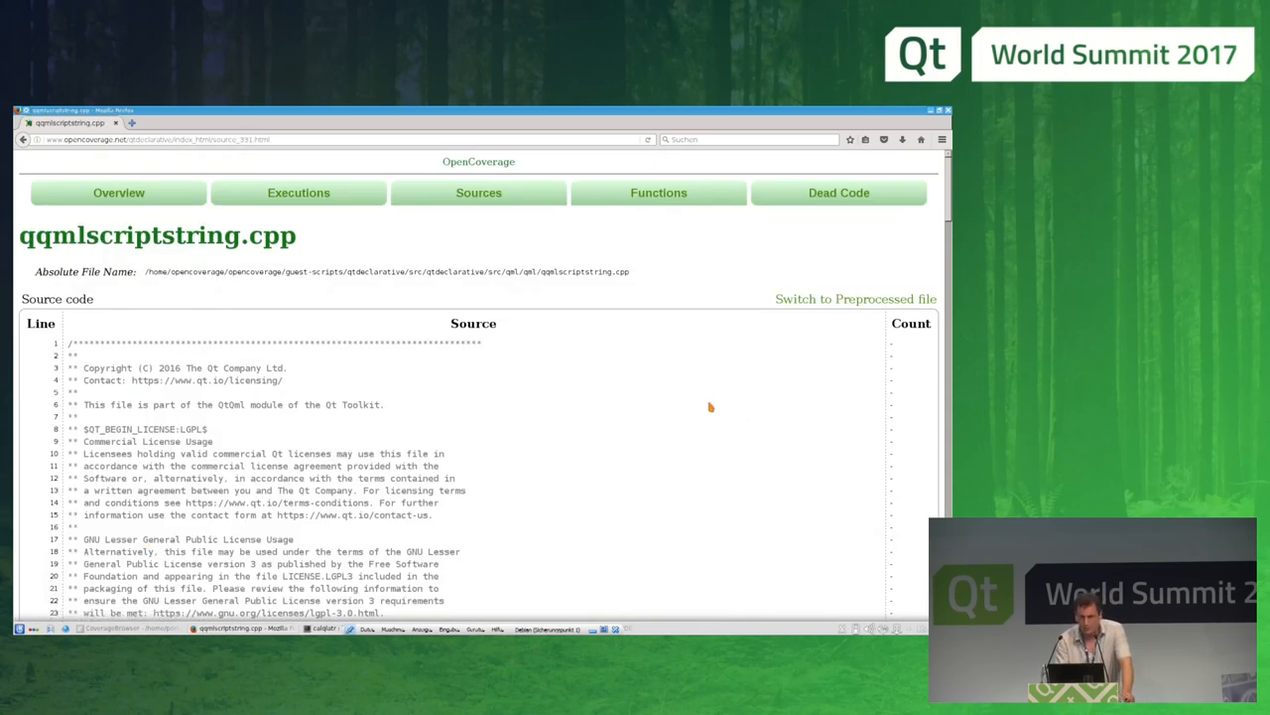
scroll(down, 3)
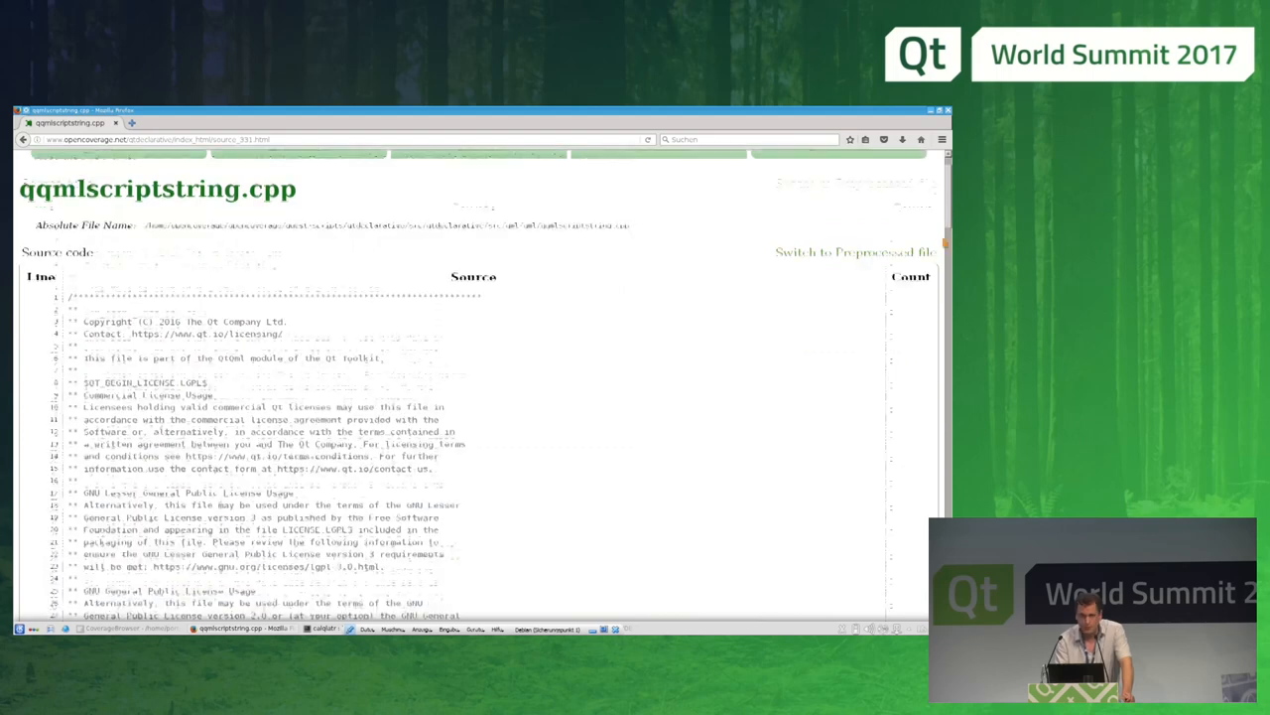
scroll(down, 3)
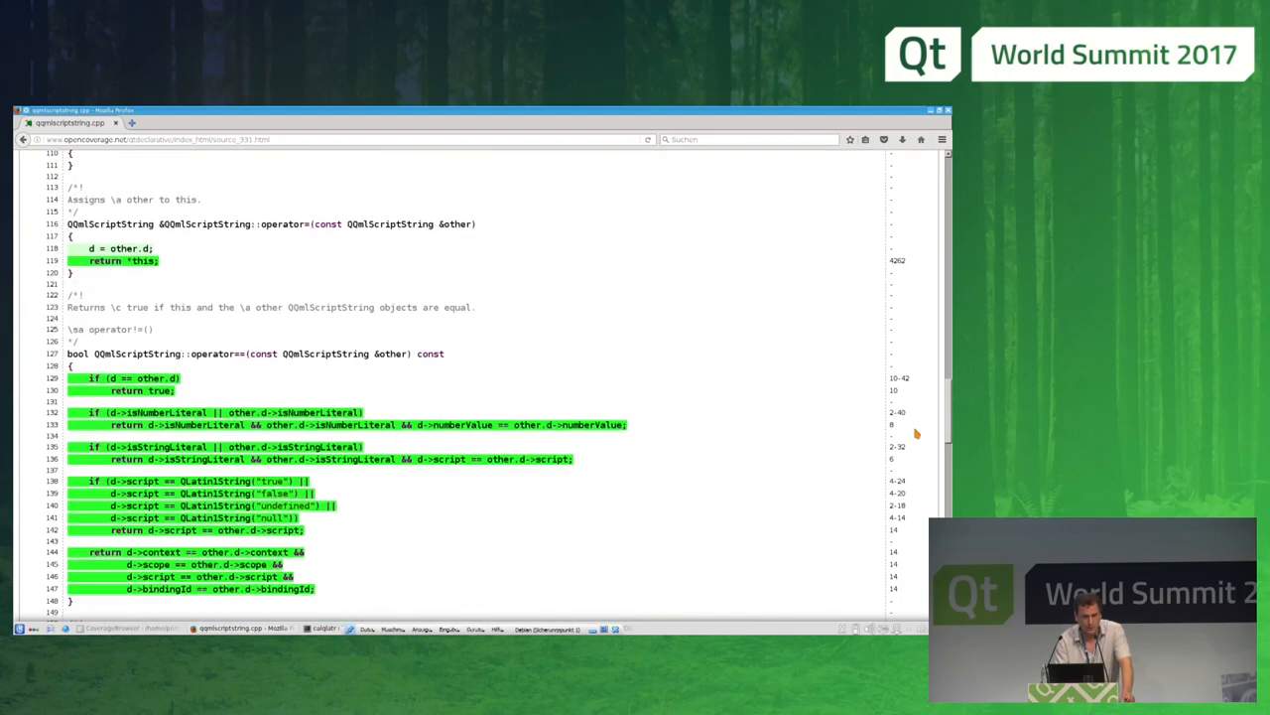
scroll(down, 3)
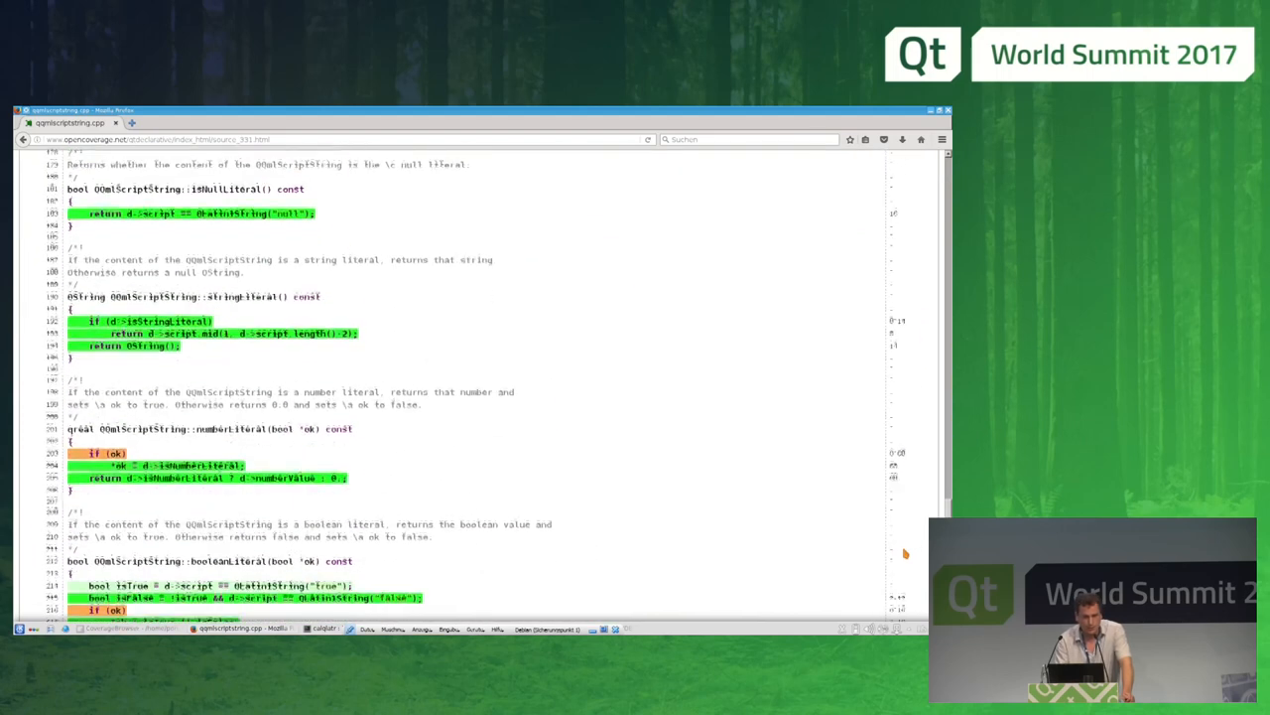
scroll(down, 3)
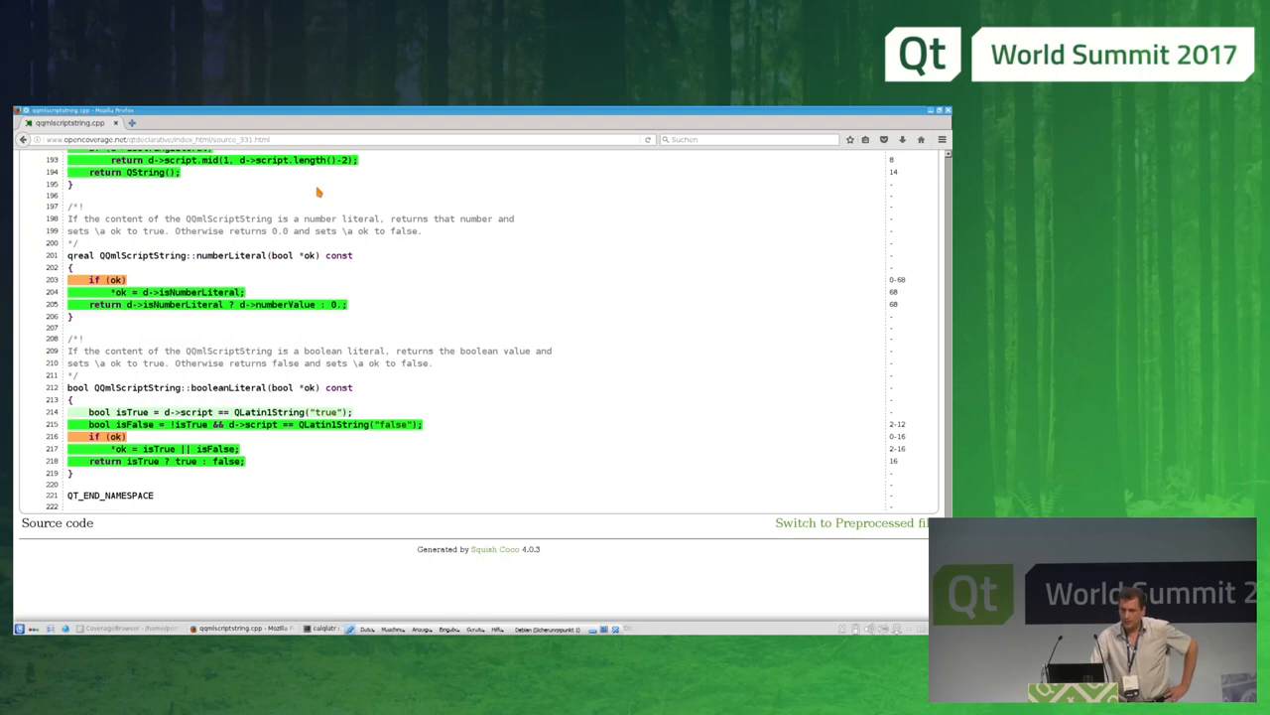
mouse_move(137, 274)
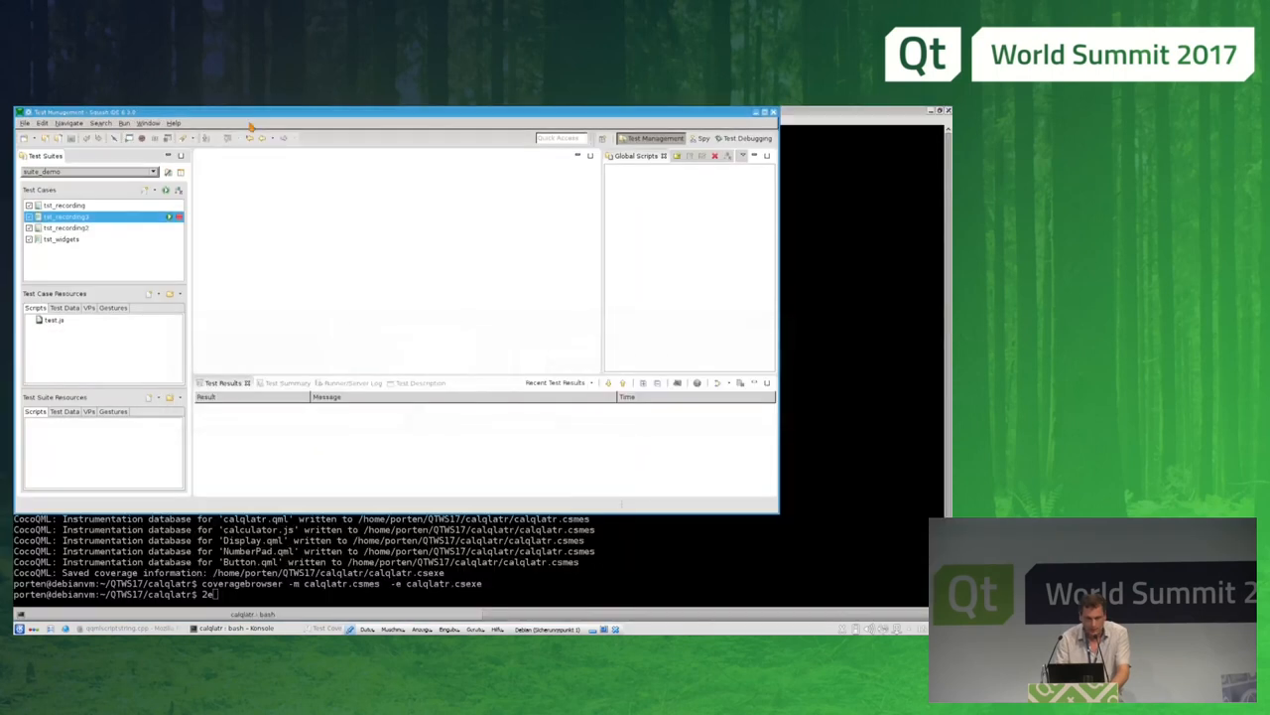
Step: Start Record Test Case, launching the QML calculator under a new GUI test recording
click(144, 190)
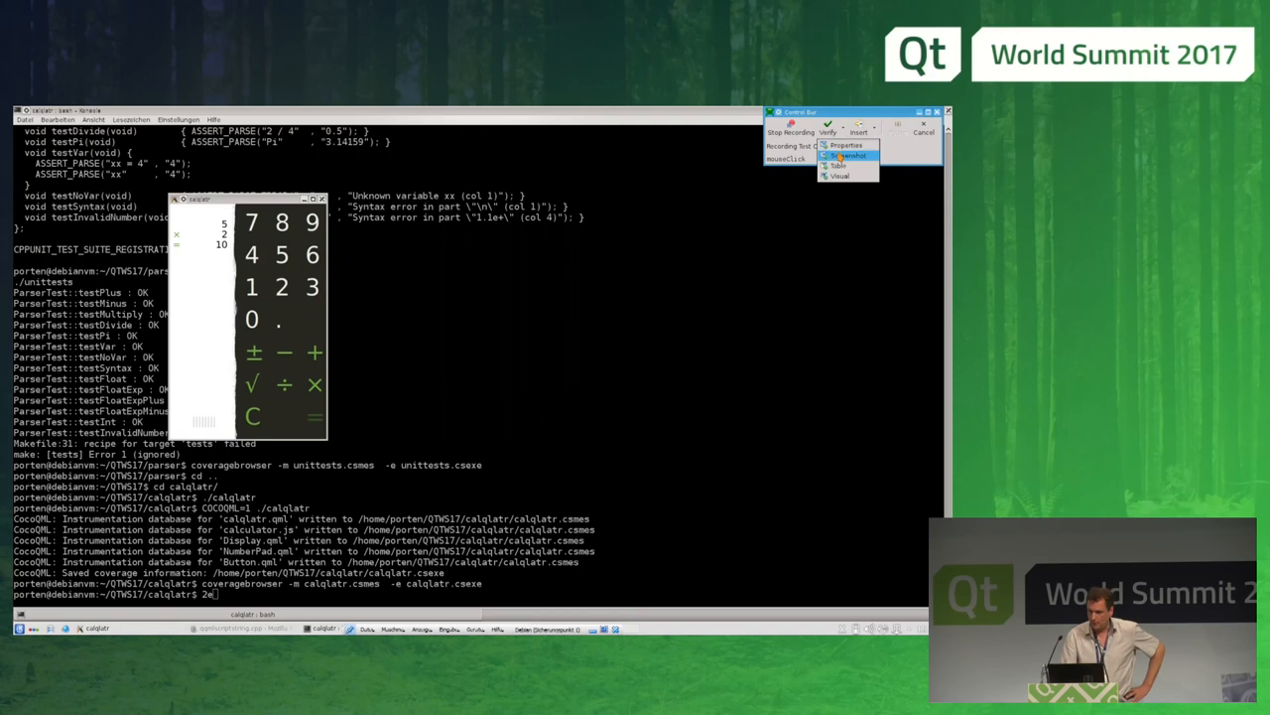
Step: Create visual verification point VP1 of the calculator window and insert it into the test
click(850, 155)
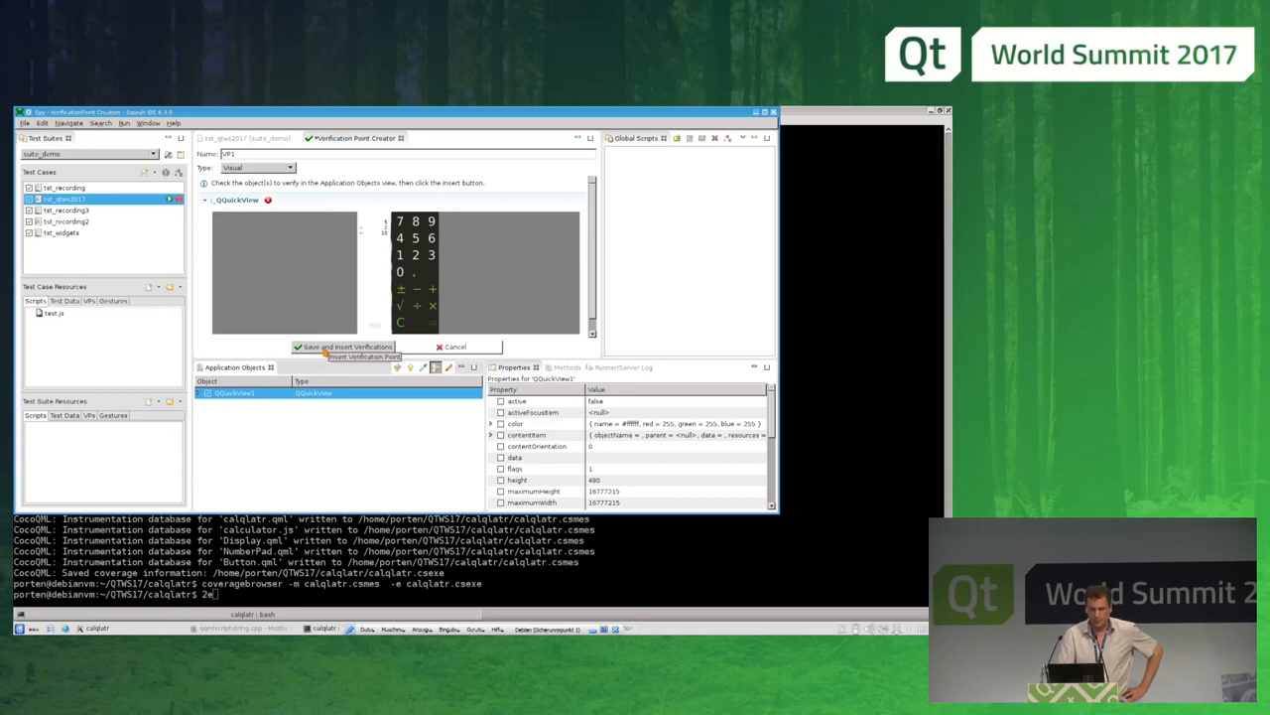
click(346, 345)
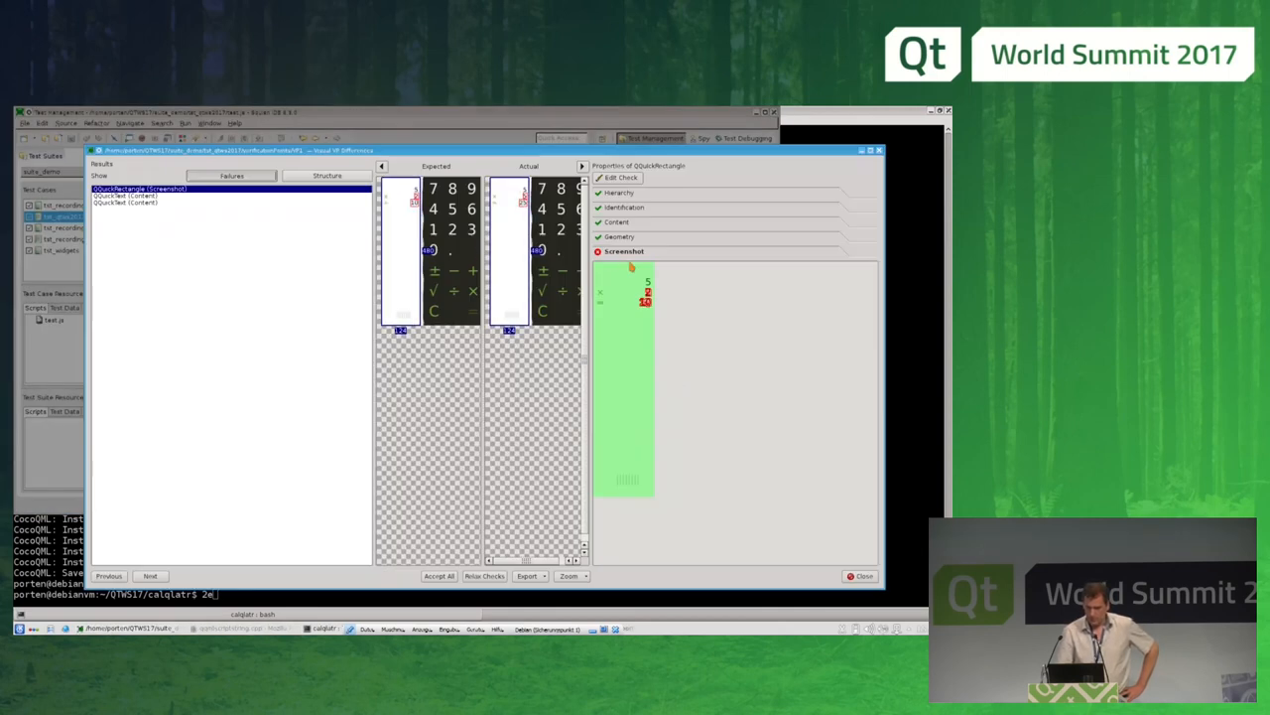
mouse_move(163, 202)
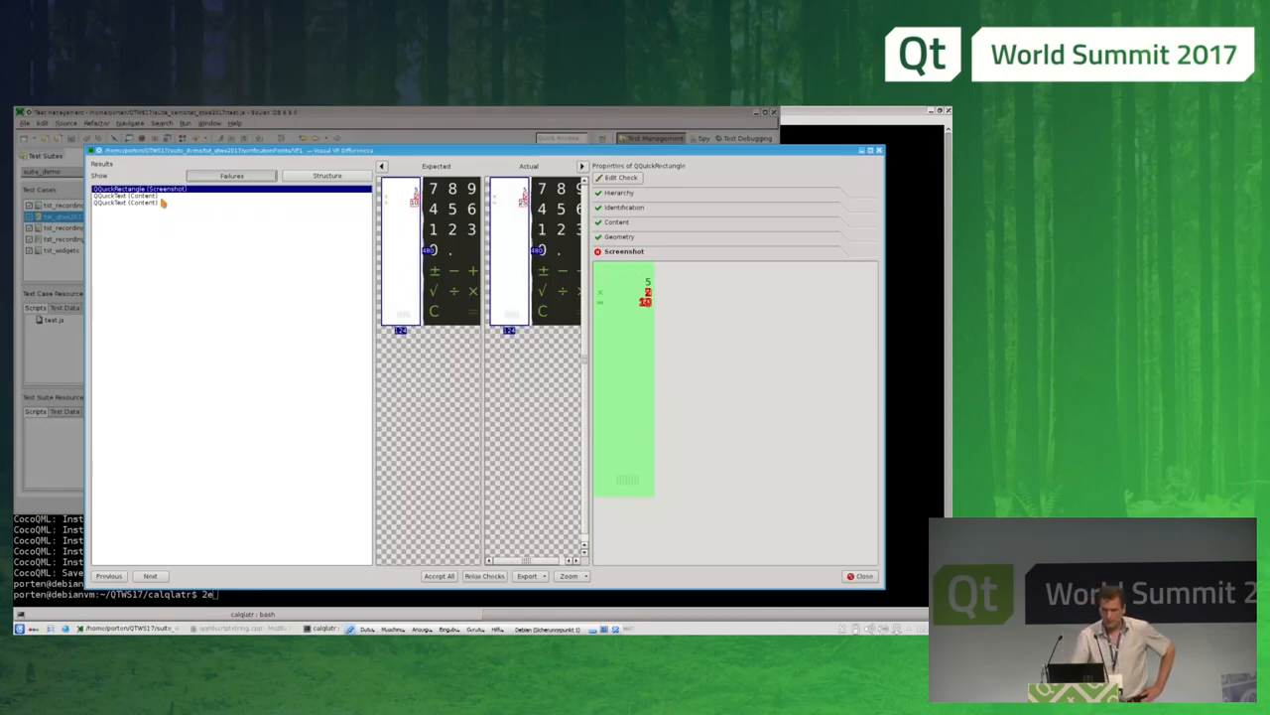
Step: Select the Results entries to compare expected and actual calculator content properties
click(127, 203)
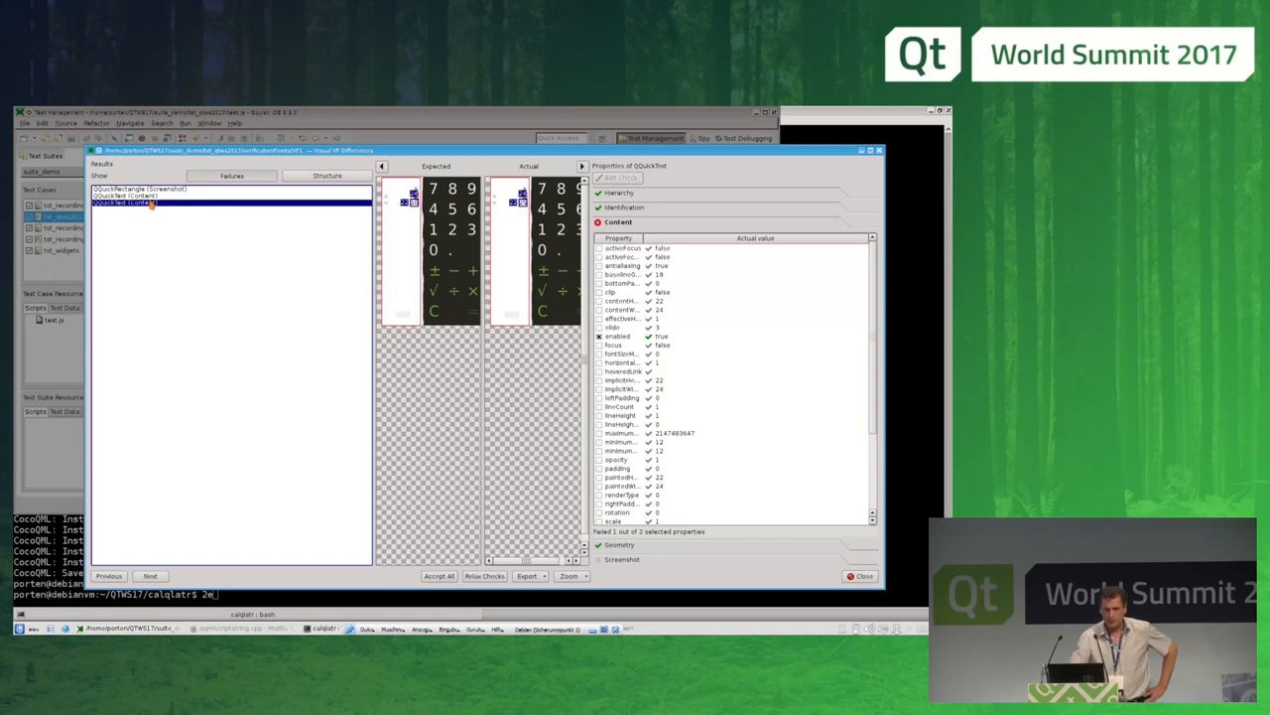
click(139, 202)
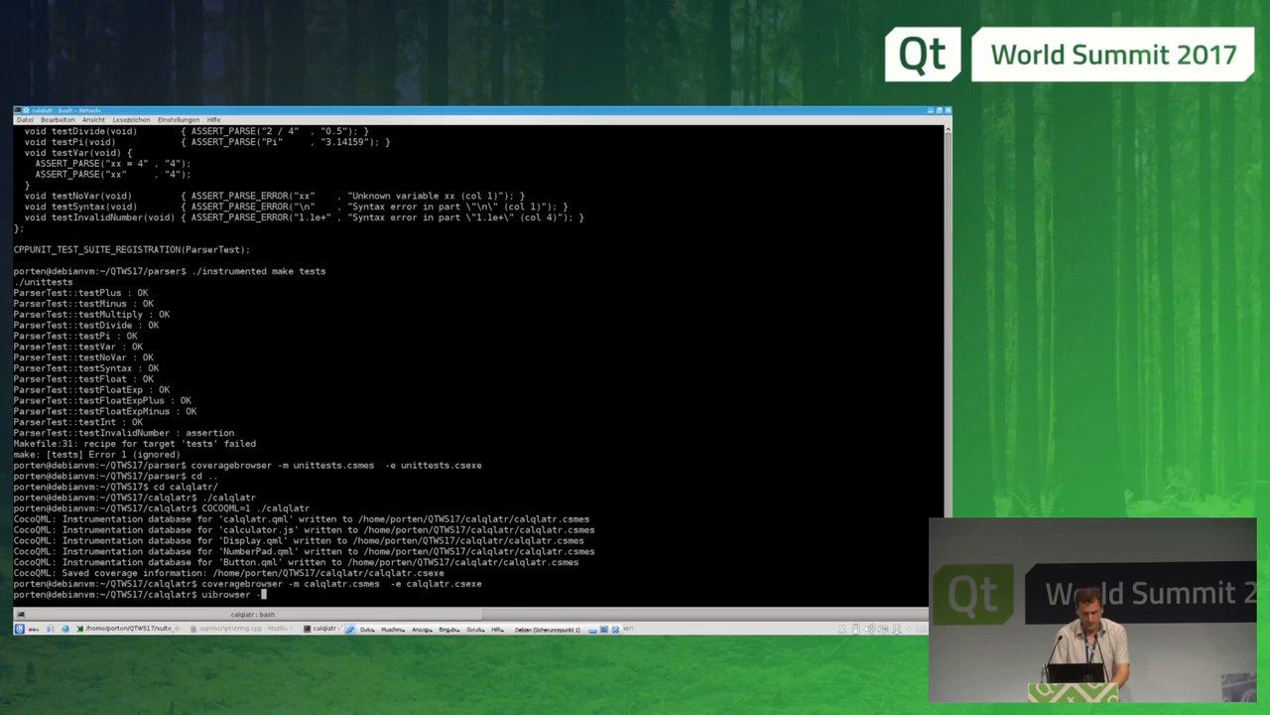
Step: Run uibrowser -coverage ../guicoverage.xml and expand its tree of GUI widgets with coverage percentages
text(-coverage)
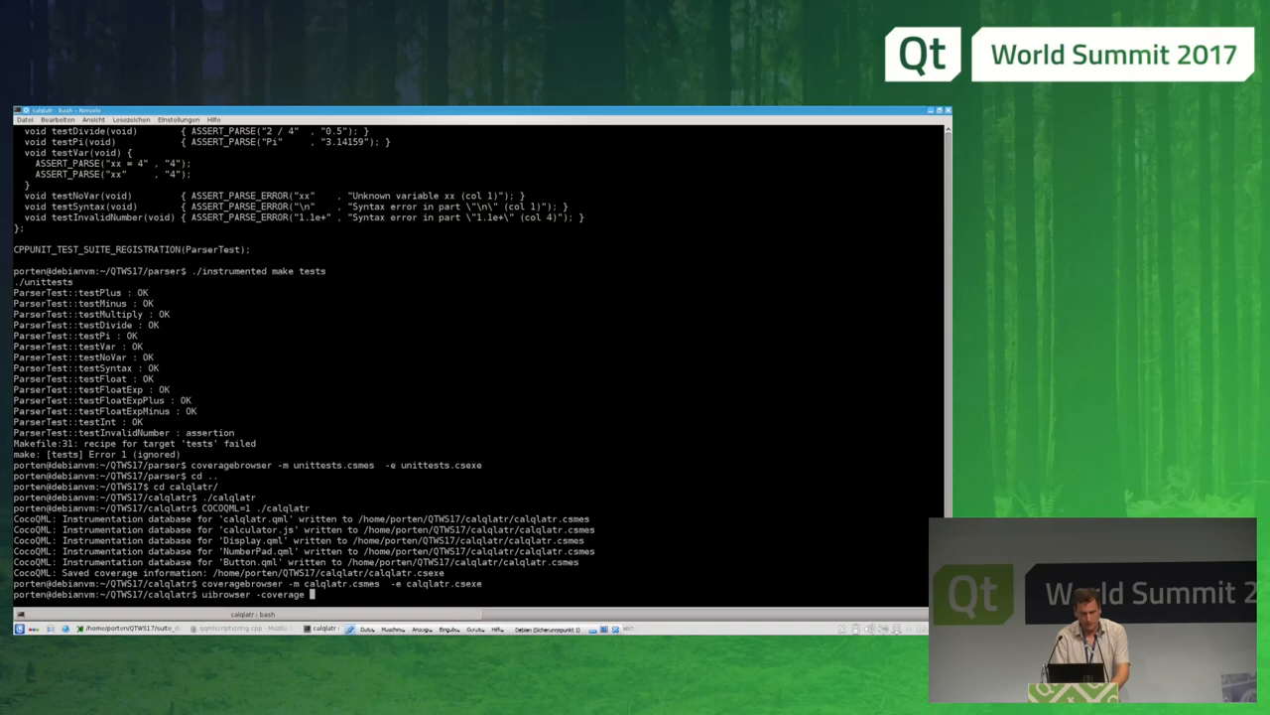
text(../guicoverage.)
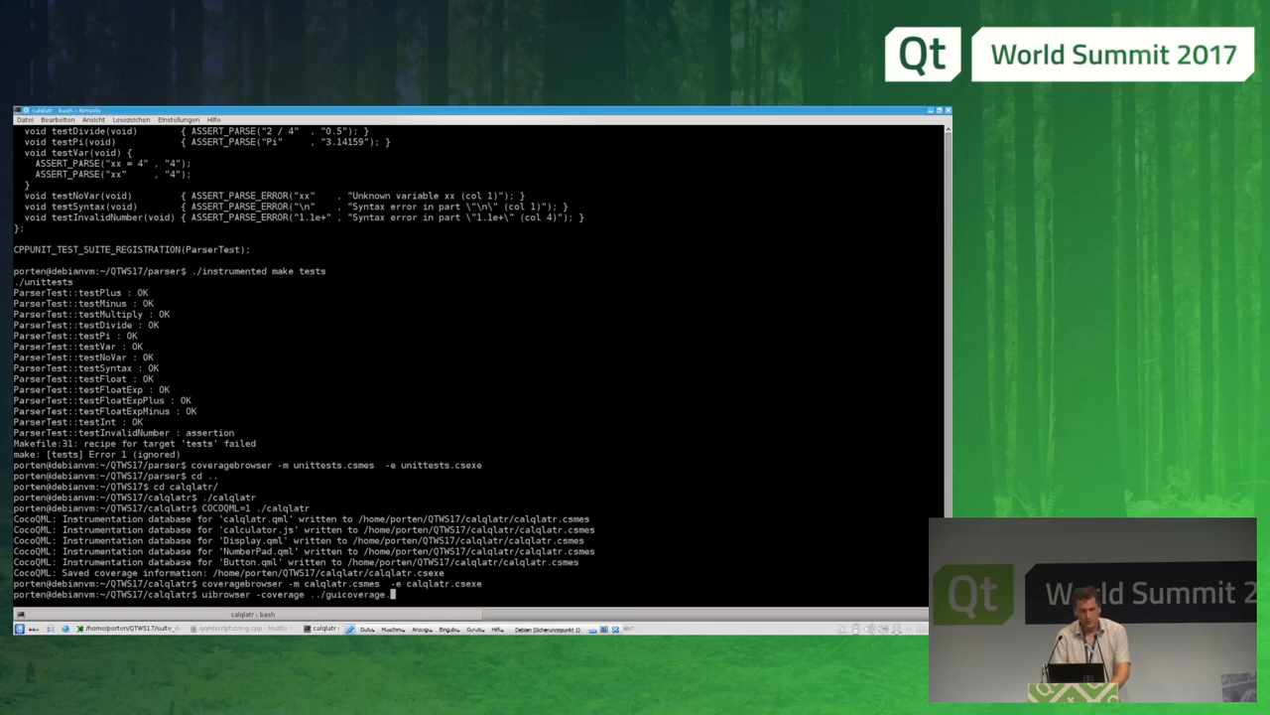
key(Return)
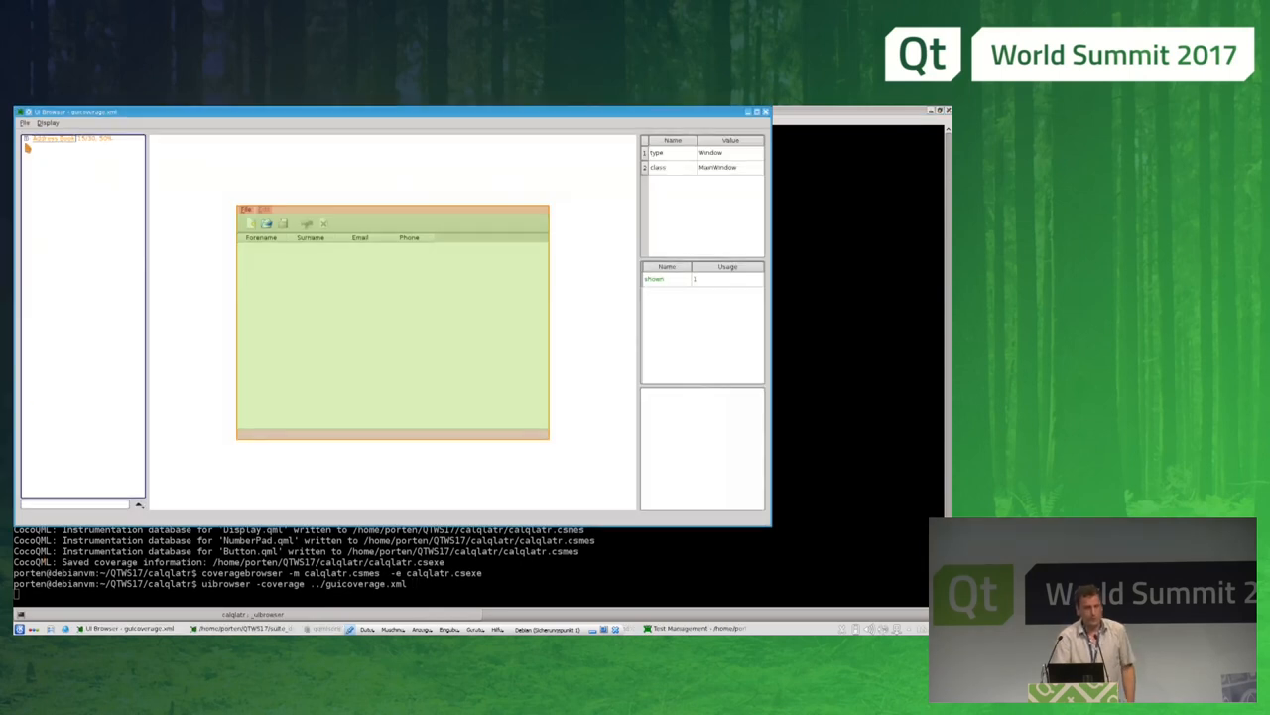
click(26, 139)
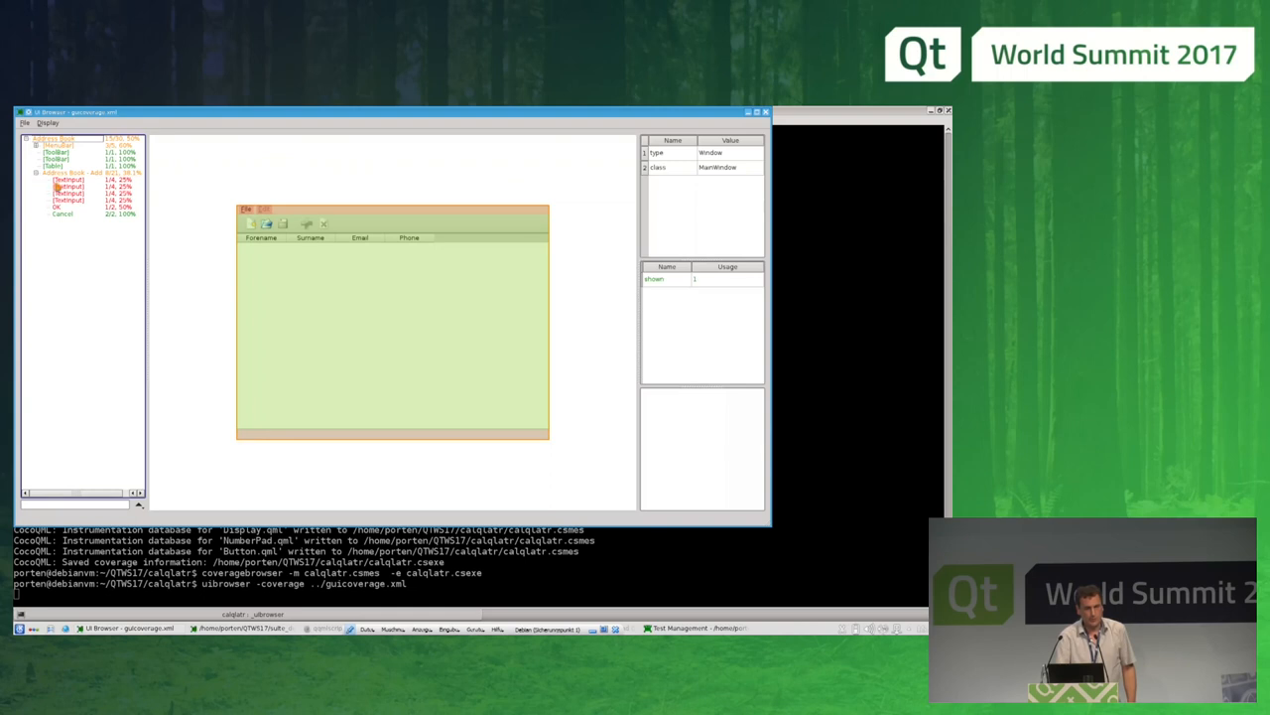